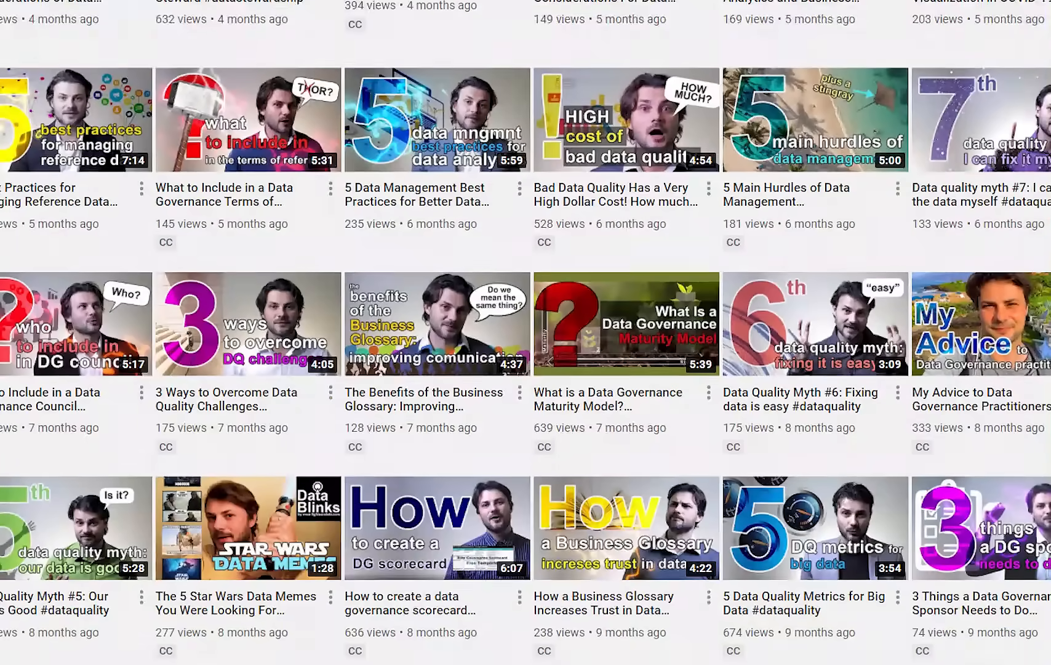
Scroll down the YouTube channel's video grid before switching to the blank Book3 workbook.
{"action": "scroll", "scroll_direction": "down", "scroll_amount": 3}
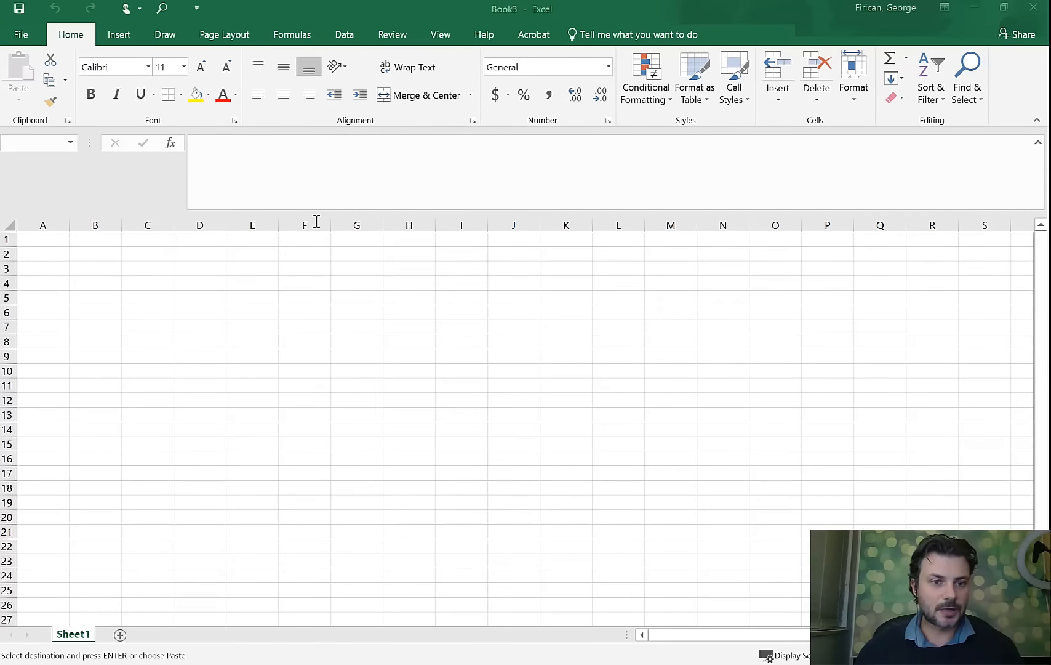
Paste the city data at A1 and convert it to an Insert > Table with 'My table has headers' checked.
{"action": "left_click", "coordinate": [42, 240]}
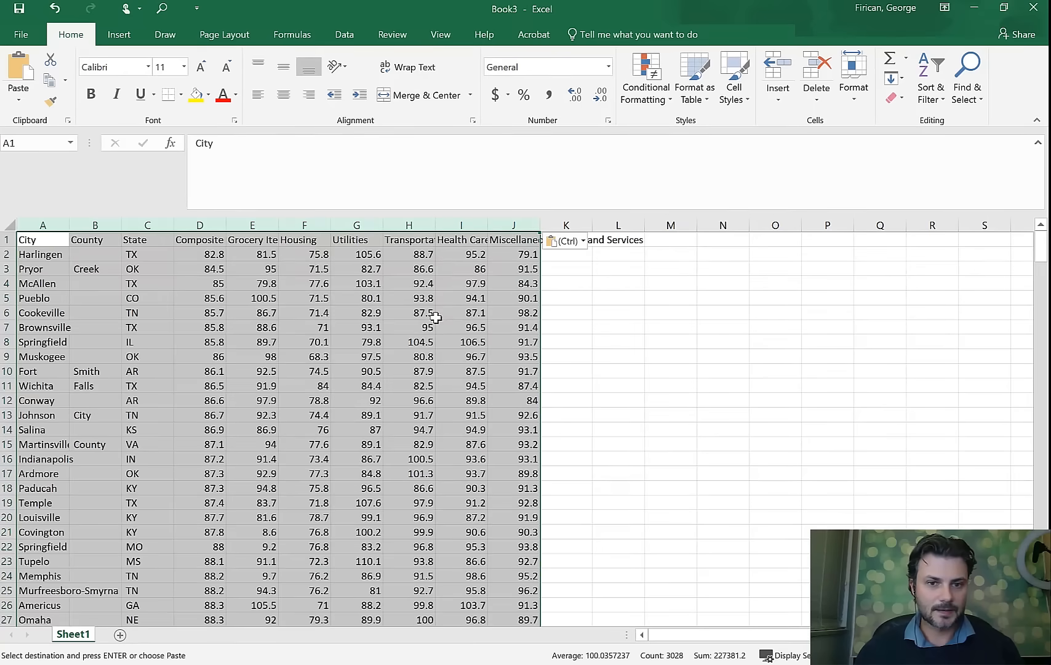
{"action": "left_click", "coordinate": [409, 255]}
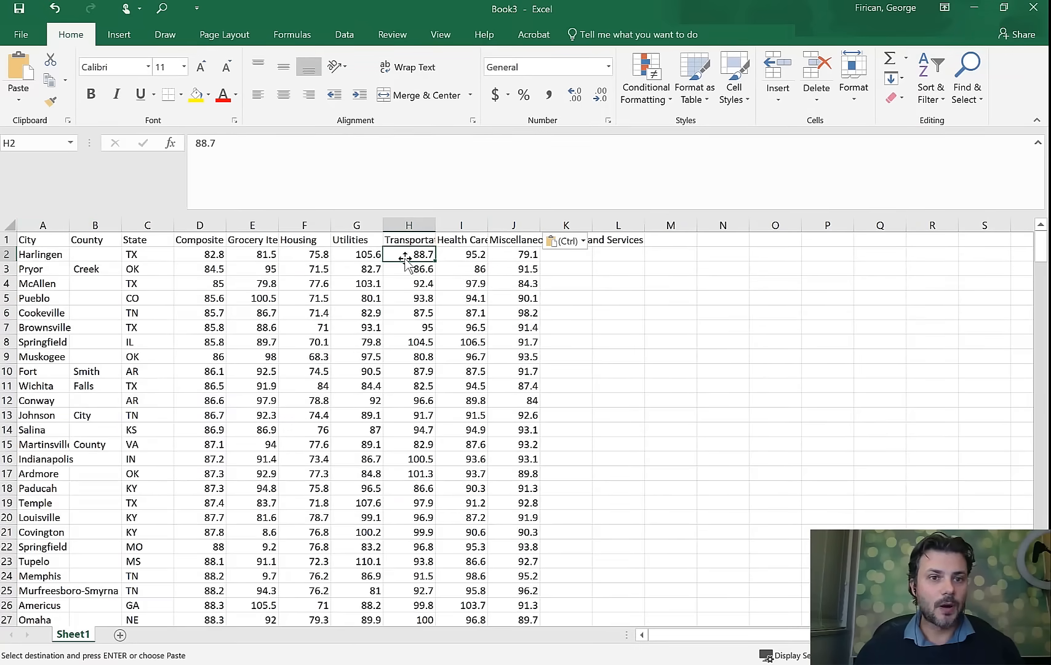
{"action": "left_click", "coordinate": [118, 35]}
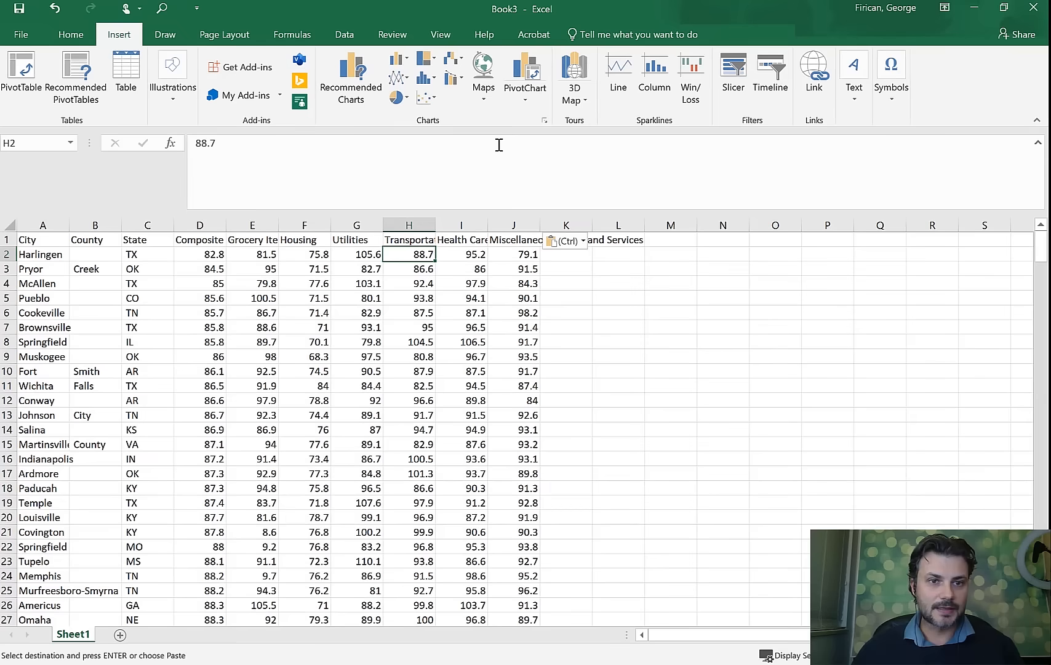
{"action": "left_click", "coordinate": [125, 67]}
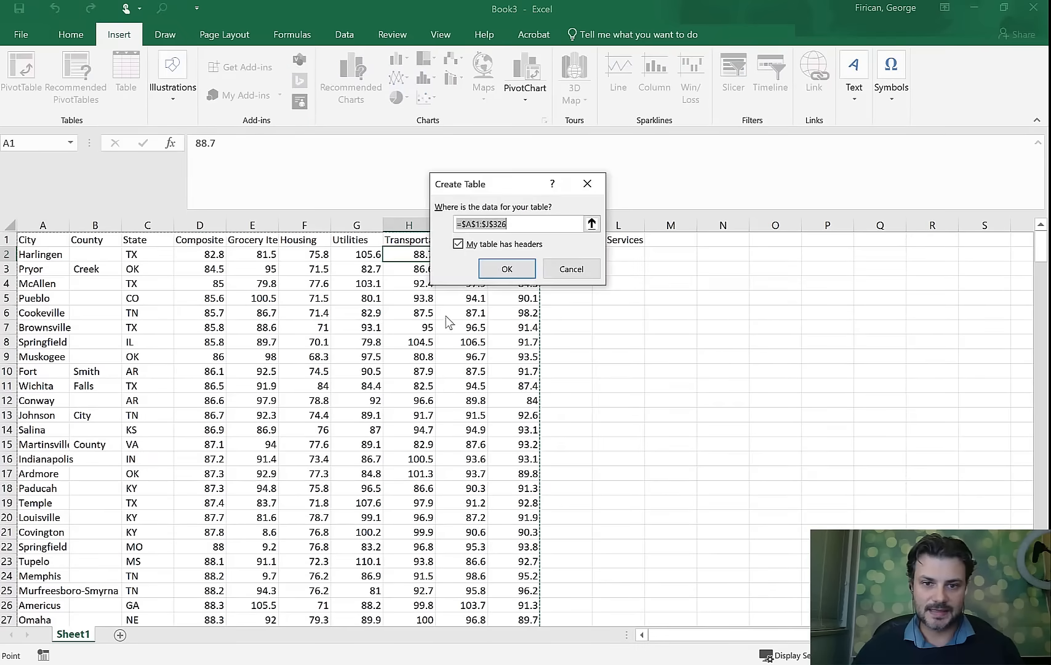
{"action": "left_click", "coordinate": [506, 268]}
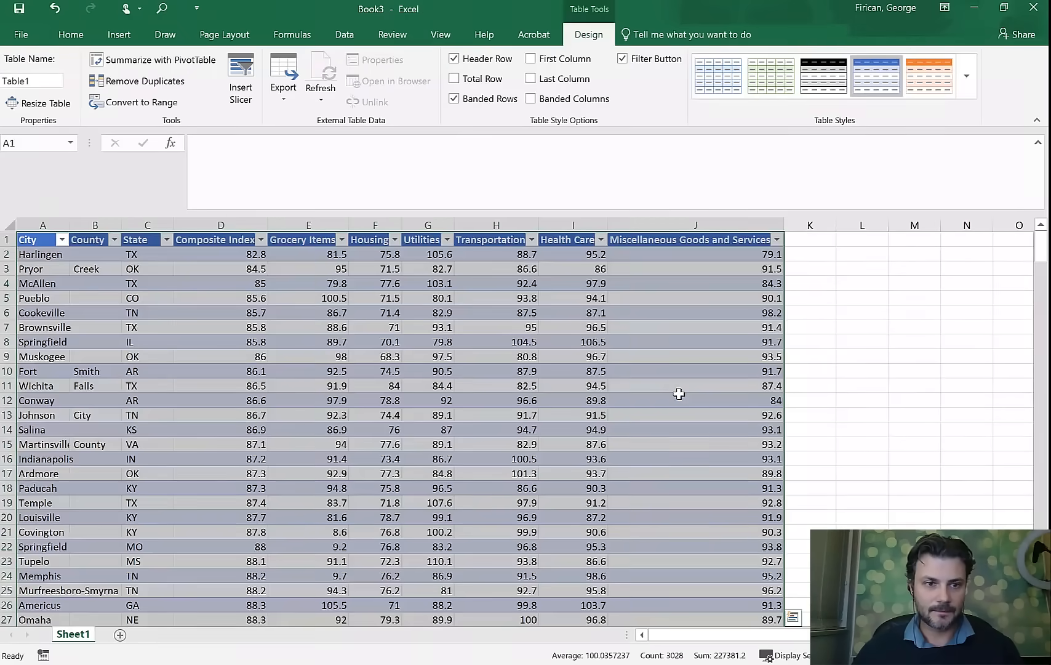
{"action": "left_click", "coordinate": [695, 400]}
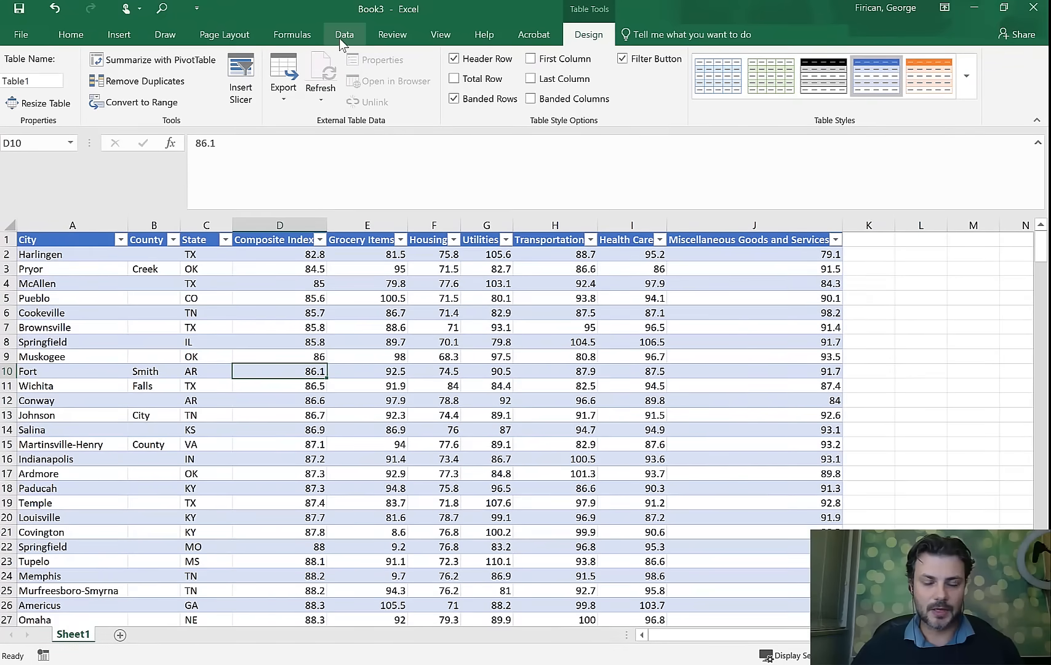
Load the table via Data > From Table/Range, then toggle Monospaced preview off and back on.
{"action": "left_click", "coordinate": [344, 34]}
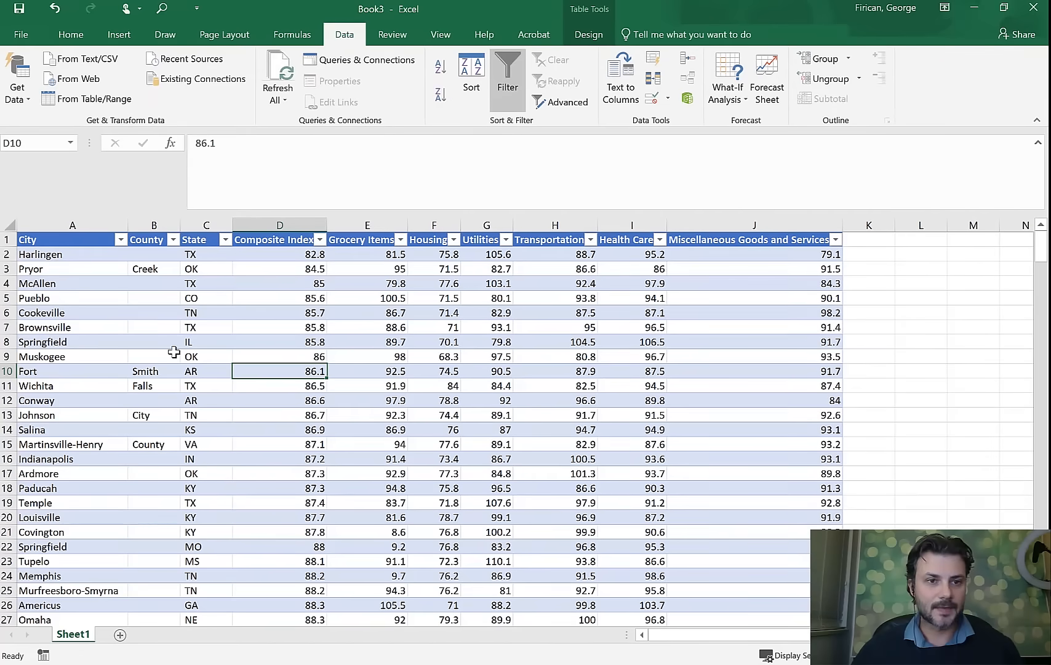
{"action": "left_click", "coordinate": [88, 98]}
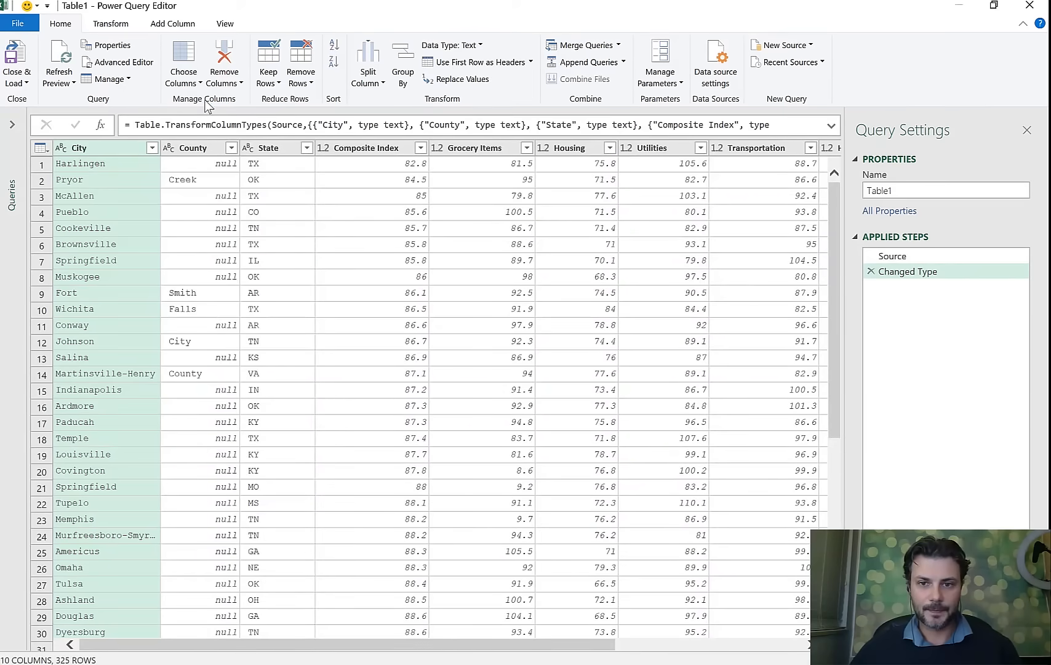
{"action": "mouse_move", "coordinate": [643, 230]}
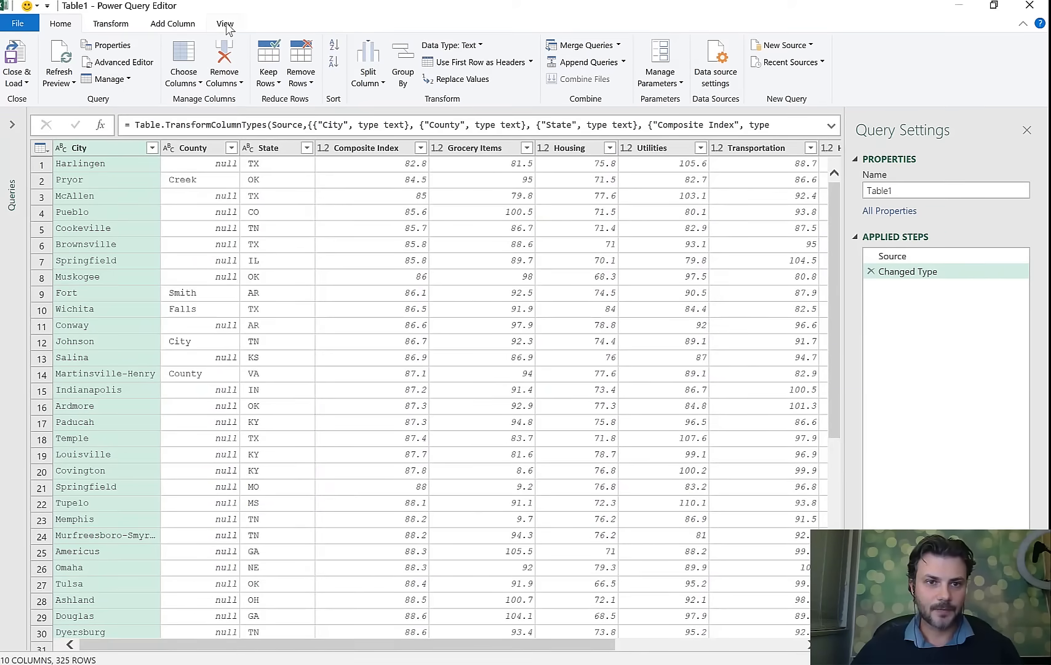
{"action": "left_click", "coordinate": [224, 23]}
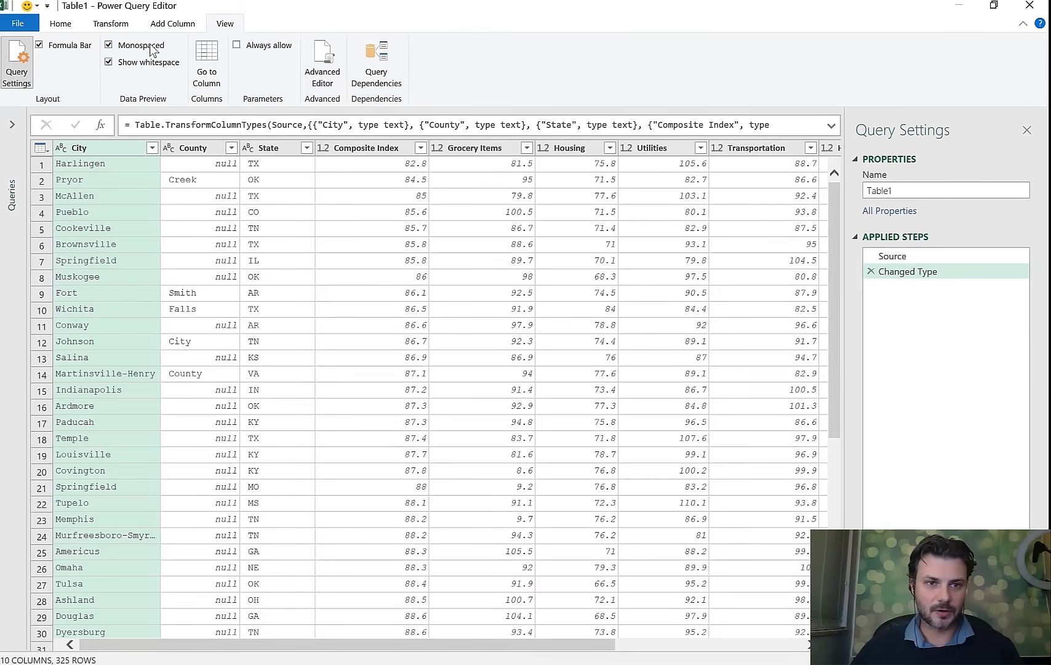
{"action": "left_click", "coordinate": [108, 45]}
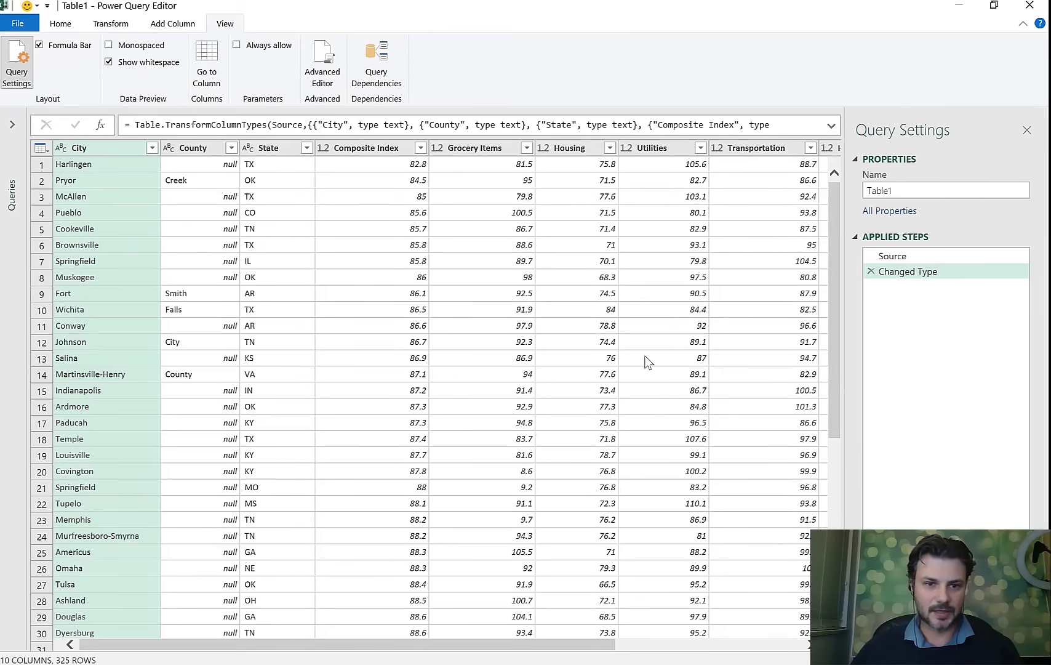
{"action": "mouse_move", "coordinate": [442, 254]}
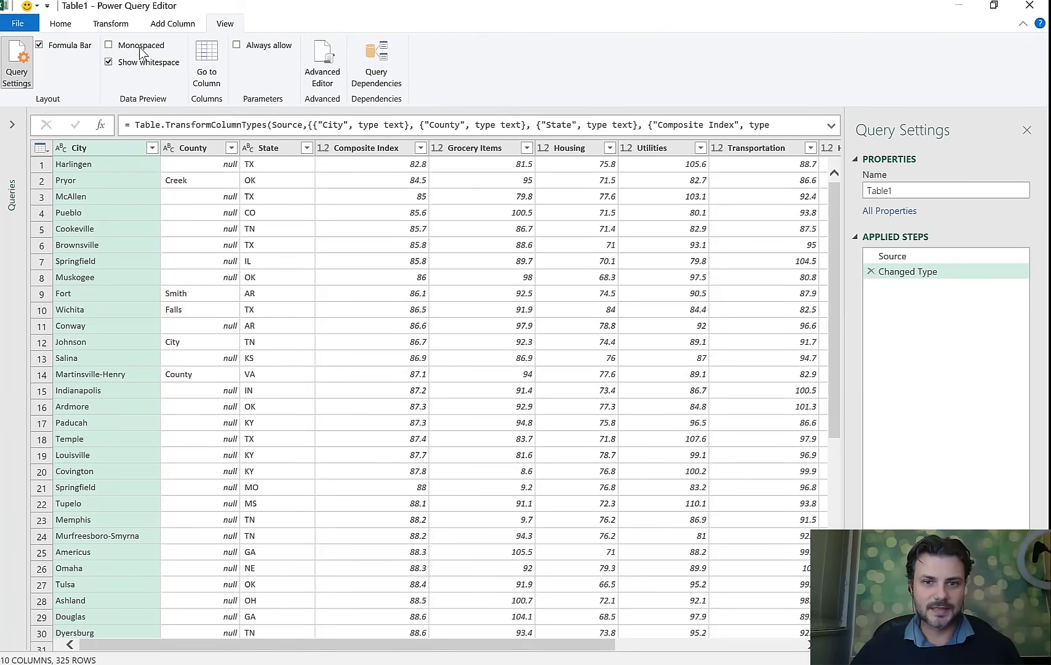
{"action": "left_click", "coordinate": [110, 46]}
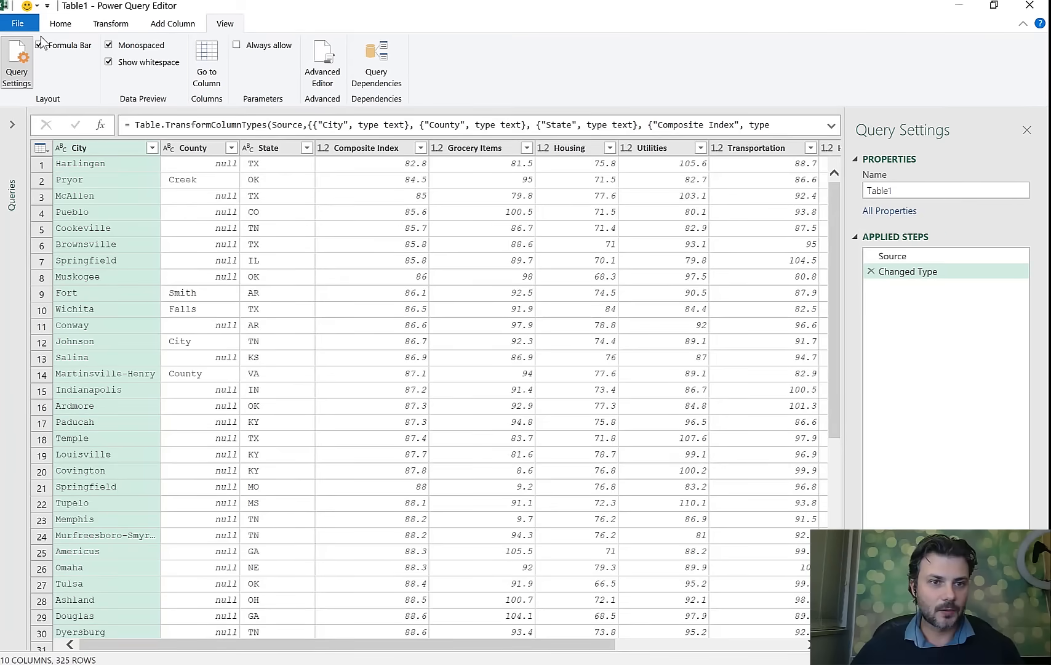
Close & Load the query onto a new sheet (325 rows) and return to Sheet1.
{"action": "left_click", "coordinate": [60, 23]}
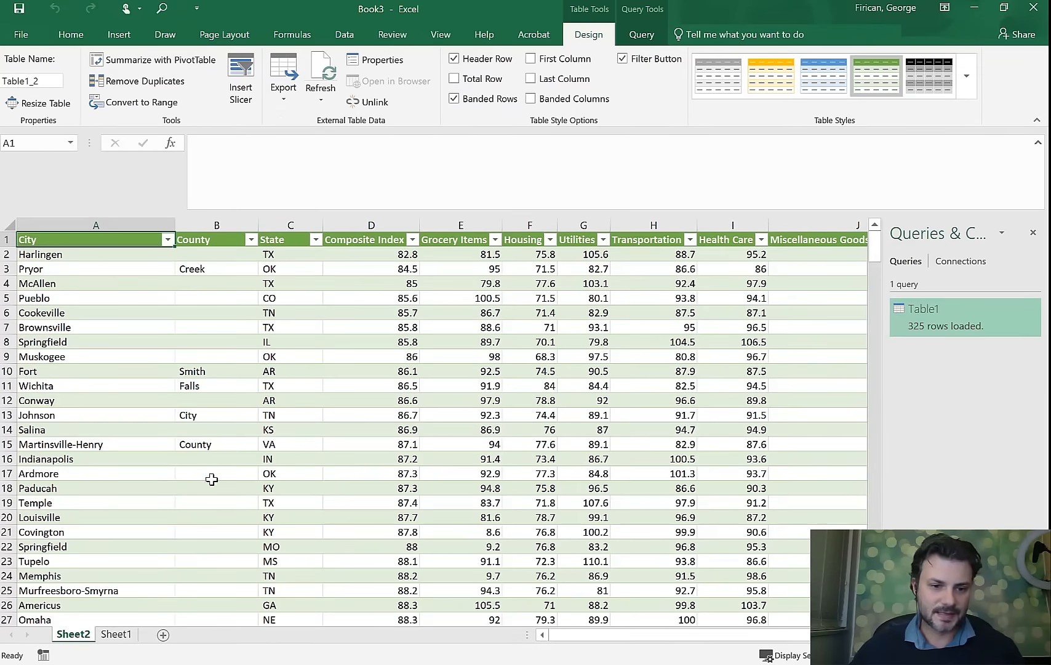
{"action": "left_click", "coordinate": [115, 634]}
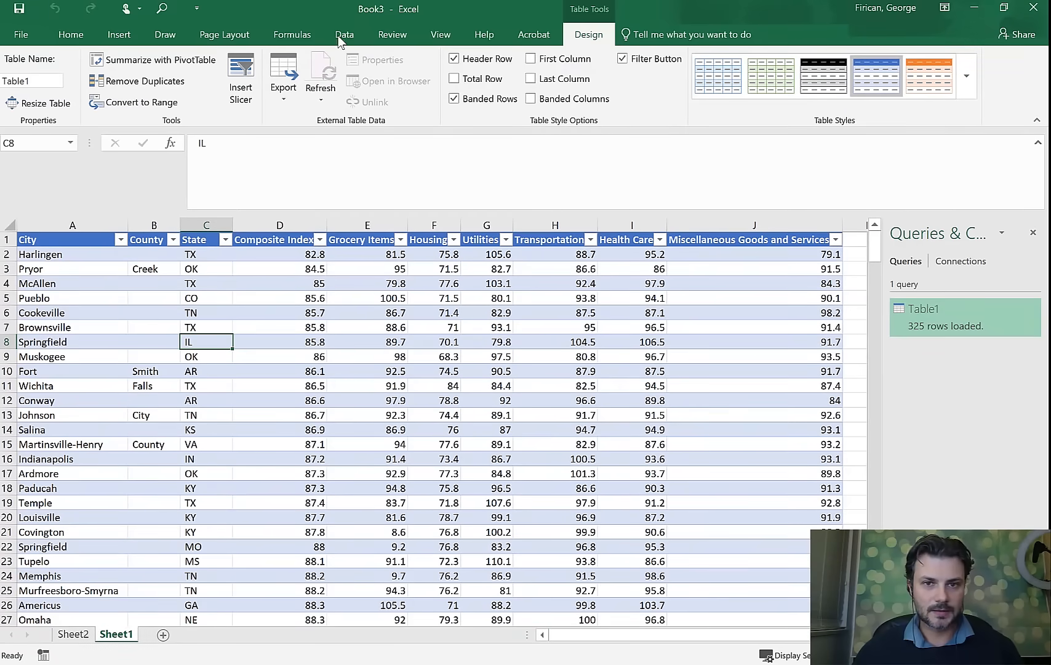
Start a second From Table/Range query, expand the Queries pane and select Table1 (2).
{"action": "left_click", "coordinate": [343, 35]}
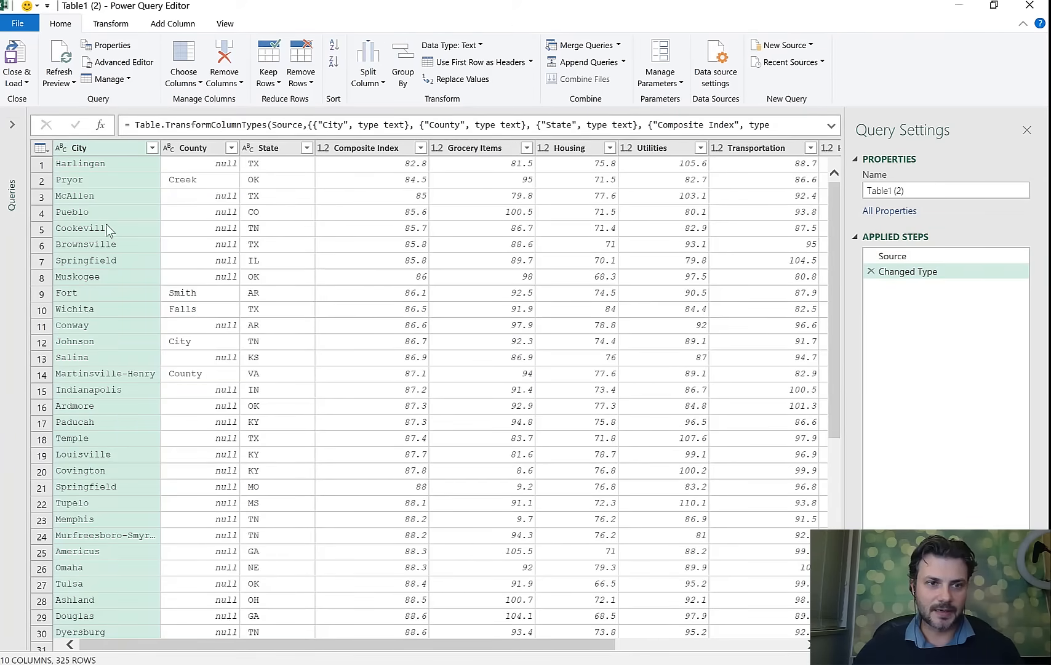
{"action": "mouse_move", "coordinate": [11, 124]}
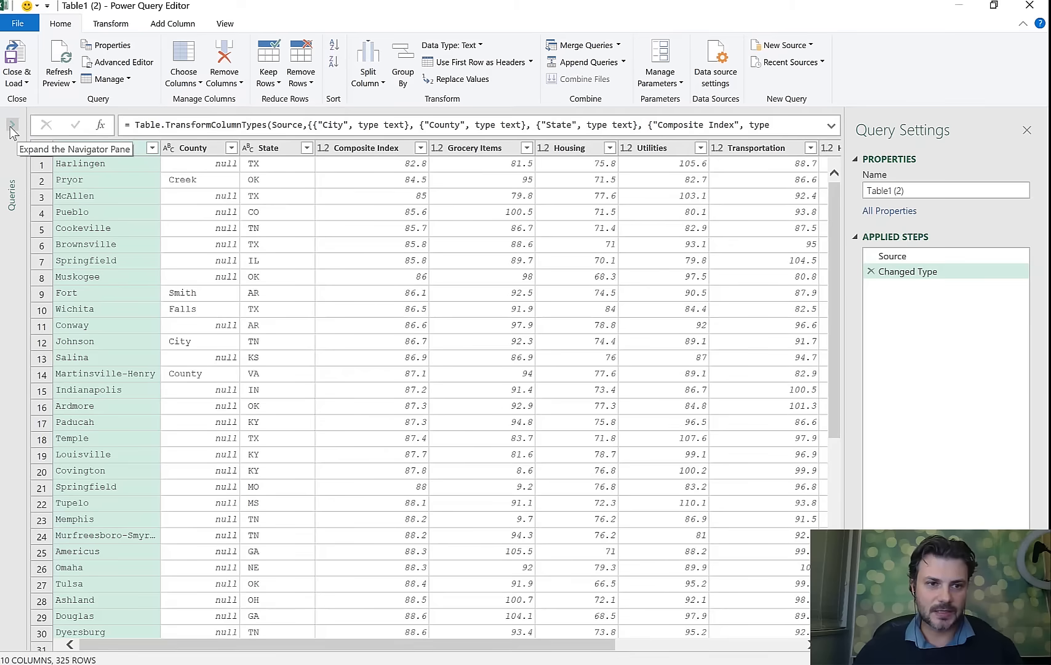
{"action": "left_click", "coordinate": [12, 128]}
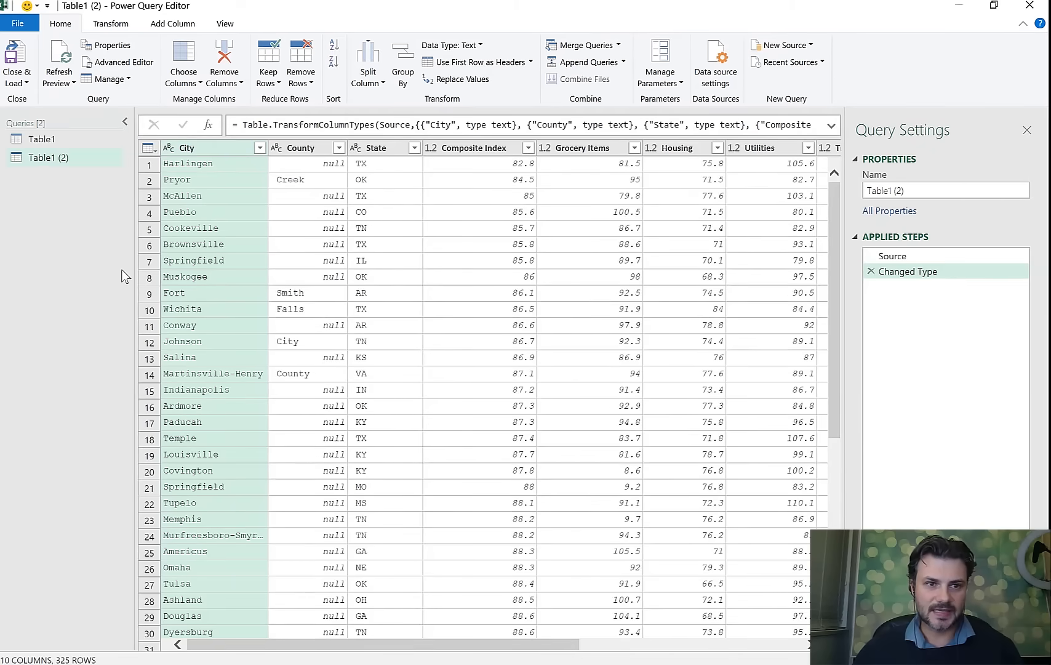
{"action": "mouse_move", "coordinate": [111, 175]}
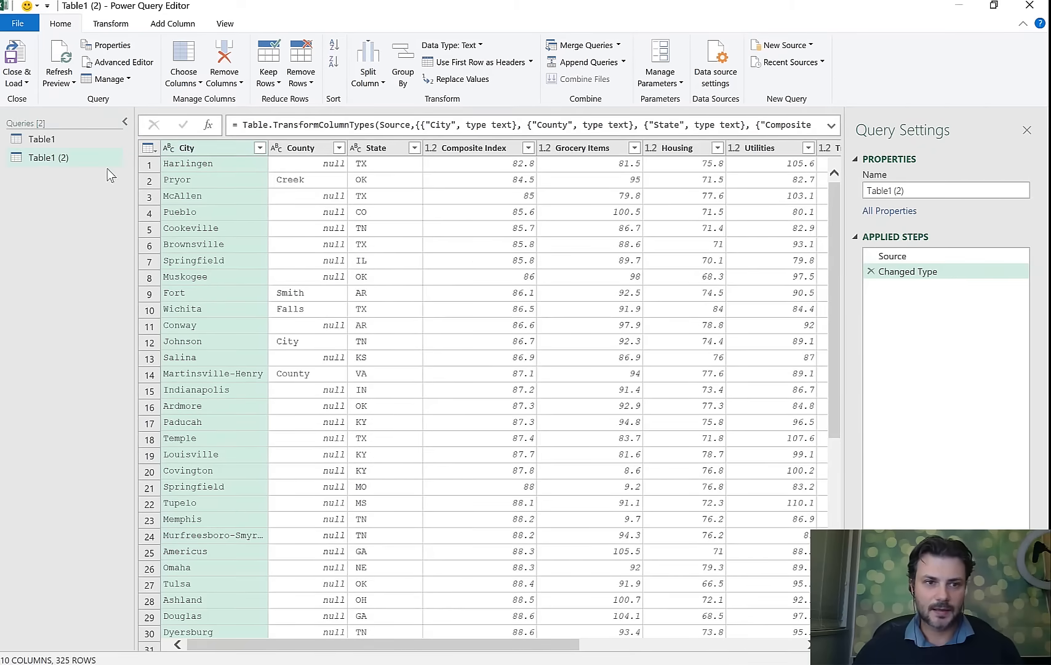
{"action": "left_click", "coordinate": [43, 139]}
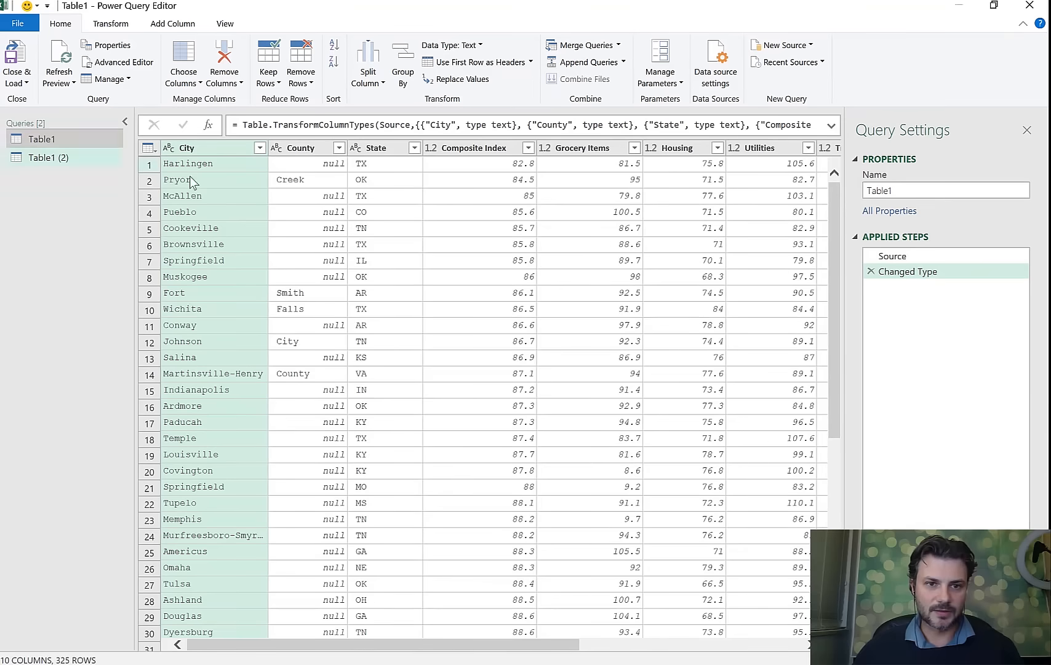
{"action": "left_click", "coordinate": [43, 140]}
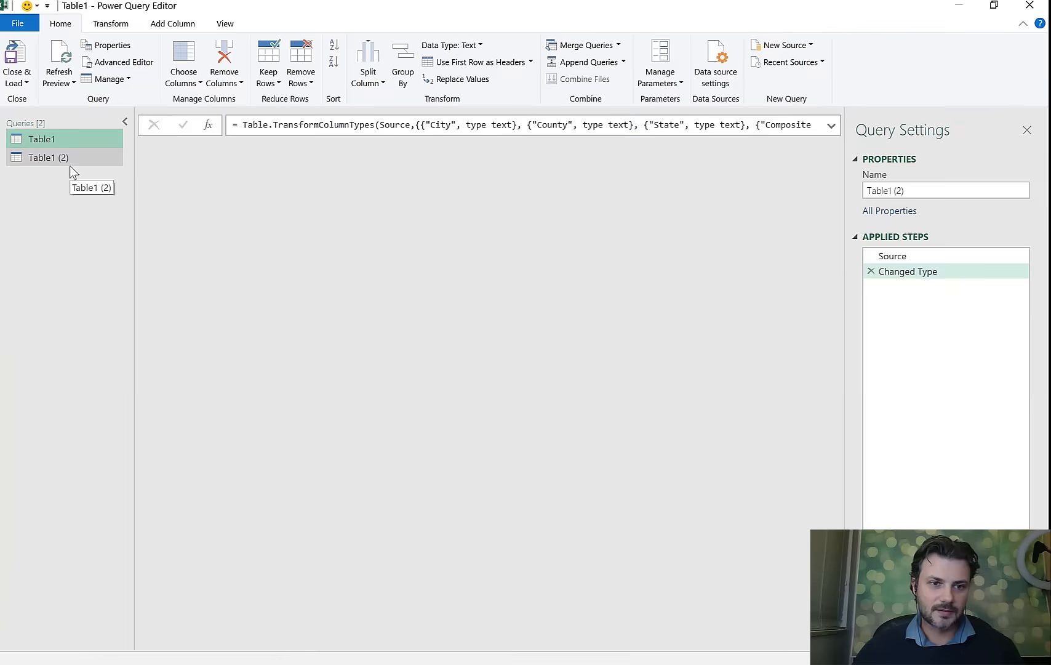
{"action": "left_click", "coordinate": [50, 158]}
{"action": "type", "text": "=table"}
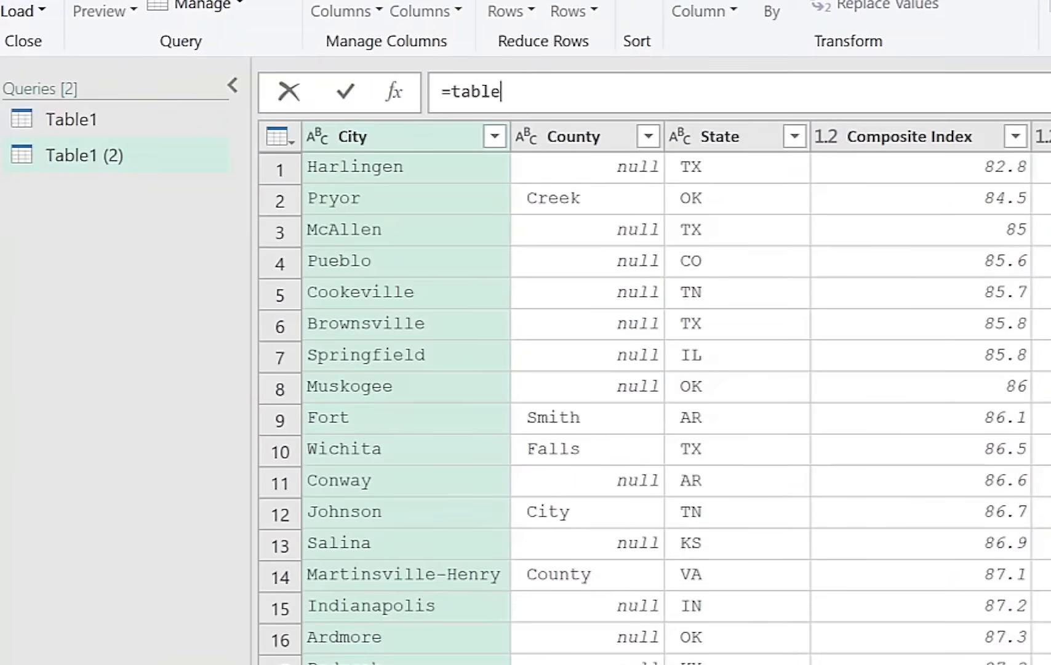
Enter the formula =table.profile(#"Table1") in the Table1 (2) formula bar.
{"action": "type", "text": ".profile(#"}
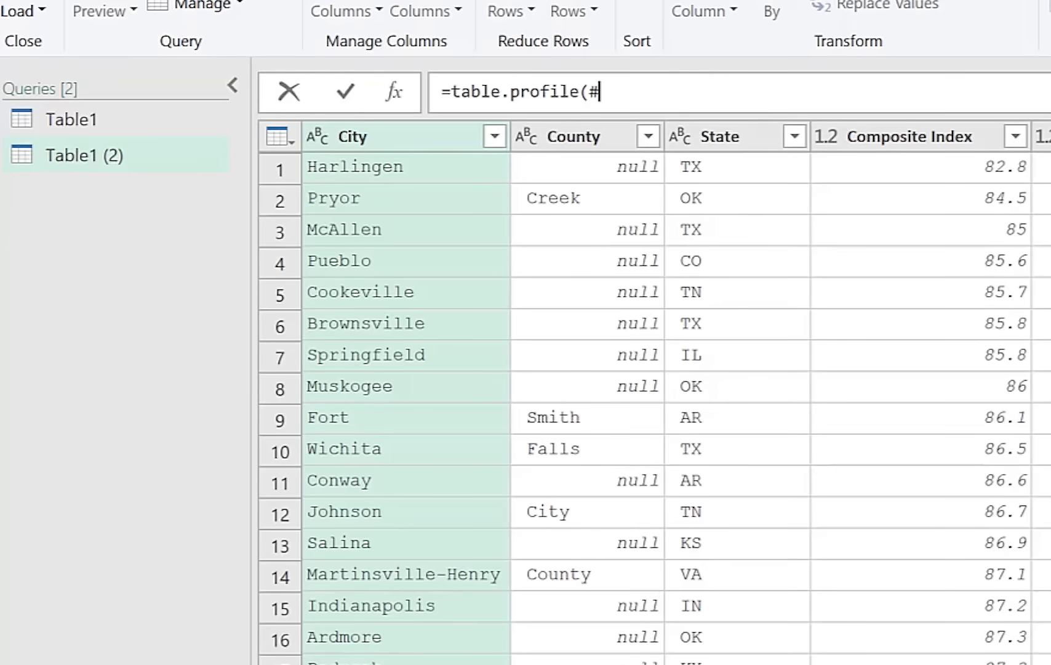
{"action": "type", "text": "\"Tab"}
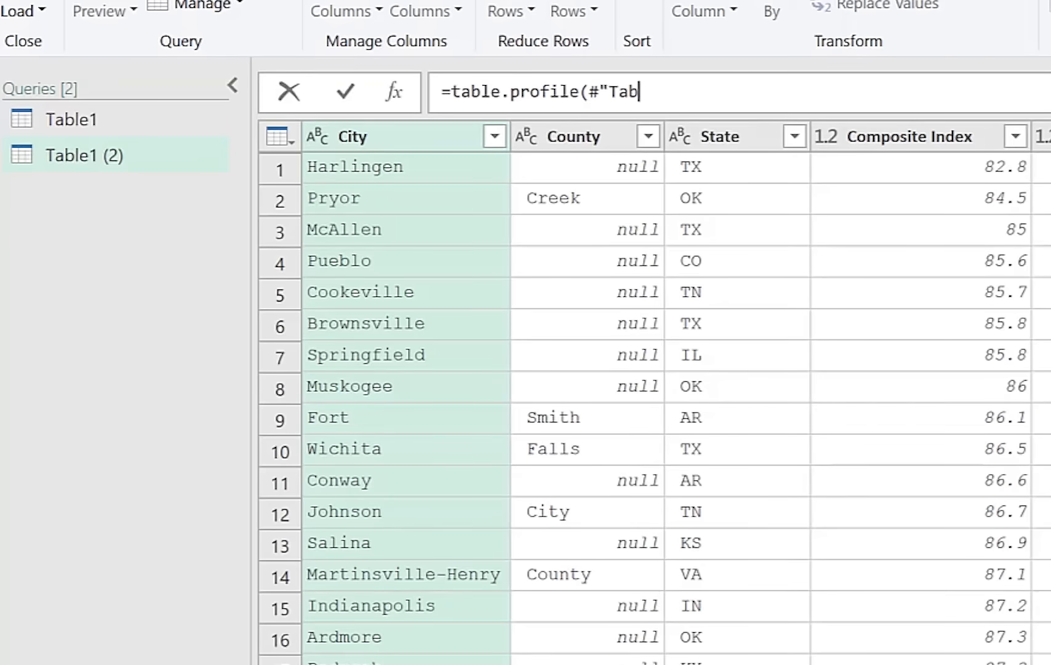
{"action": "type", "text": "le1"}
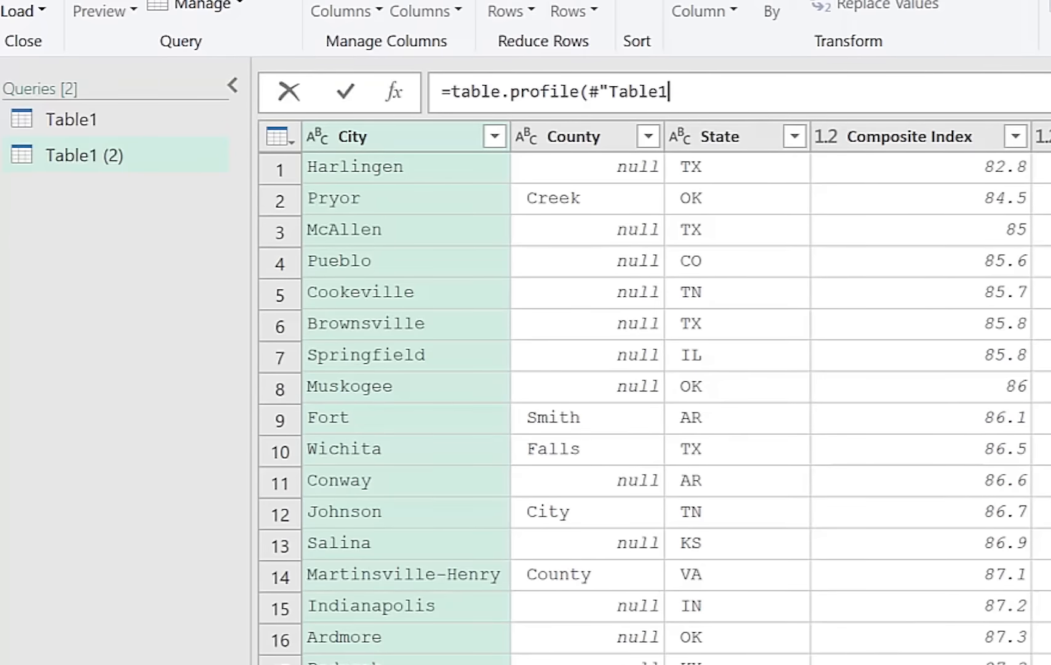
{"action": "type", "text": "\""}
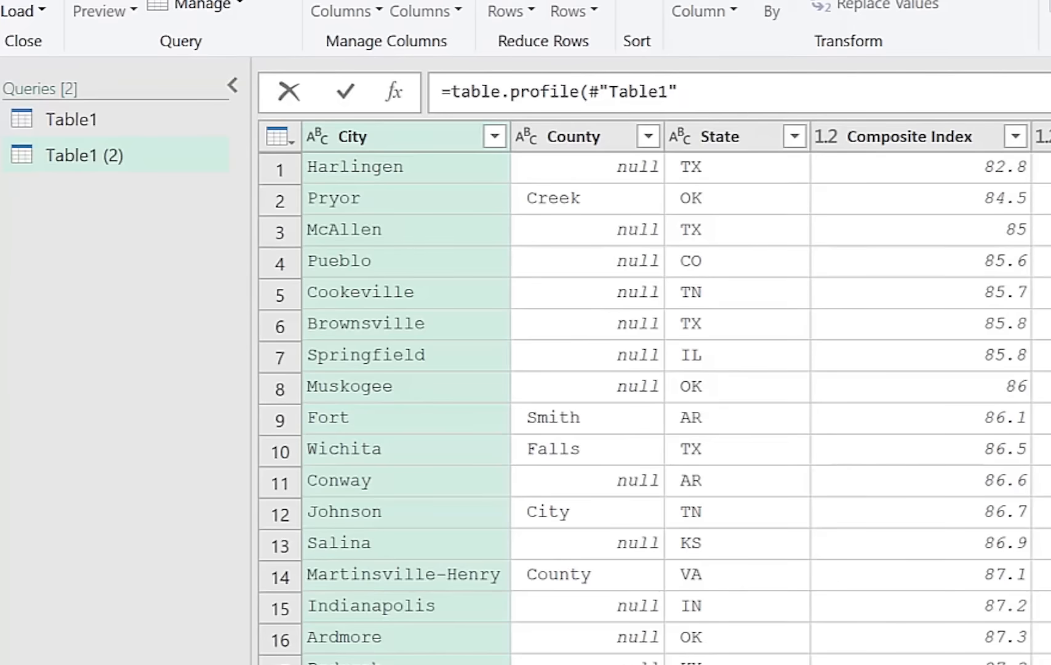
{"action": "type", "text": ")"}
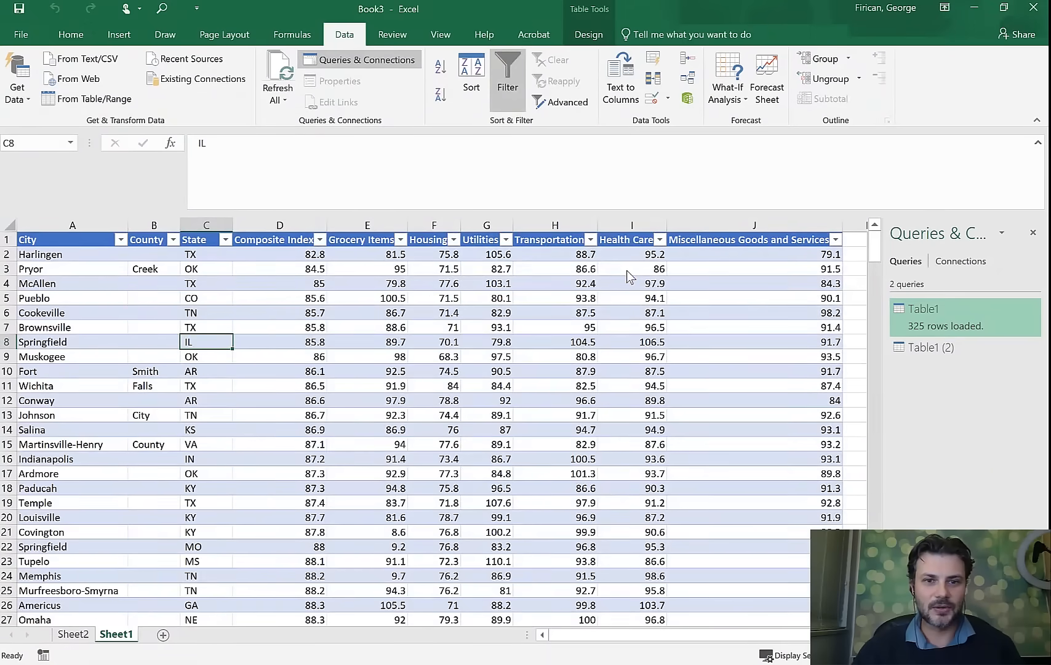
Go to the new Sheet3 holding the loaded per-column profile of Table1.
{"action": "left_click", "coordinate": [115, 633]}
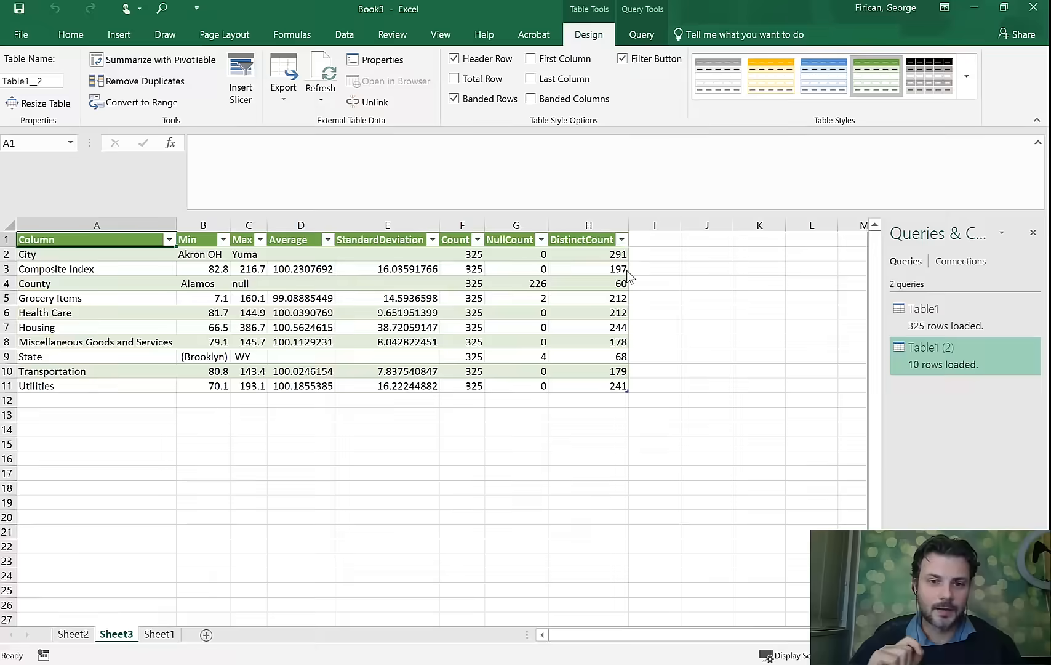
{"action": "left_click", "coordinate": [588, 459]}
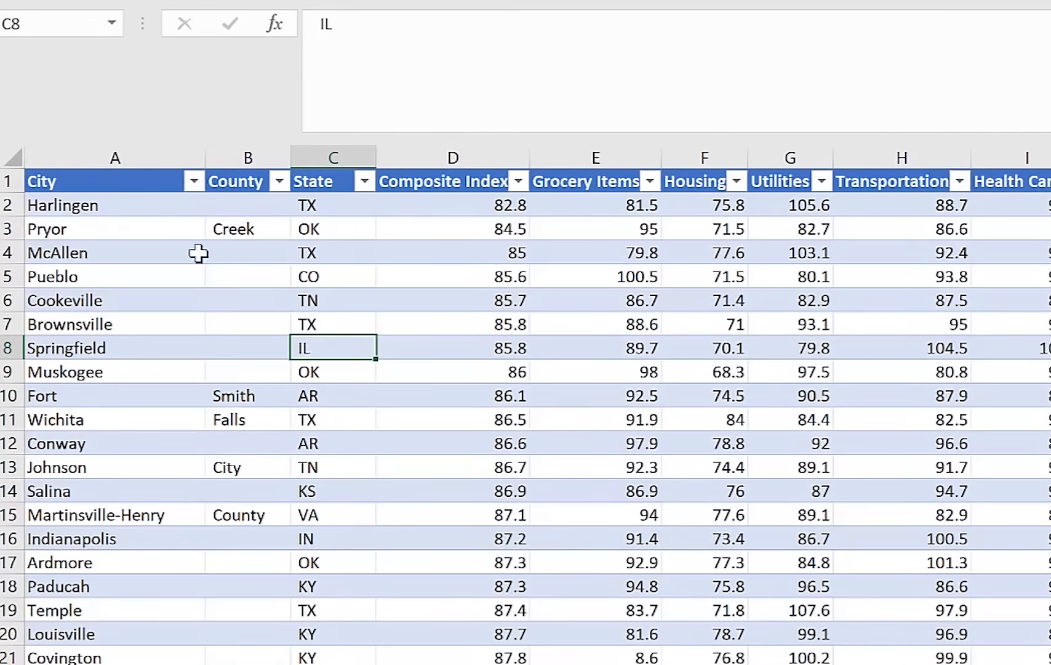
{"action": "mouse_move", "coordinate": [355, 204]}
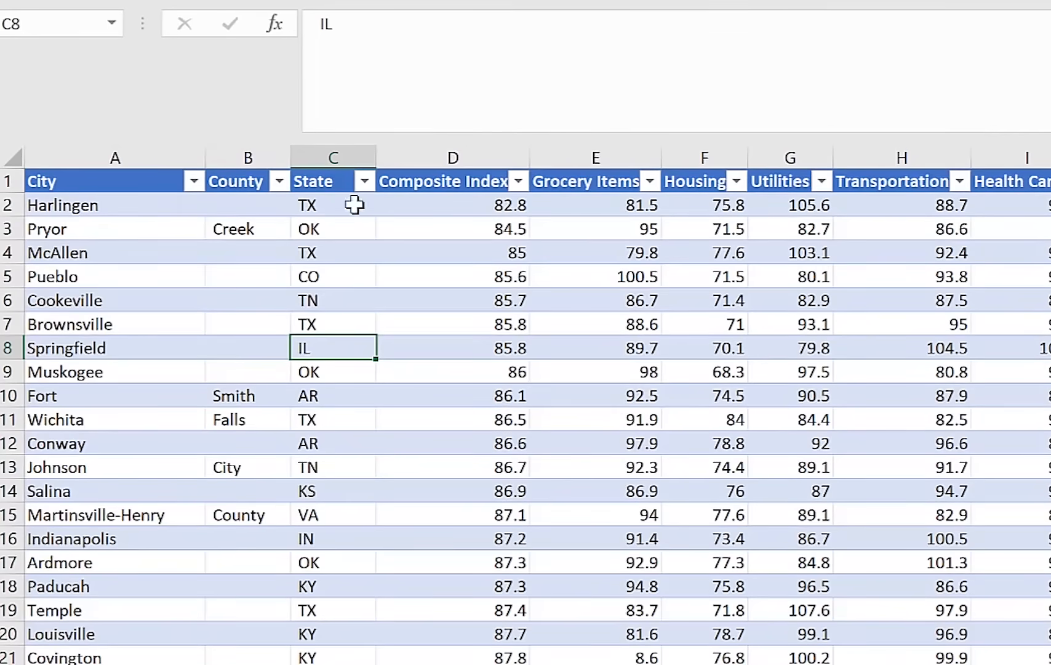
{"action": "mouse_move", "coordinate": [569, 177]}
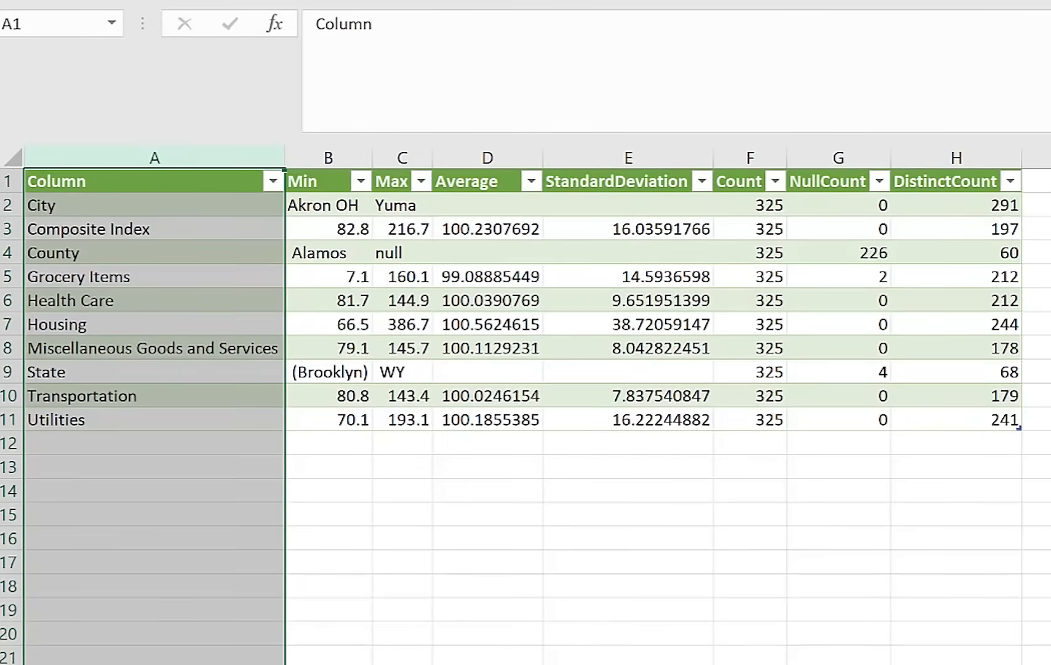
Highlight the Min–DistinctCount statistics and point out the smallest City value, Akron OH.
{"action": "left_click", "coordinate": [627, 652]}
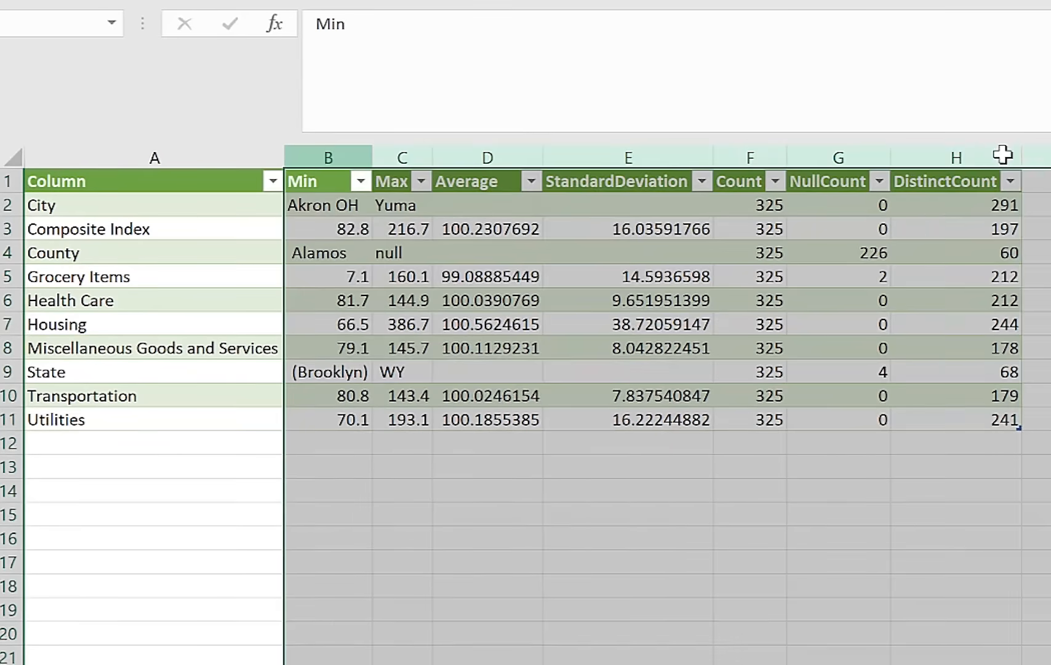
{"action": "left_click", "coordinate": [327, 181]}
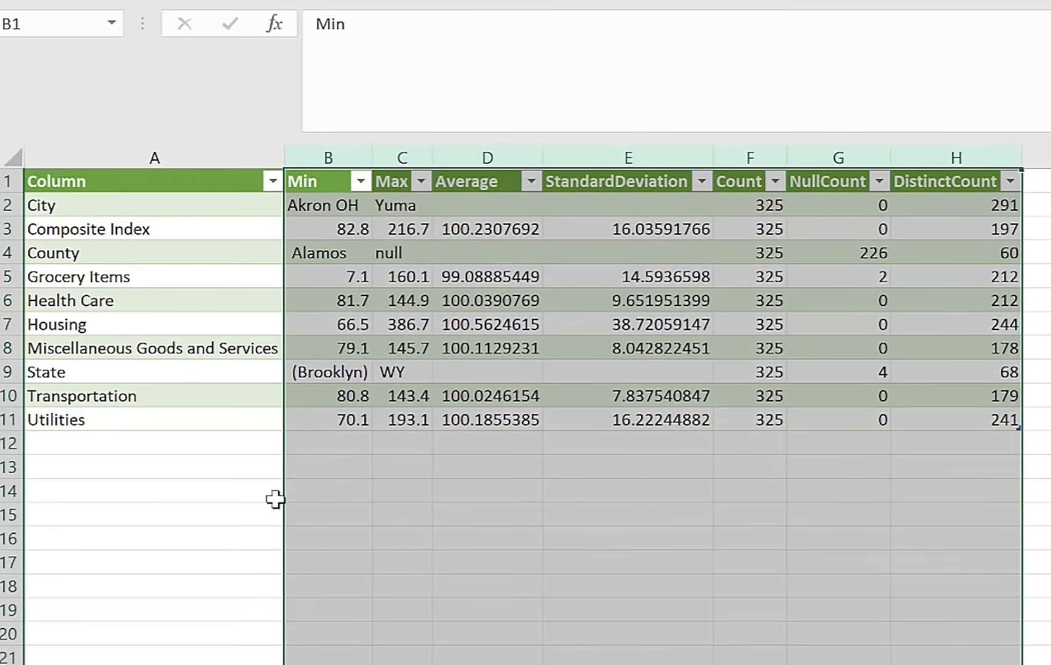
{"action": "mouse_move", "coordinate": [202, 461]}
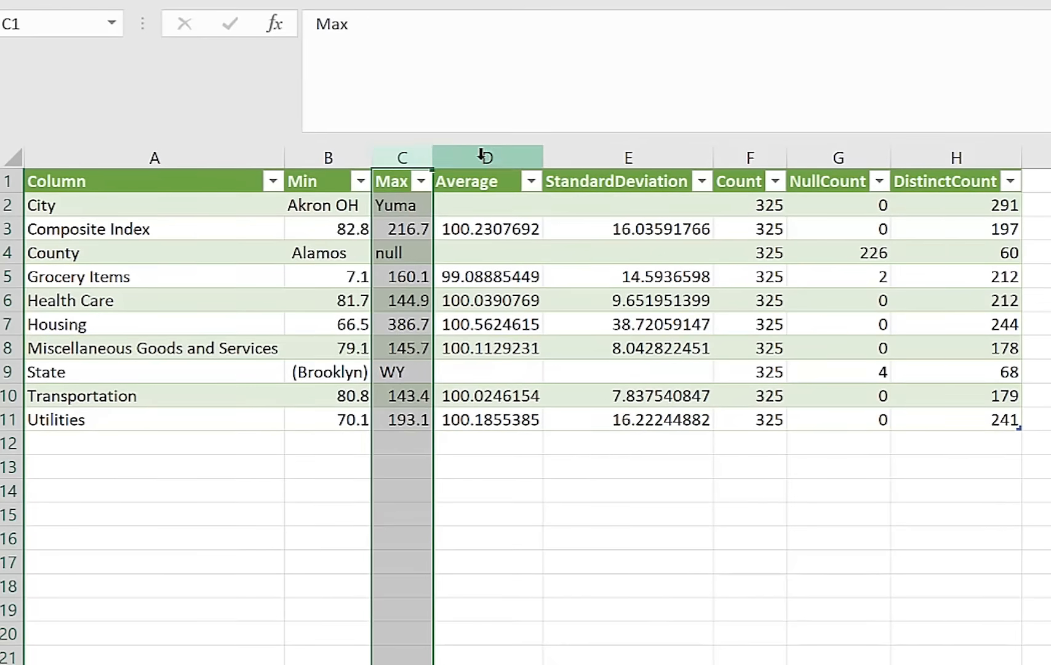
{"action": "left_click", "coordinate": [486, 158]}
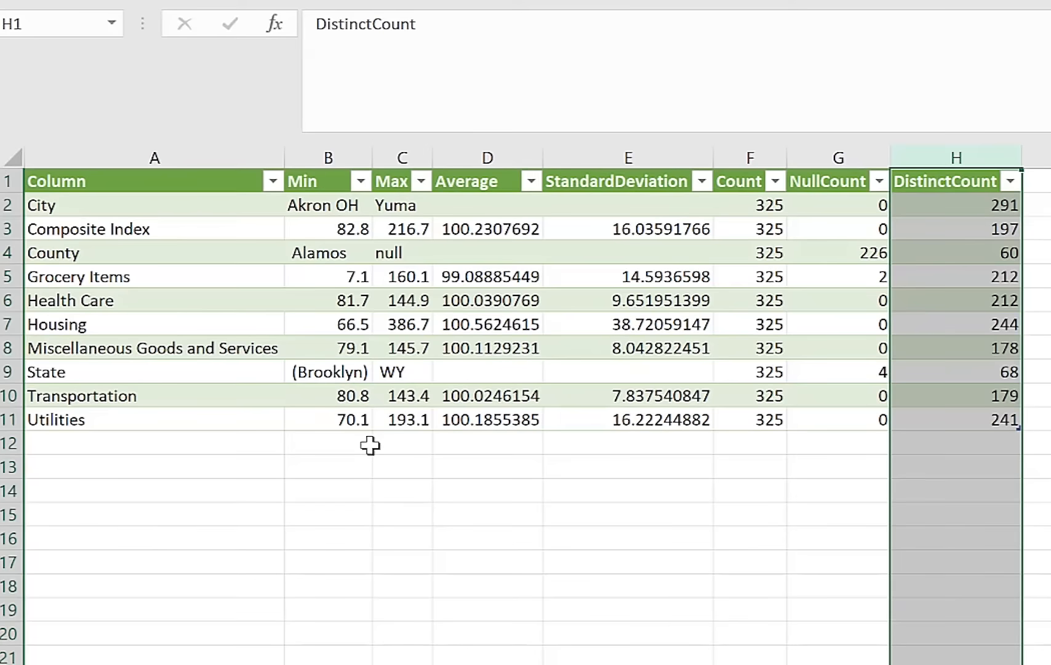
{"action": "left_click", "coordinate": [328, 157]}
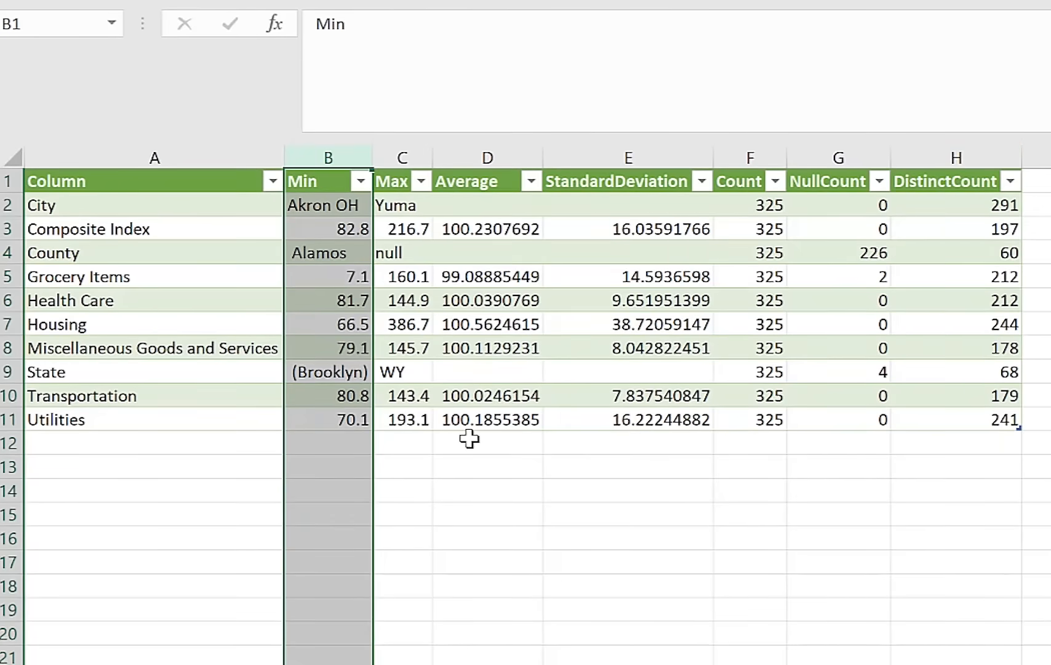
{"action": "left_click", "coordinate": [328, 204]}
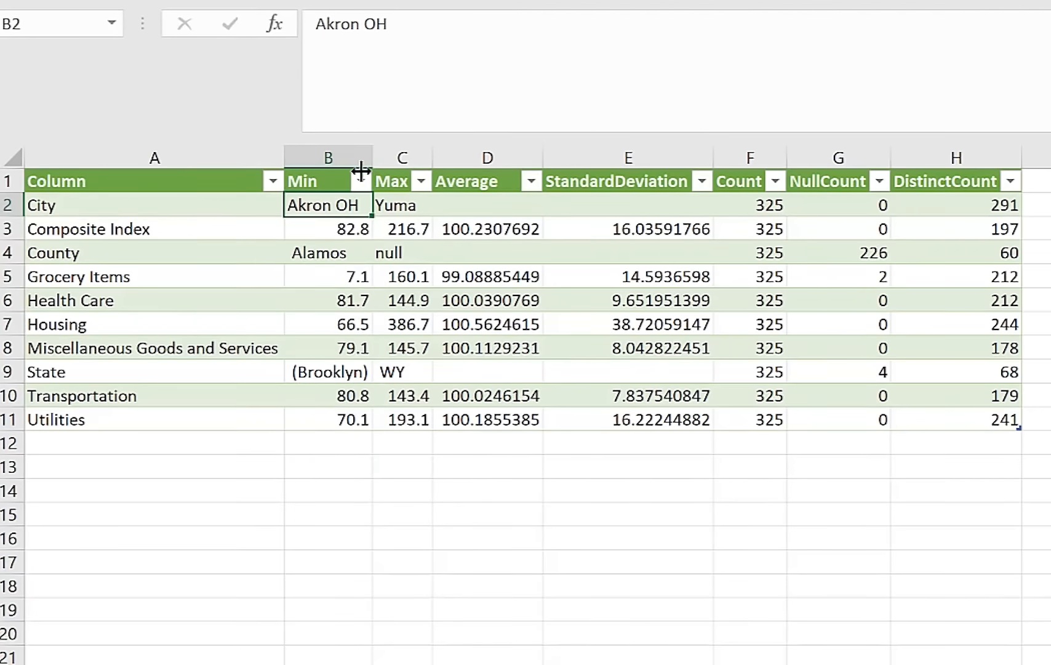
{"action": "mouse_move", "coordinate": [328, 181]}
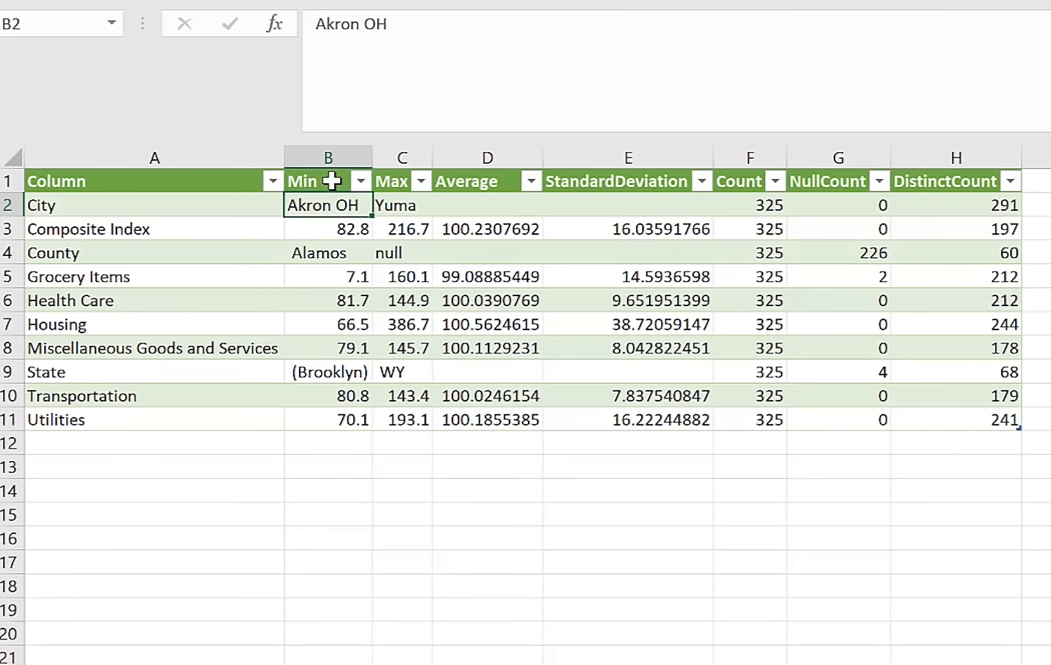
{"action": "mouse_move", "coordinate": [322, 204]}
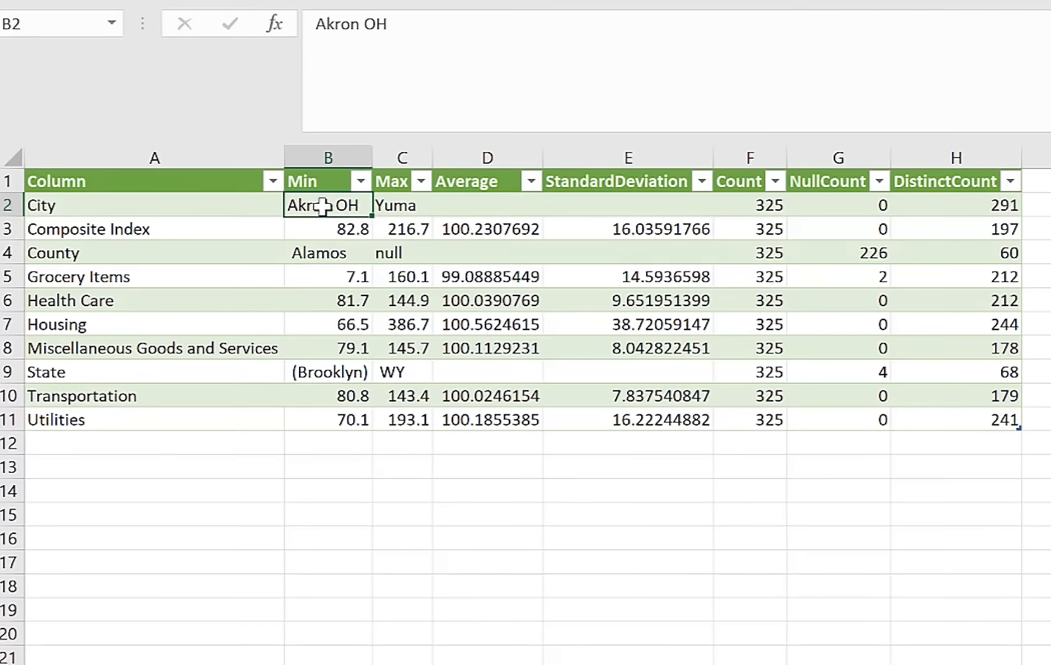
{"action": "mouse_move", "coordinate": [418, 260]}
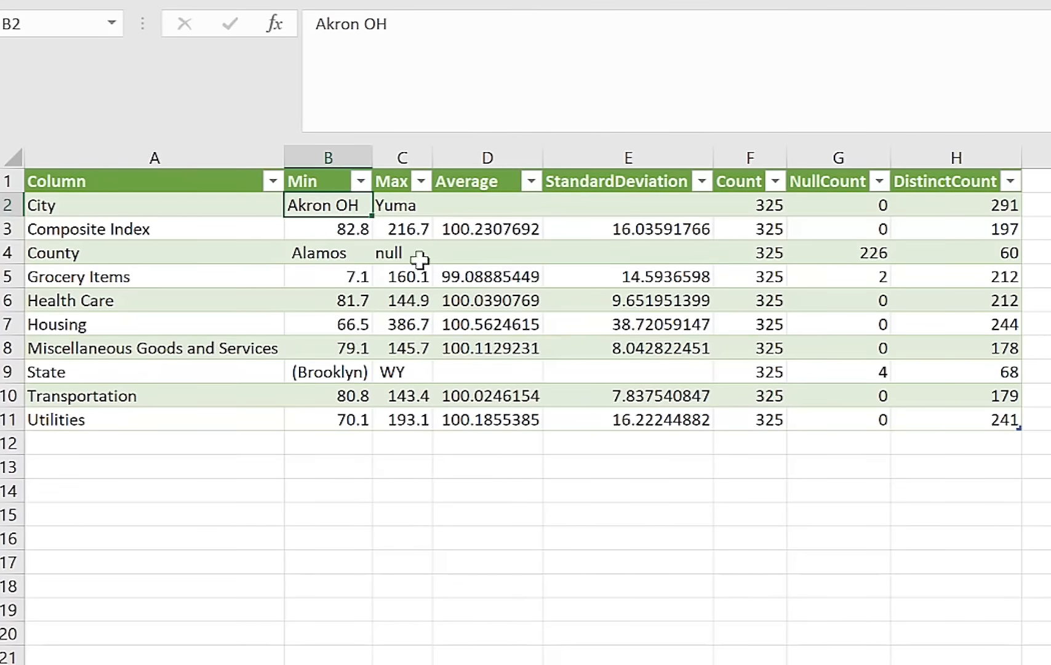
{"action": "mouse_move", "coordinate": [419, 324]}
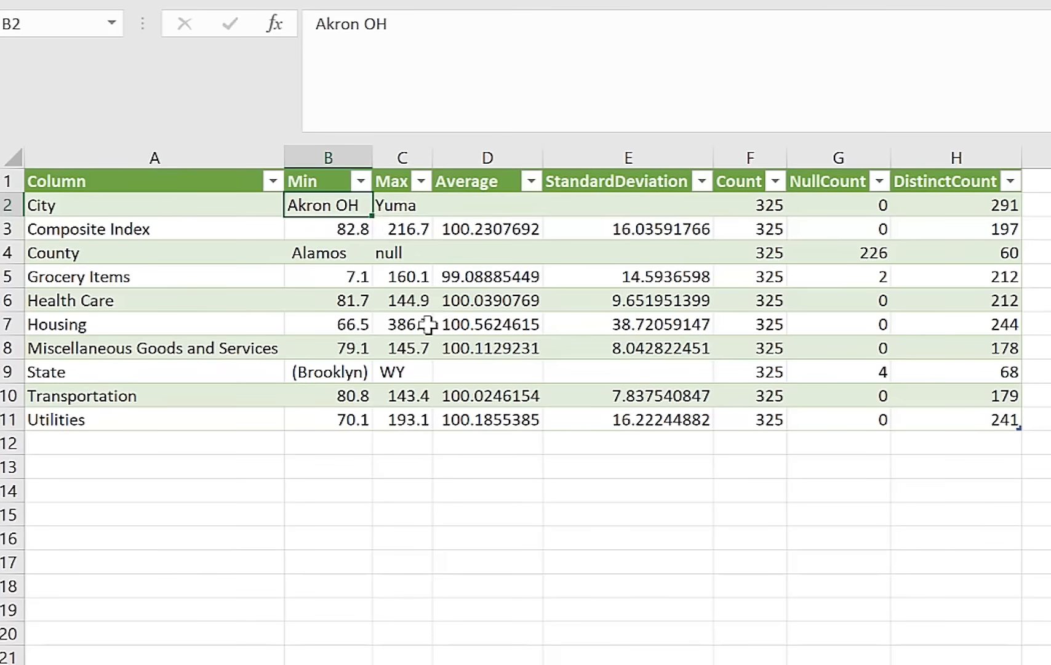
{"action": "mouse_move", "coordinate": [354, 617]}
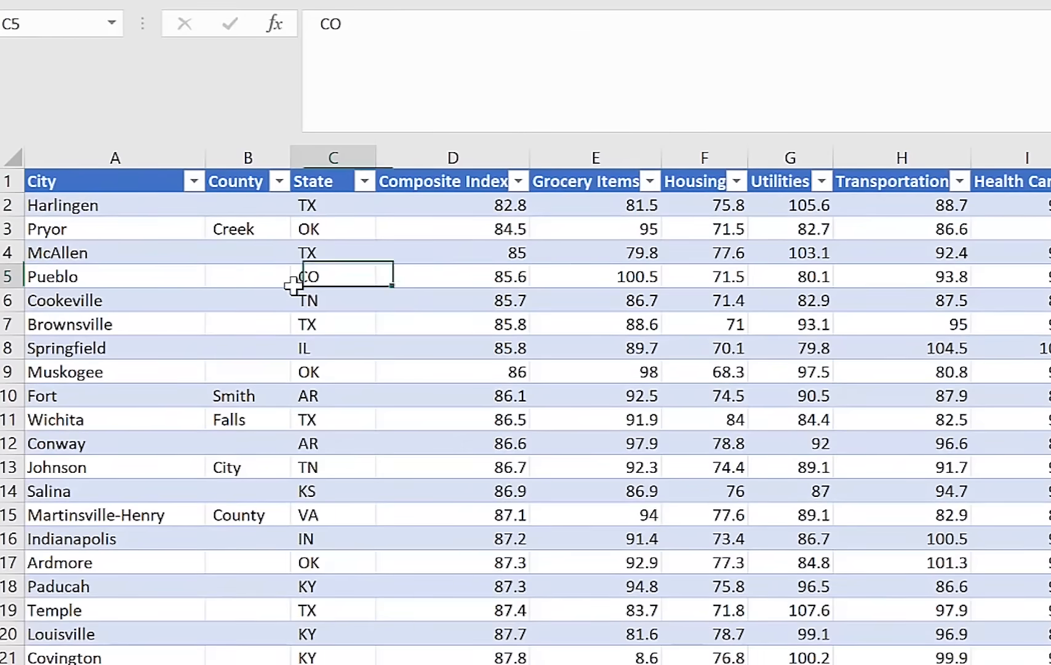
Sort the city table A to Z by City, then return to the Sheet3 profile and its query actions.
{"action": "left_click", "coordinate": [193, 180]}
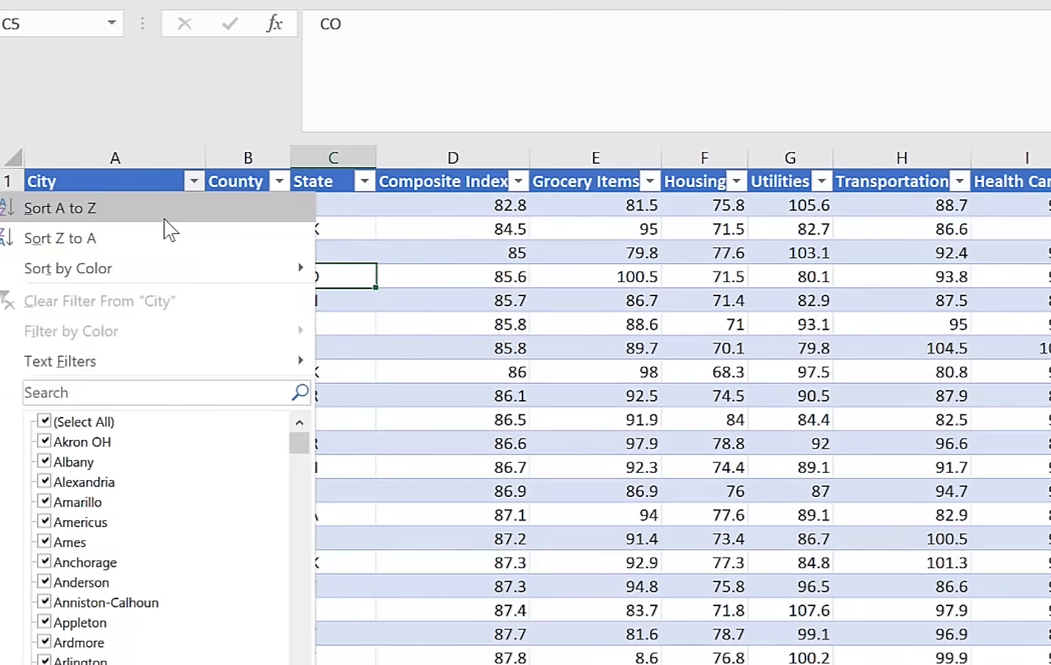
{"action": "left_click", "coordinate": [59, 208]}
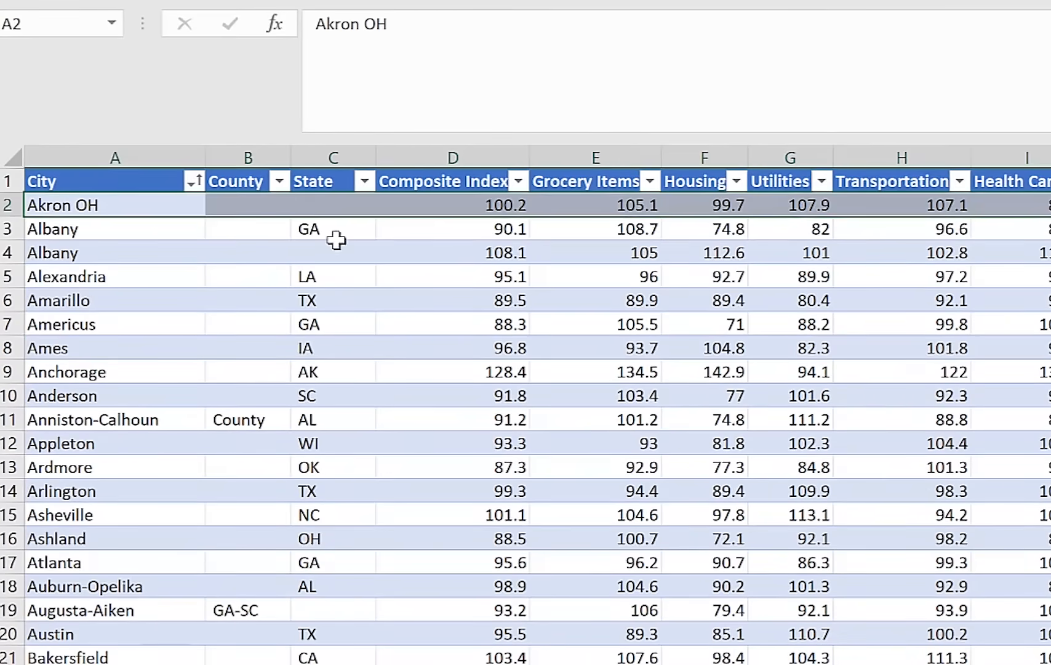
{"action": "left_click", "coordinate": [334, 204]}
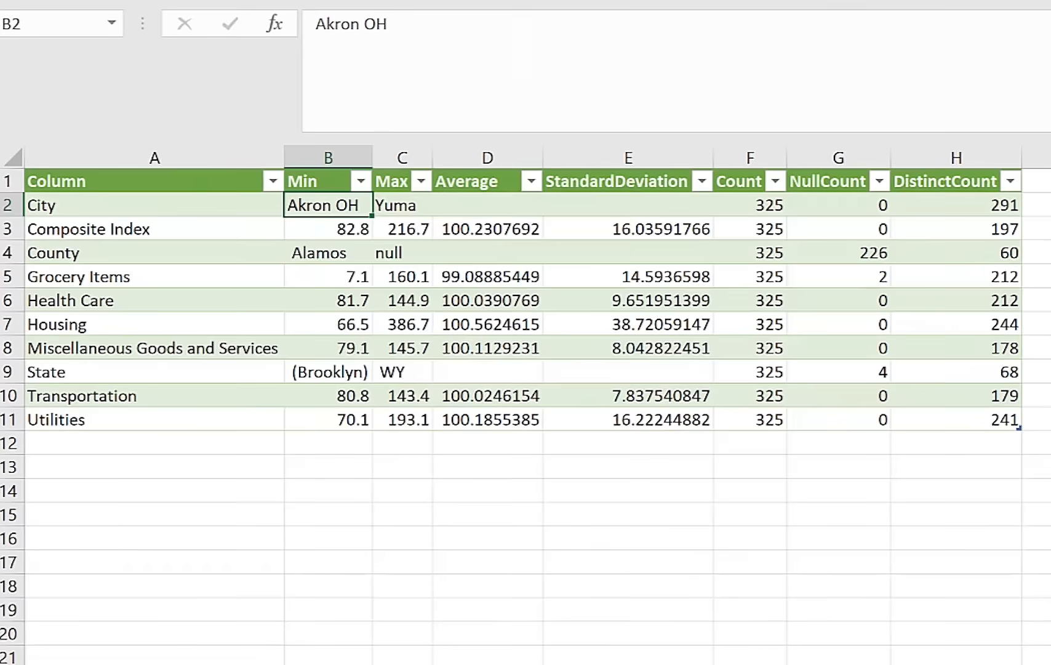
{"action": "left_click", "coordinate": [486, 513]}
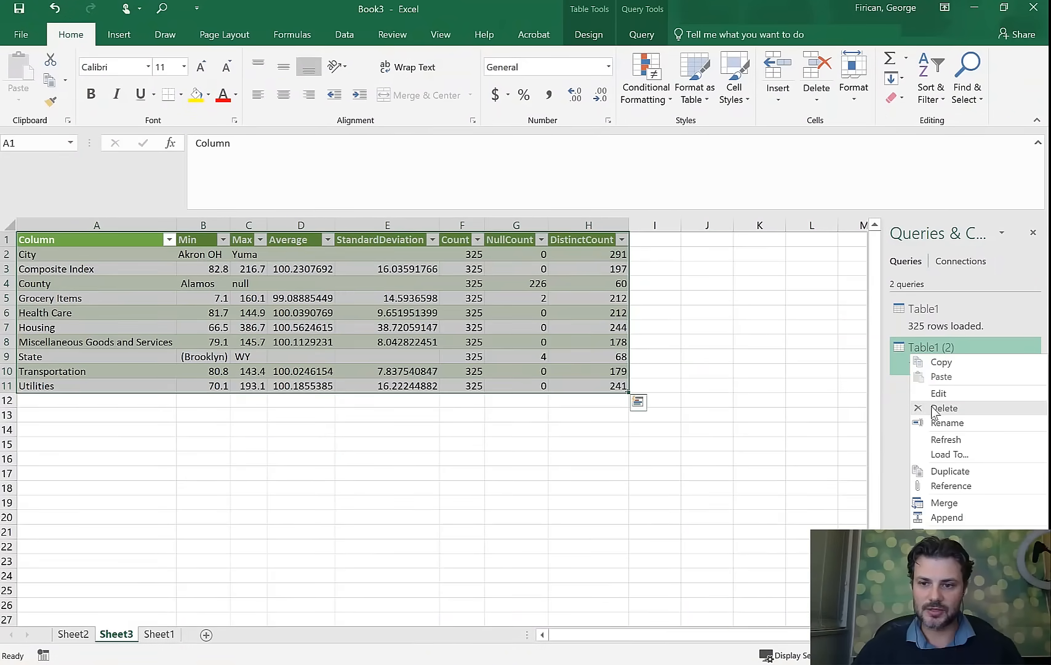
Refresh the Table1 (2) profile query so State shows 3 nulls and 69 distinct values.
{"action": "left_click", "coordinate": [945, 439]}
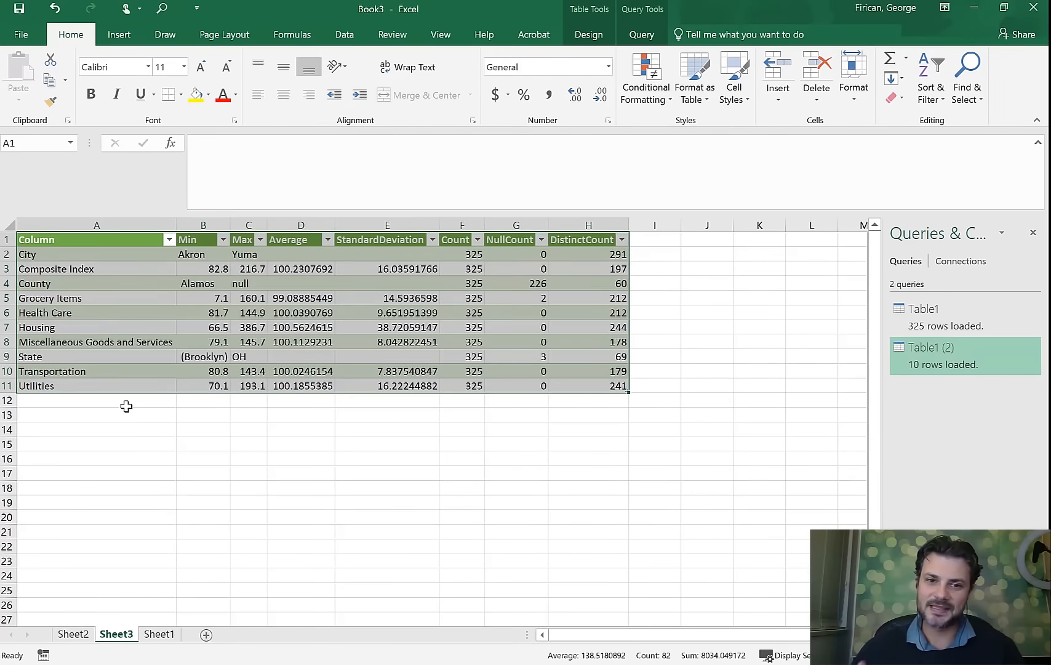
{"action": "left_click", "coordinate": [203, 443]}
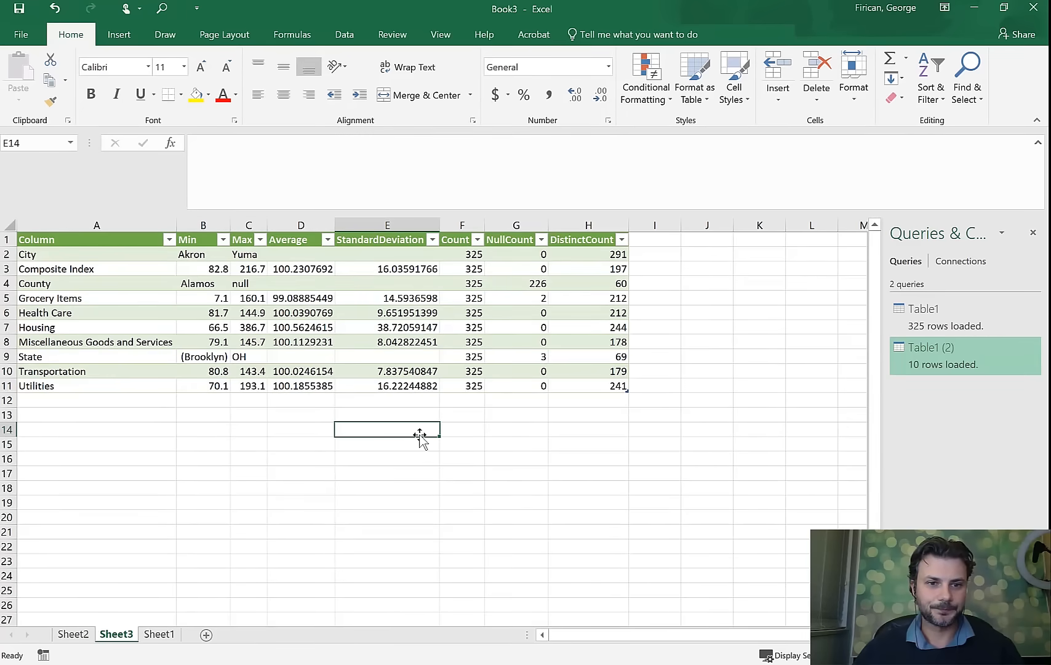
{"action": "mouse_move", "coordinate": [668, 430]}
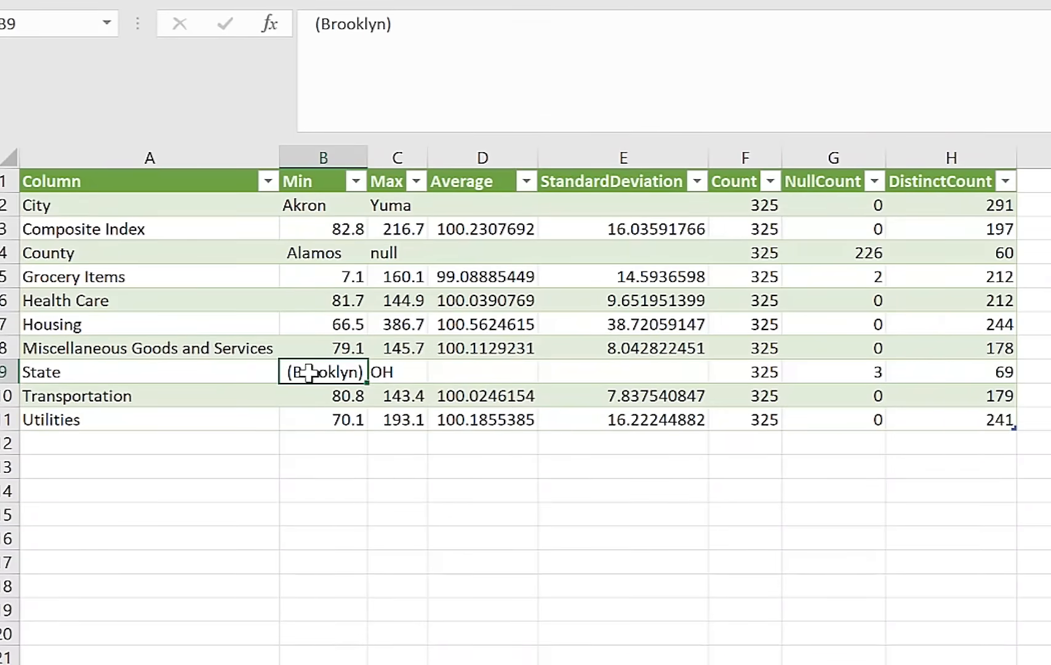
{"action": "mouse_move", "coordinate": [293, 394]}
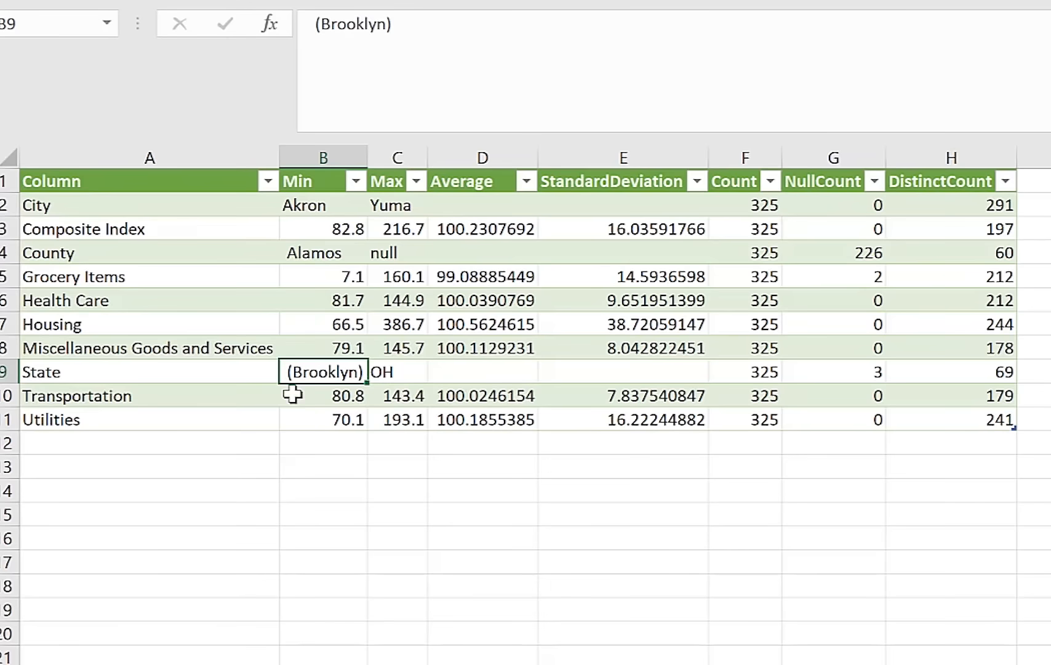
{"action": "mouse_move", "coordinate": [326, 400]}
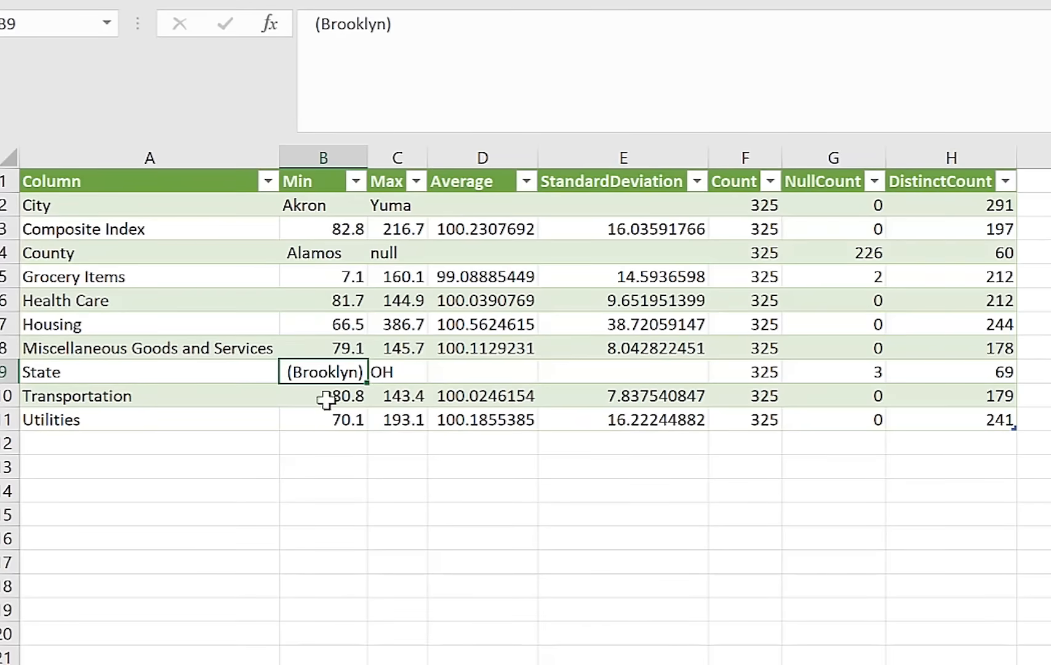
{"action": "mouse_move", "coordinate": [229, 264]}
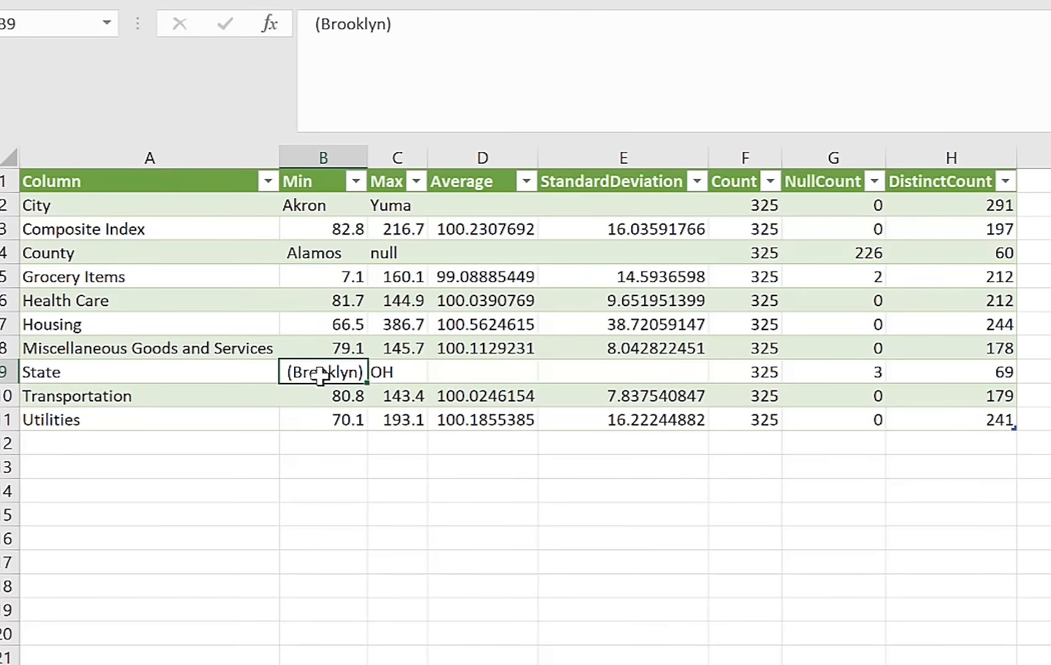
{"action": "mouse_move", "coordinate": [342, 392]}
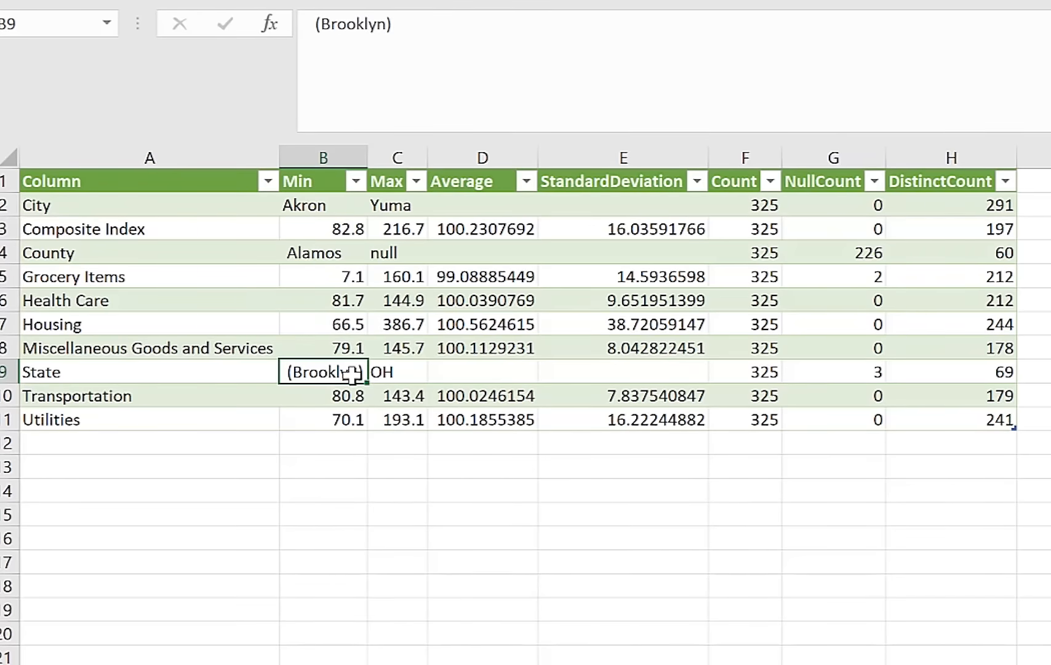
{"action": "mouse_move", "coordinate": [362, 389]}
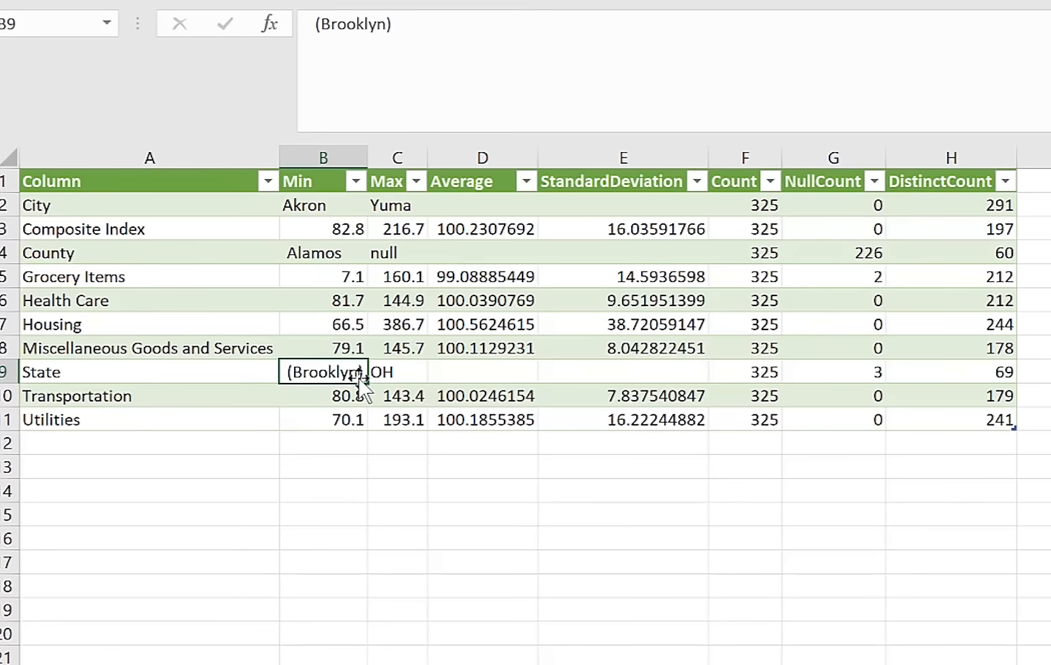
{"action": "mouse_move", "coordinate": [329, 510]}
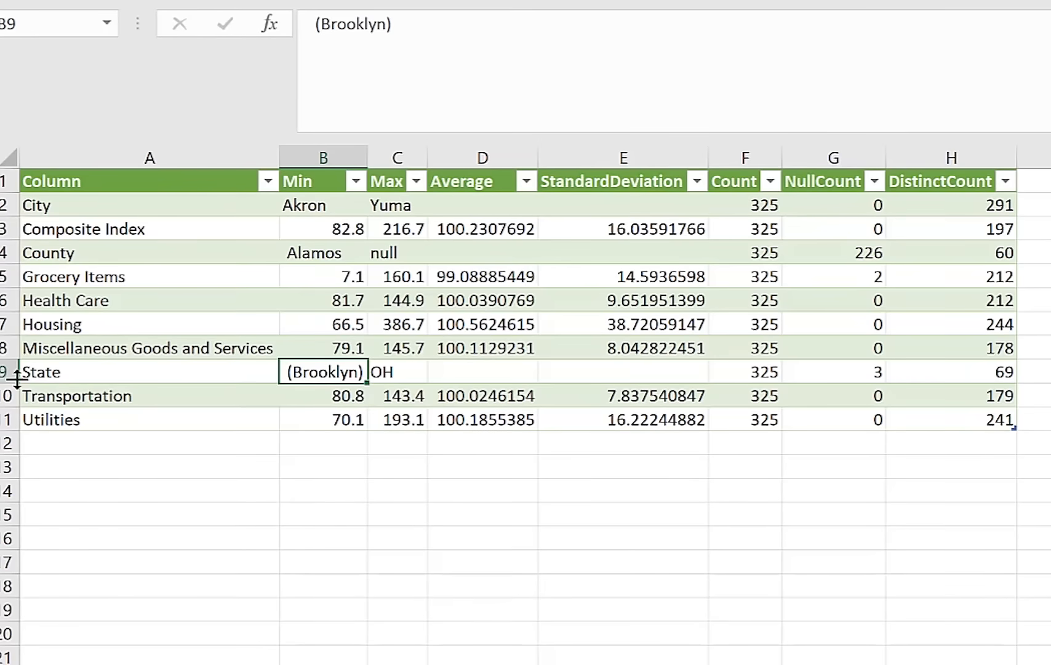
Review the State profile row, minimum Brooklyn and maximum OH, then return to the sorted city table.
{"action": "left_click", "coordinate": [8, 372]}
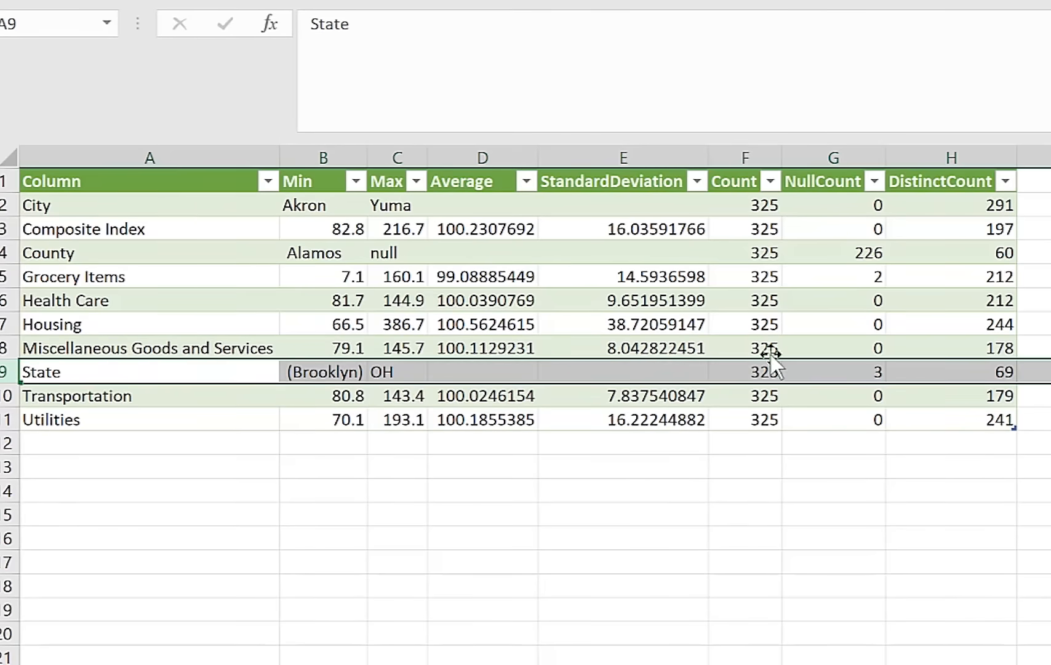
{"action": "mouse_move", "coordinate": [979, 319]}
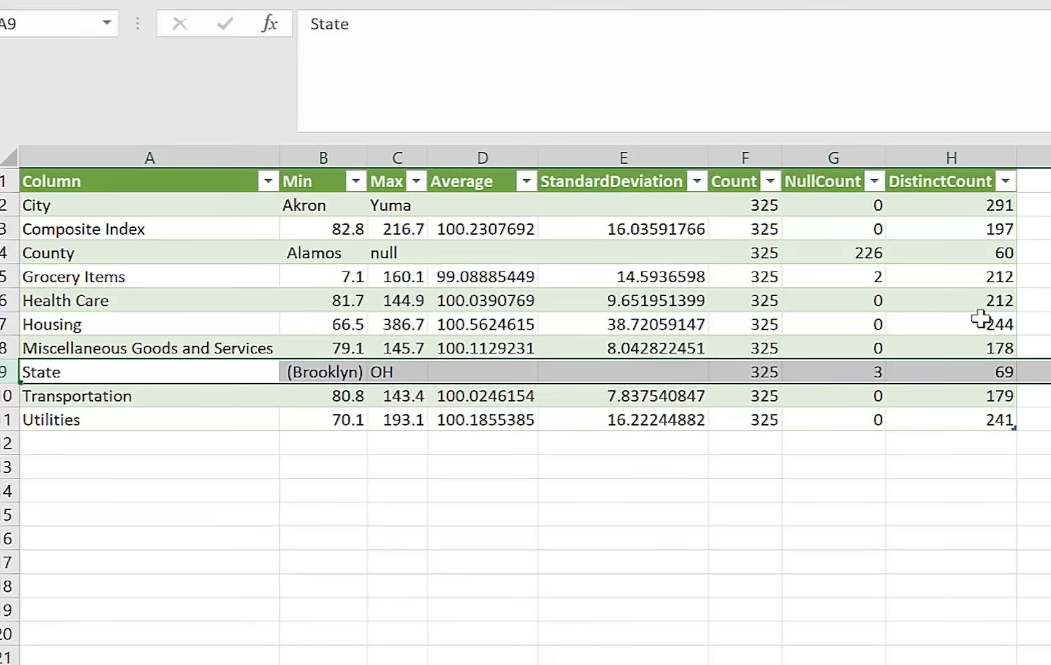
{"action": "left_click", "coordinate": [950, 372]}
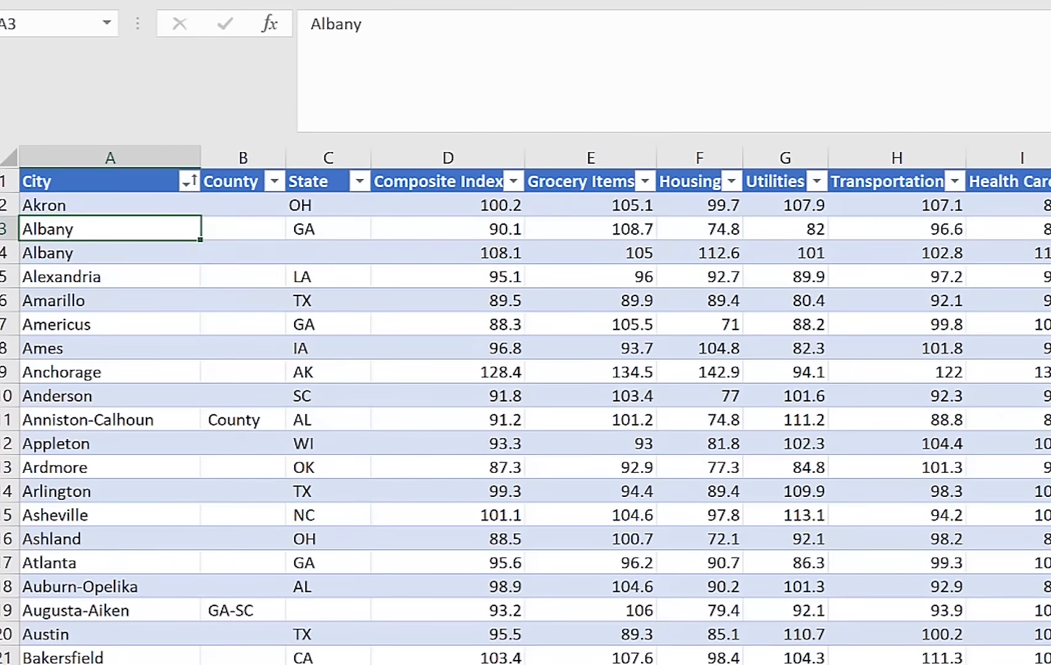
Sort the city table by State A to Z so the New York rows with borough States come first.
{"action": "scroll", "scroll_direction": "right", "scroll_amount": 3}
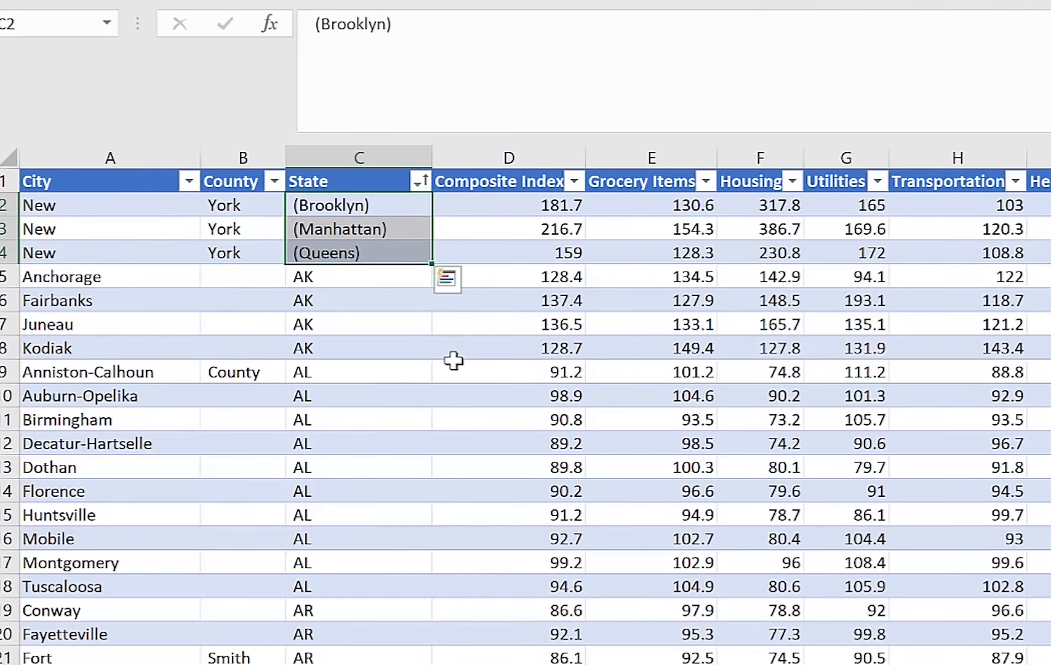
{"action": "mouse_move", "coordinate": [369, 277]}
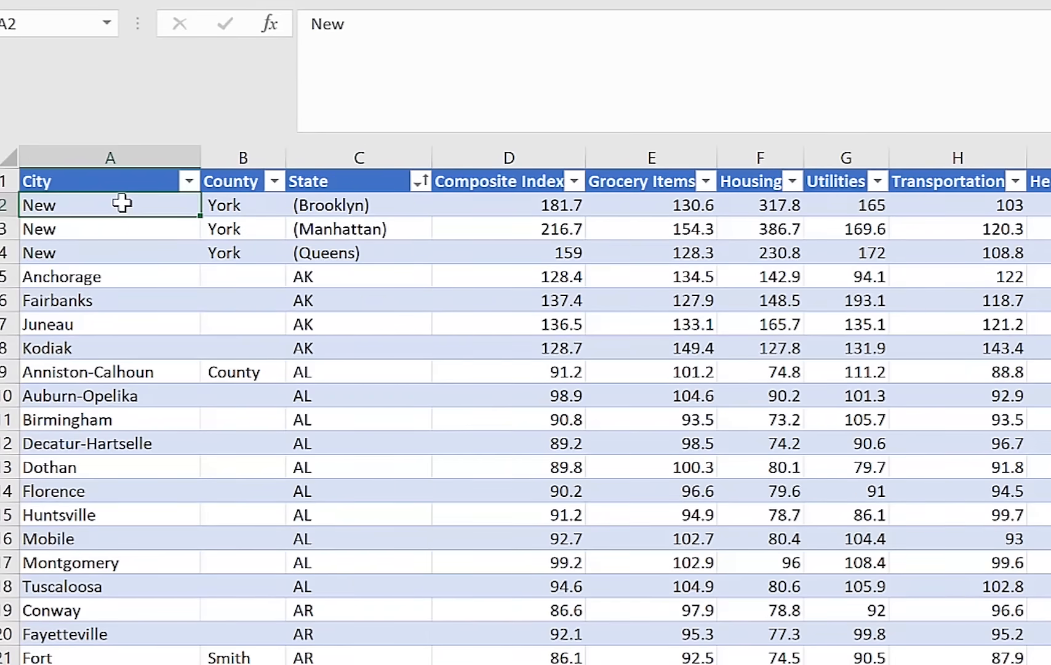
{"action": "type", "text": "York"}
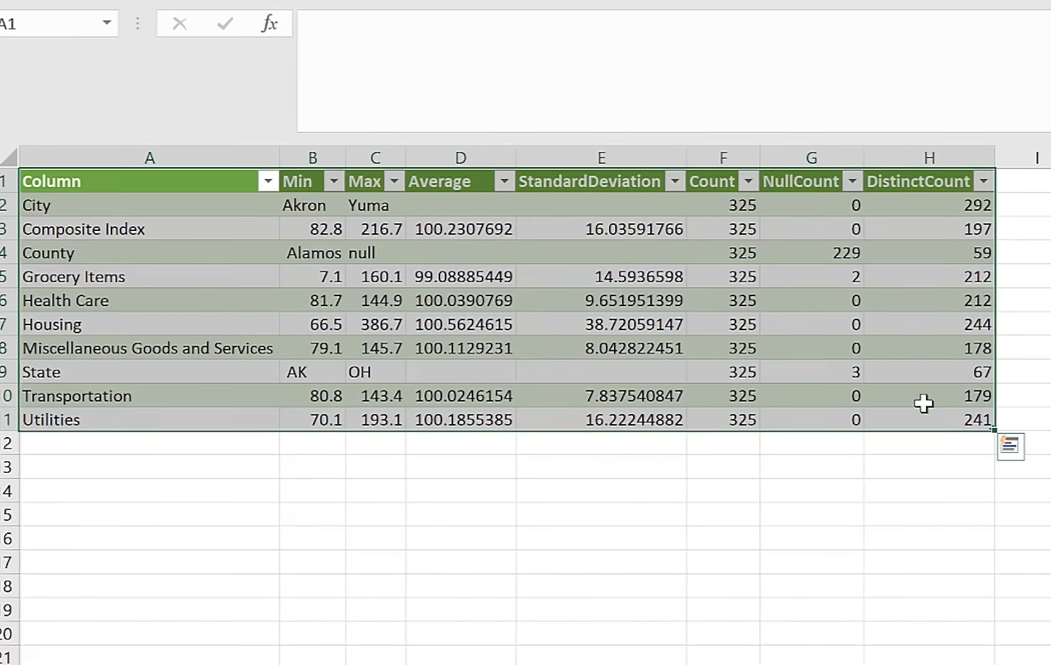
Check State's 67 distinct values, City's 292 distinct values and County's 229 nulls in the profile.
{"action": "left_click", "coordinate": [928, 371]}
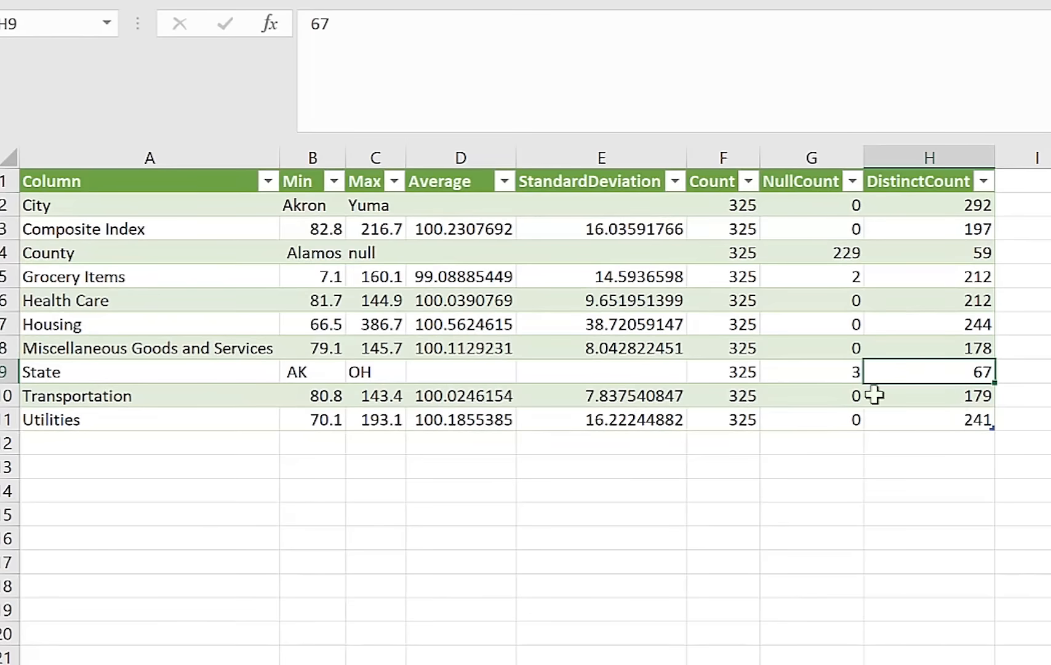
{"action": "mouse_move", "coordinate": [852, 374]}
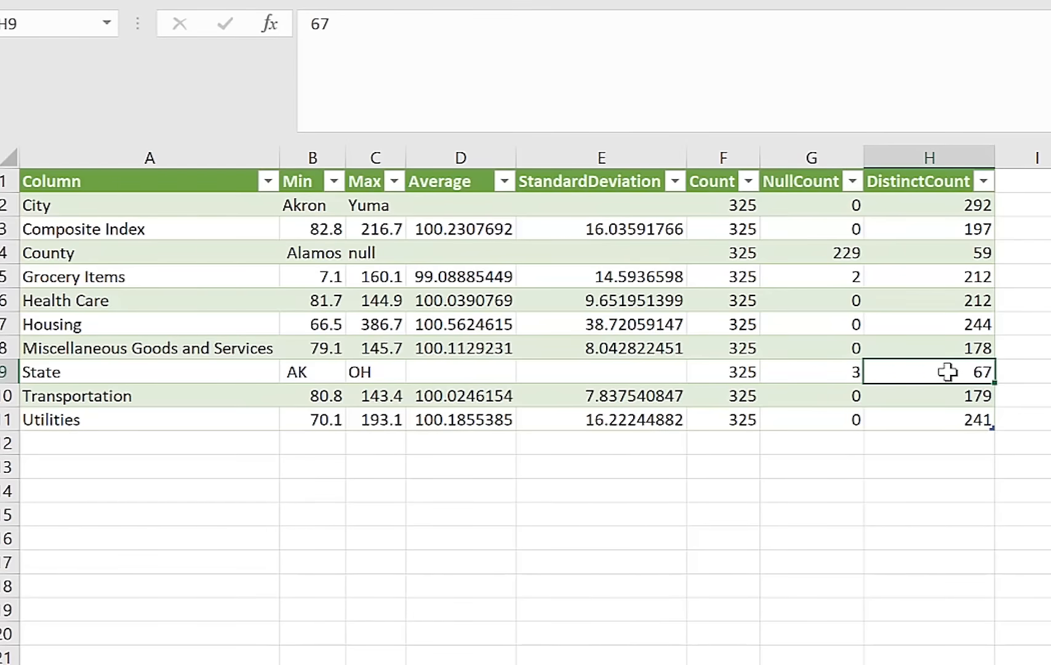
{"action": "mouse_move", "coordinate": [596, 392]}
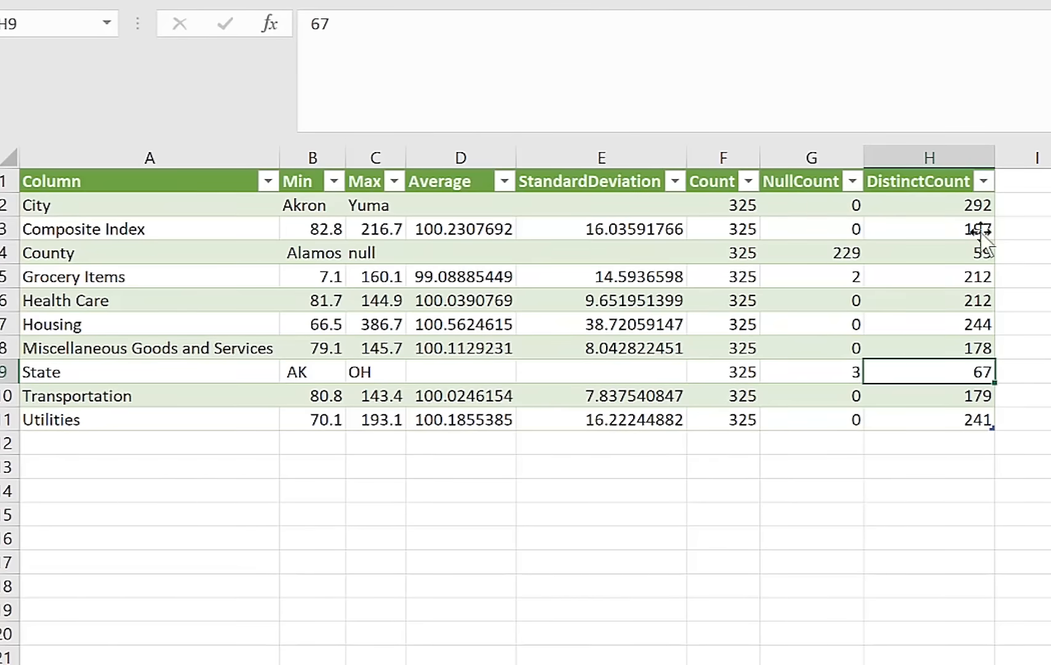
{"action": "mouse_move", "coordinate": [694, 196]}
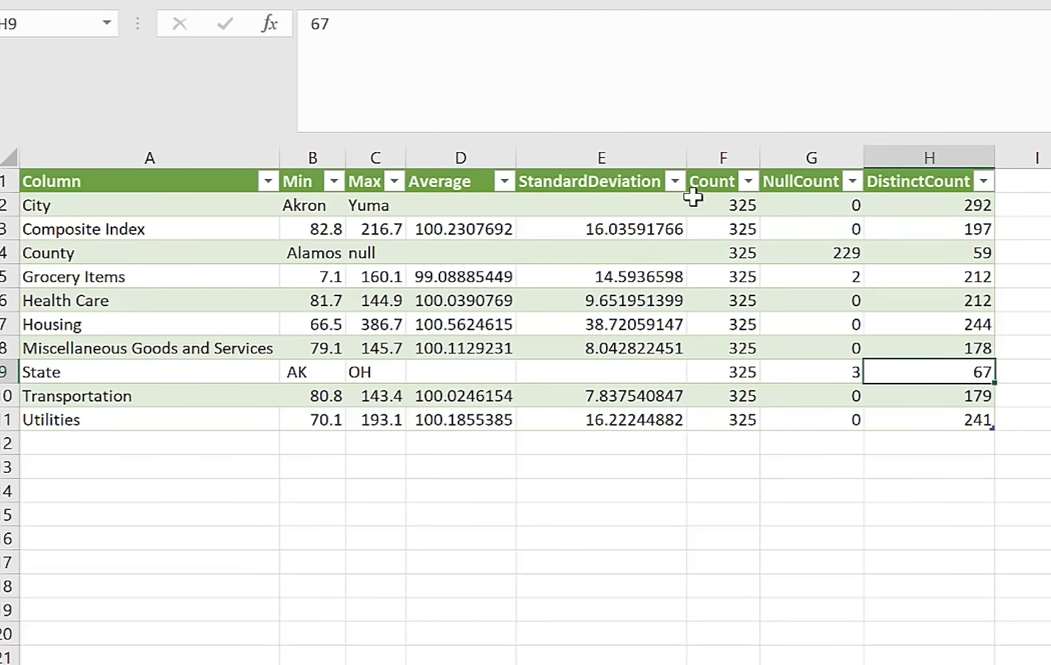
{"action": "mouse_move", "coordinate": [734, 420]}
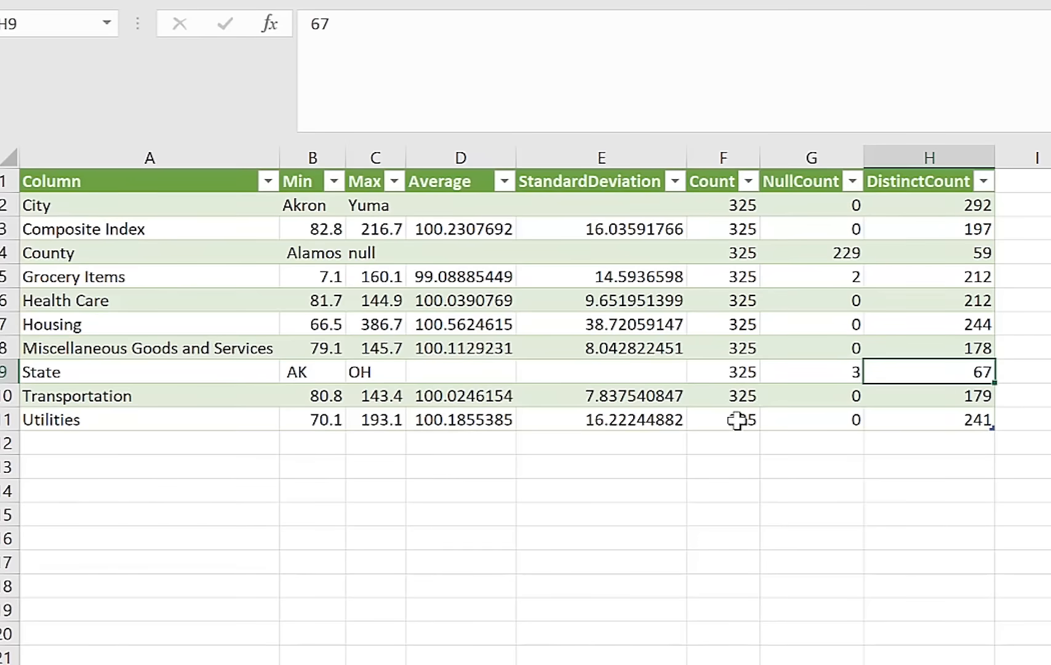
{"action": "left_click", "coordinate": [930, 205]}
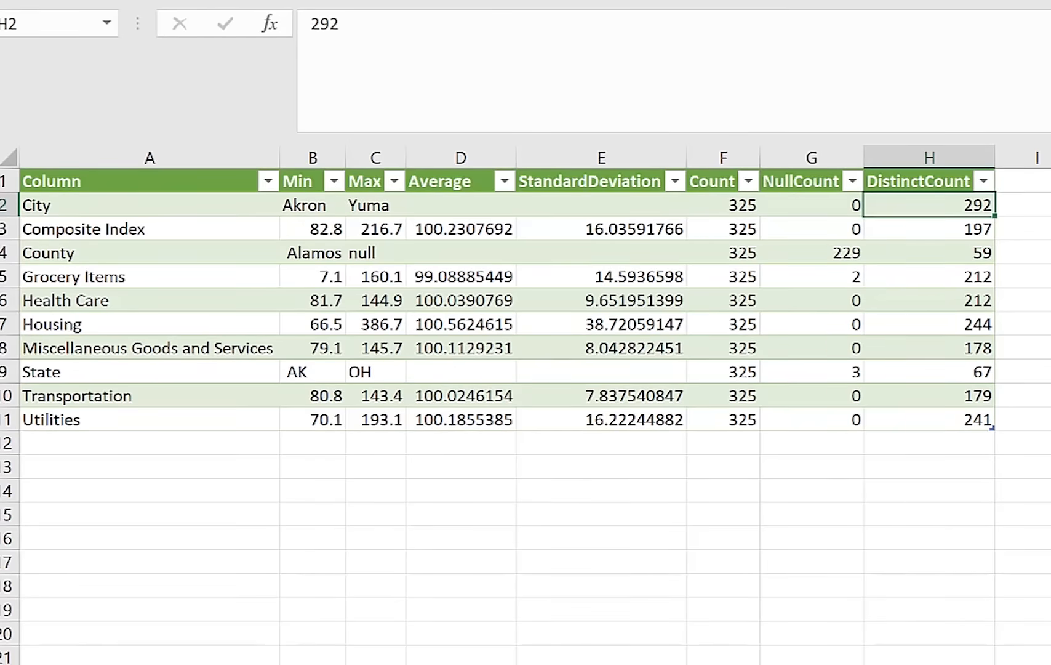
{"action": "left_click", "coordinate": [928, 513]}
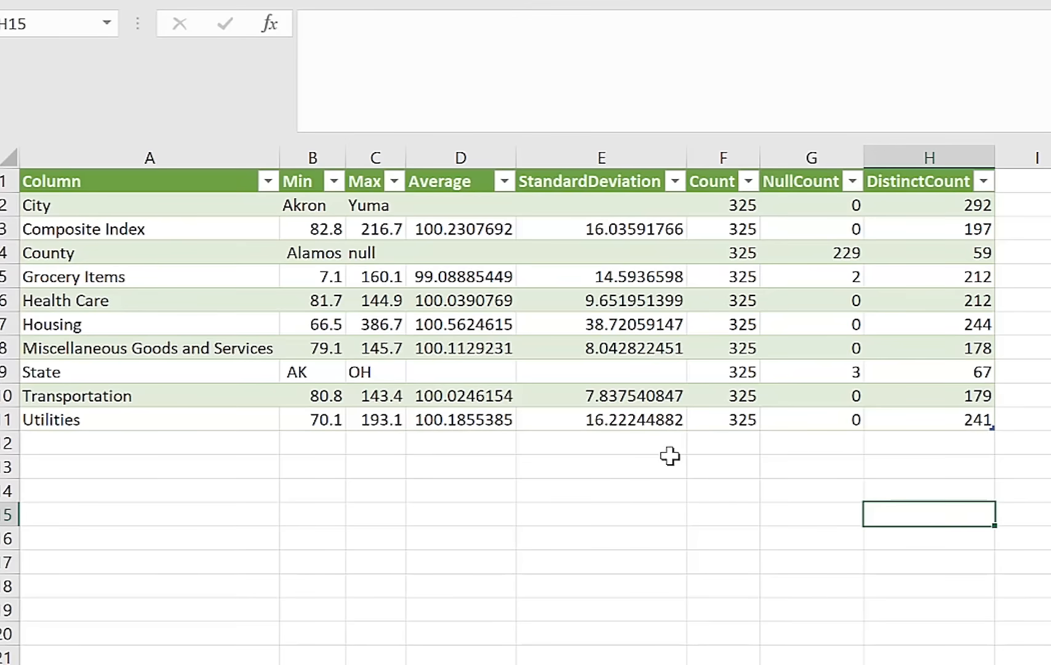
{"action": "mouse_move", "coordinate": [602, 249]}
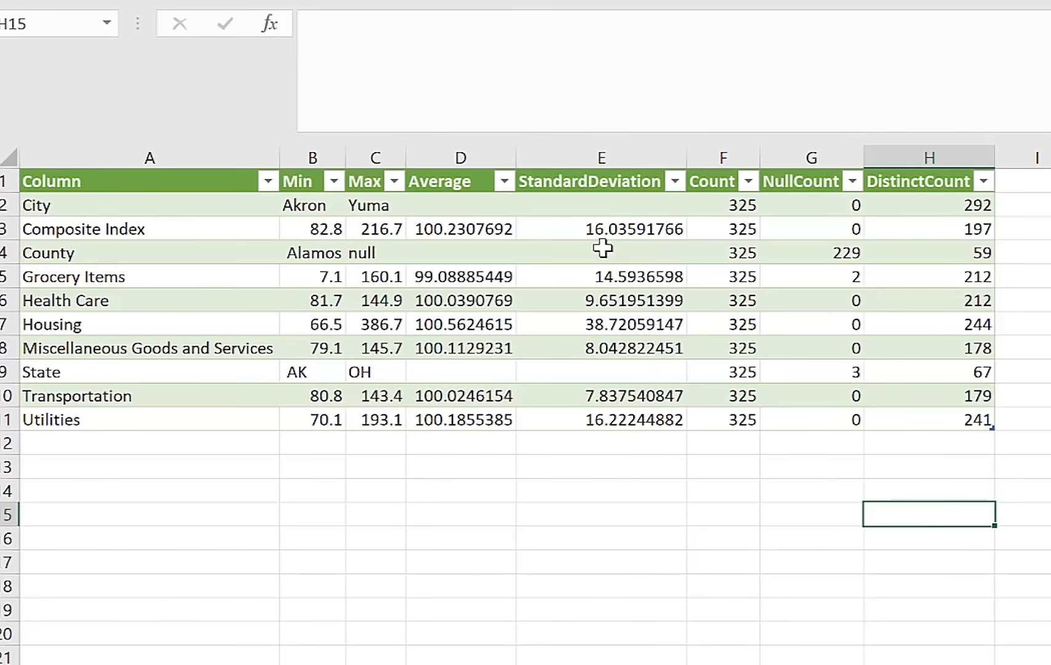
{"action": "left_click", "coordinate": [810, 253]}
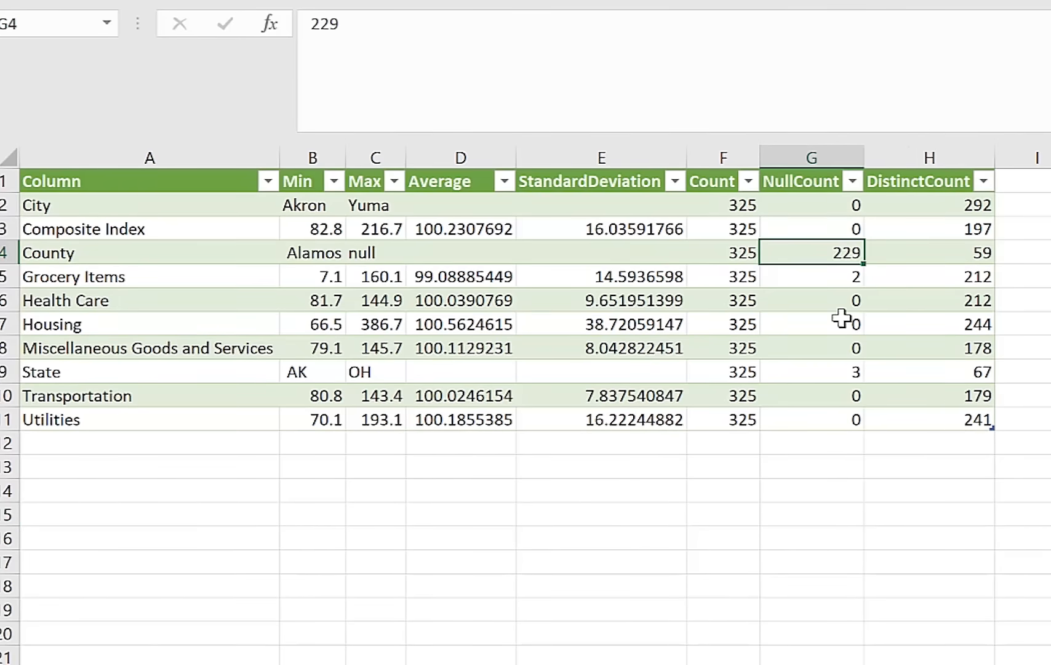
{"action": "mouse_move", "coordinate": [852, 275]}
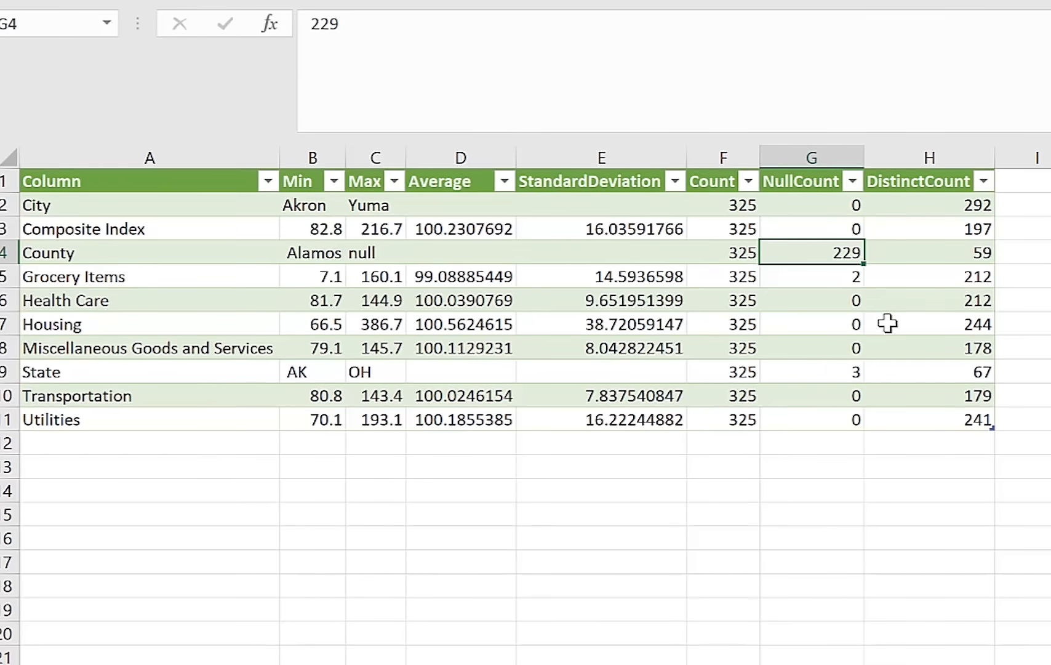
{"action": "mouse_move", "coordinate": [880, 316]}
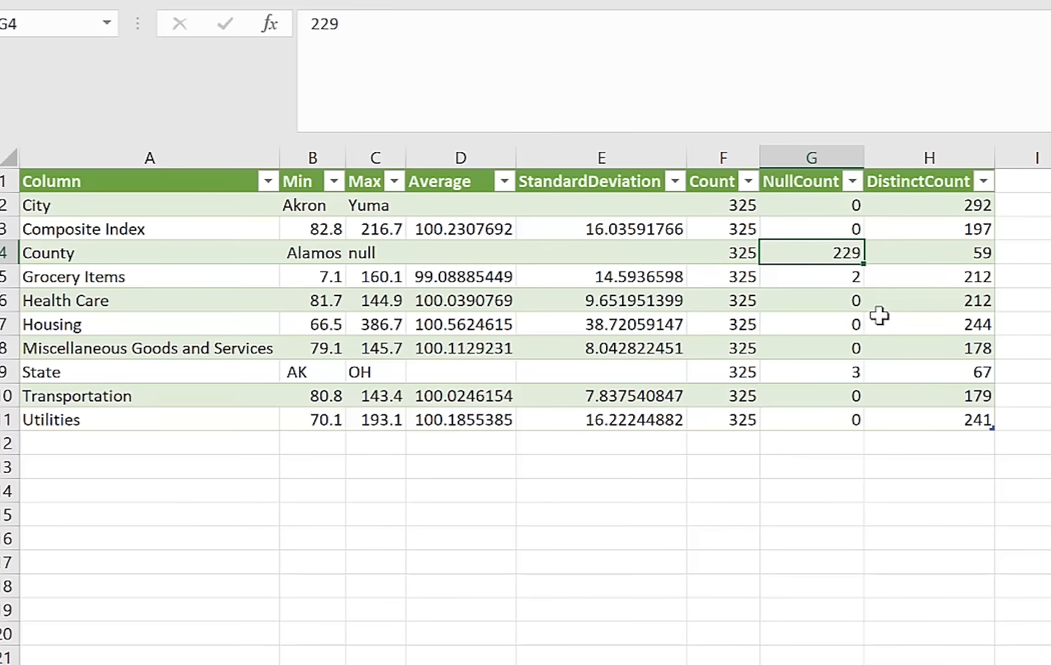
{"action": "mouse_move", "coordinate": [885, 221]}
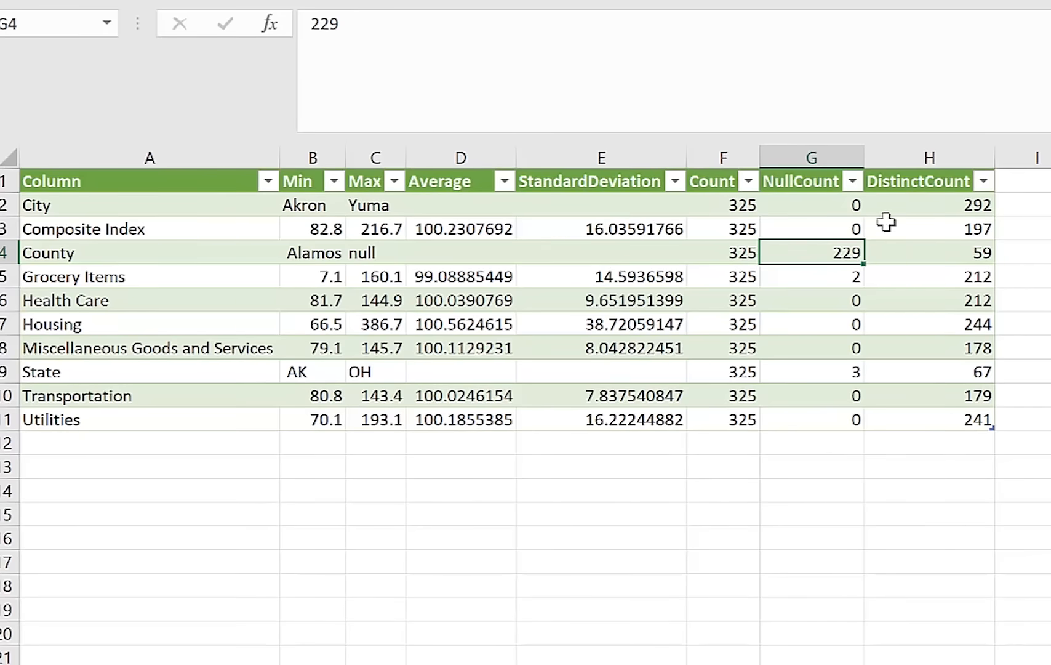
{"action": "mouse_move", "coordinate": [897, 272]}
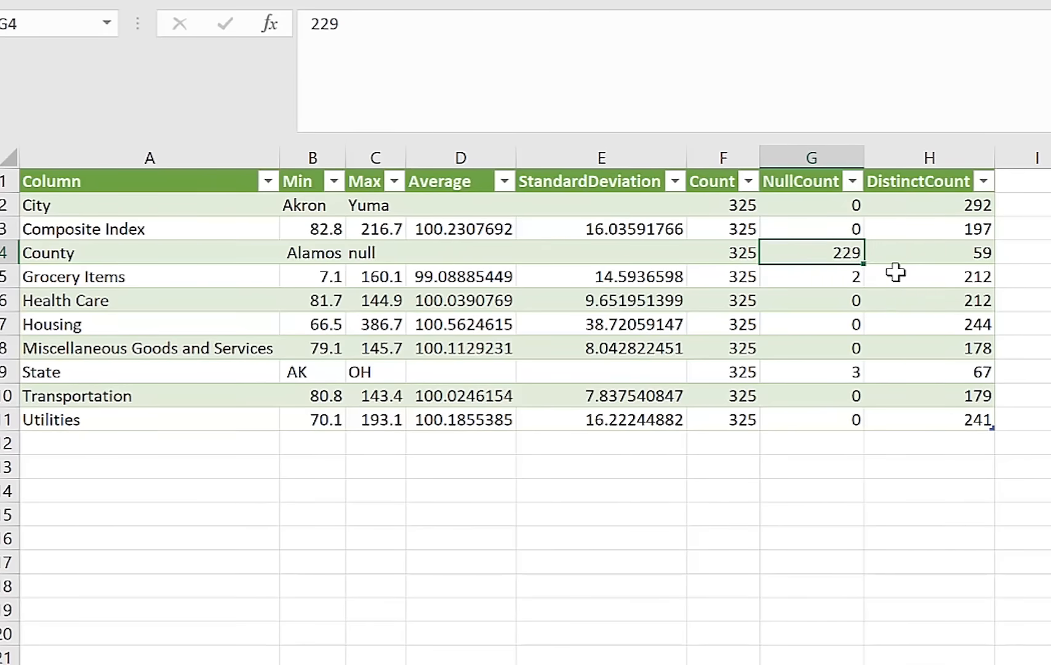
{"action": "mouse_move", "coordinate": [930, 281]}
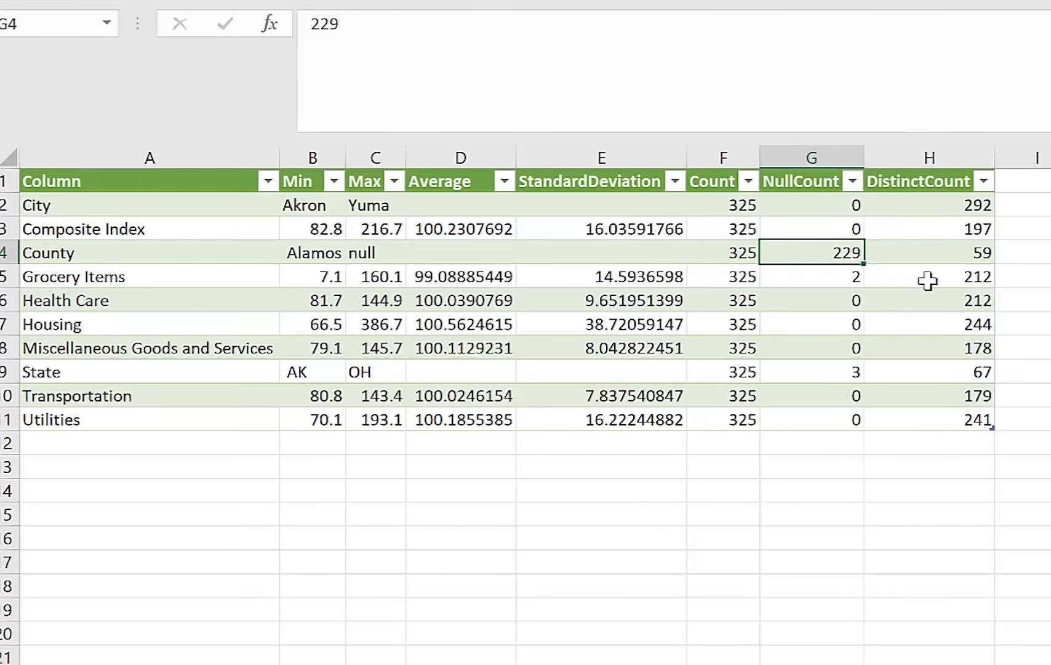
{"action": "mouse_move", "coordinate": [928, 287]}
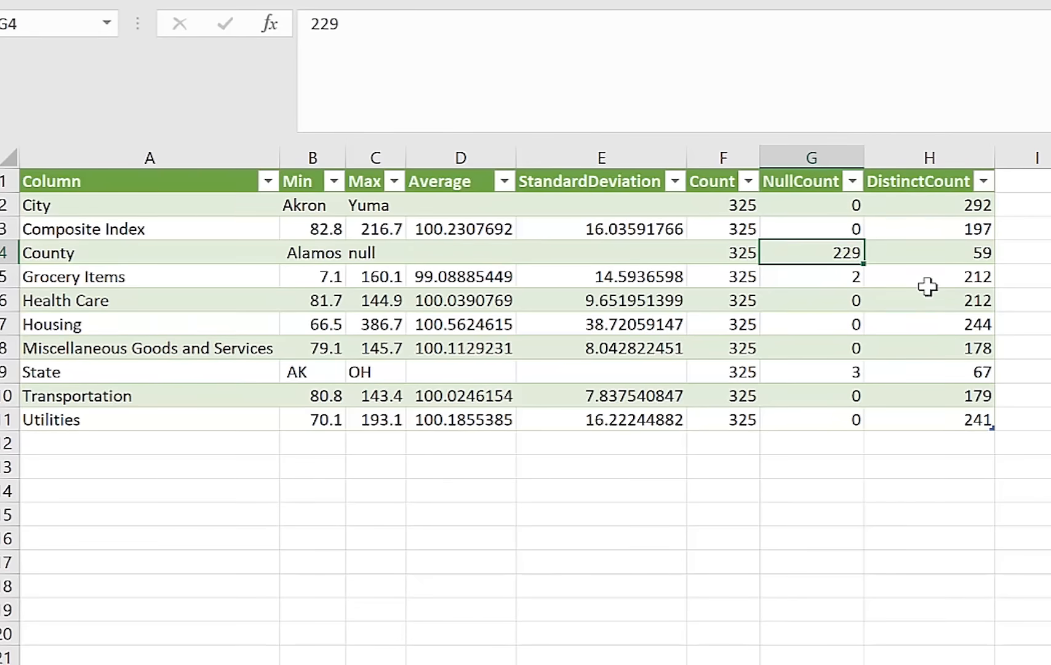
{"action": "mouse_move", "coordinate": [929, 296]}
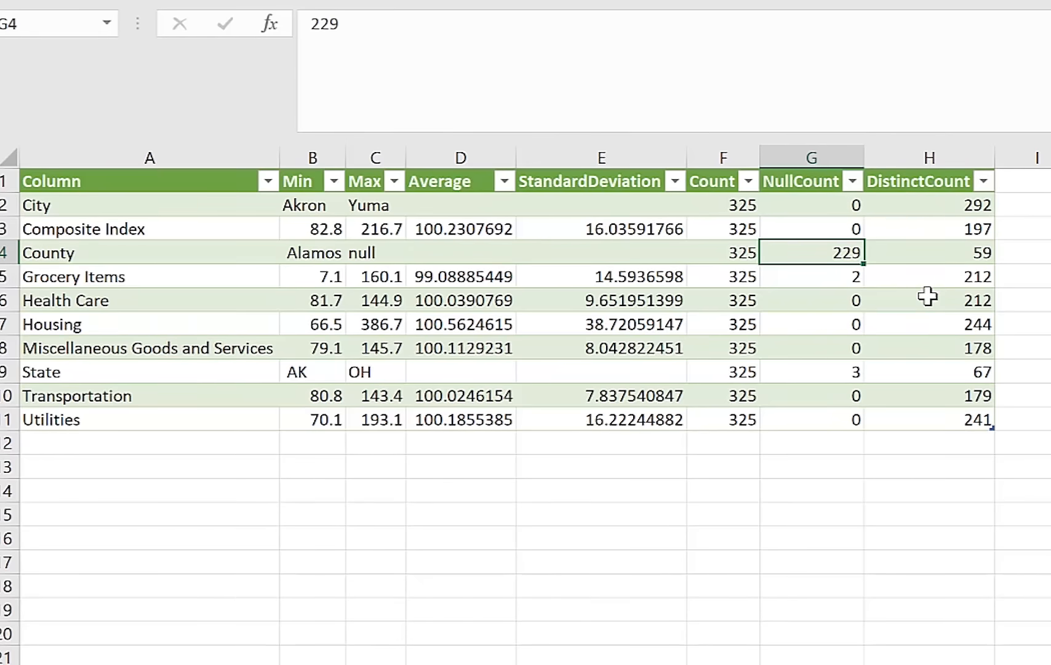
{"action": "left_click", "coordinate": [929, 347]}
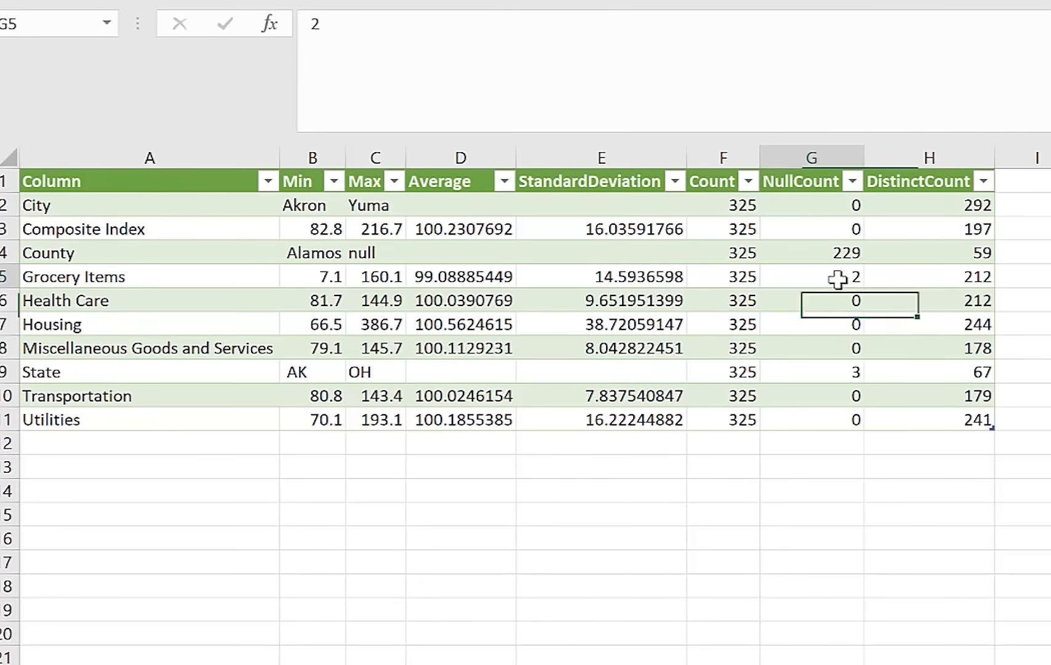
{"action": "left_click", "coordinate": [811, 275]}
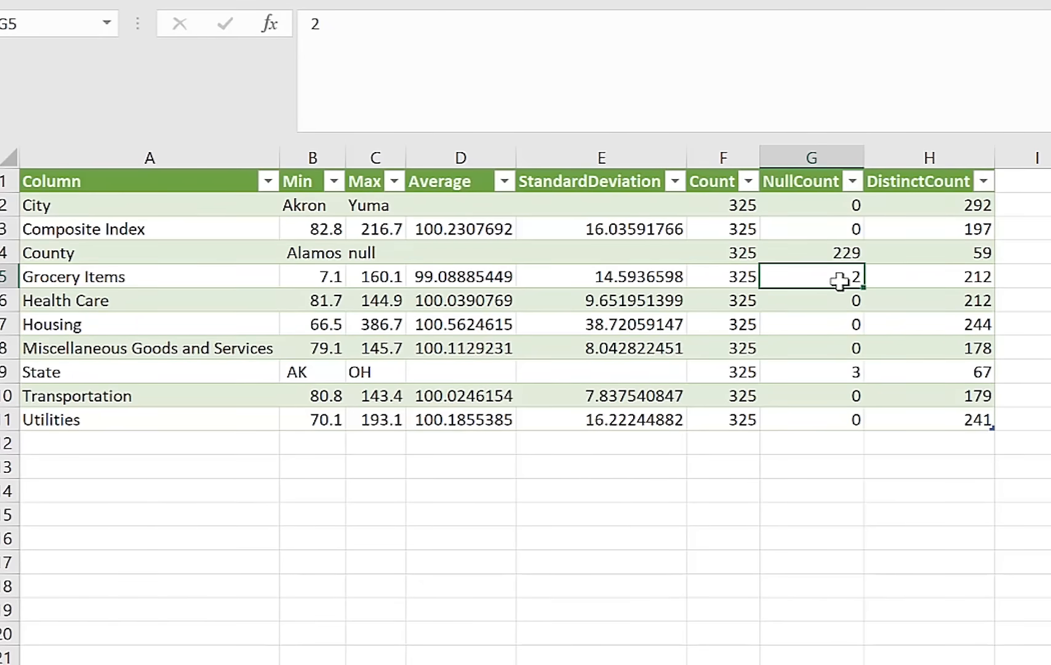
{"action": "mouse_move", "coordinate": [901, 400]}
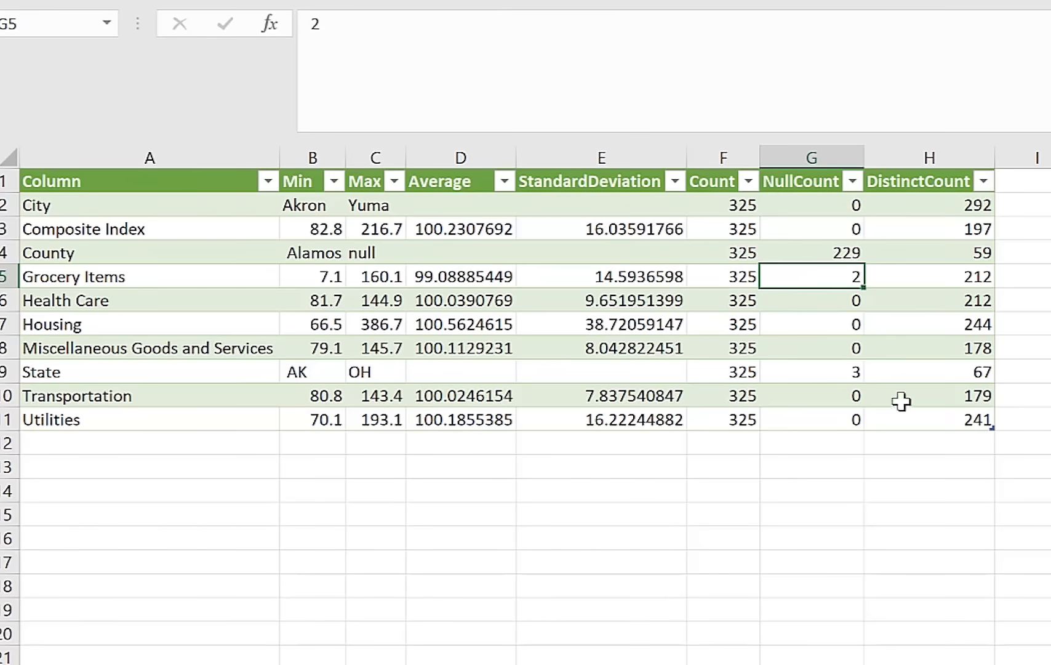
{"action": "left_click", "coordinate": [812, 372]}
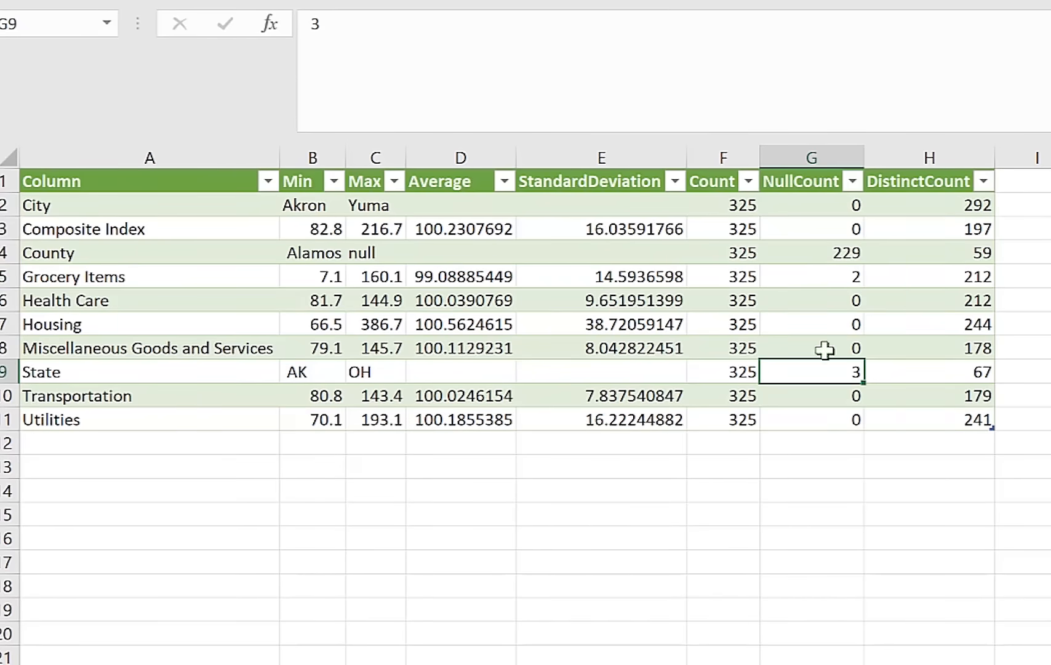
{"action": "mouse_move", "coordinate": [825, 276]}
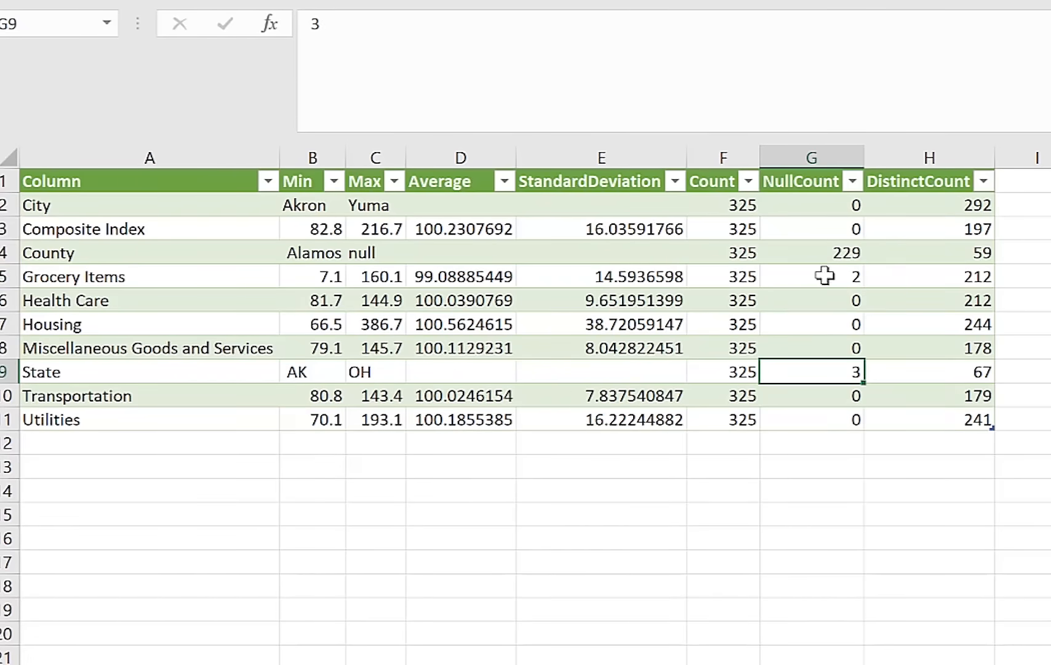
{"action": "left_click", "coordinate": [811, 277]}
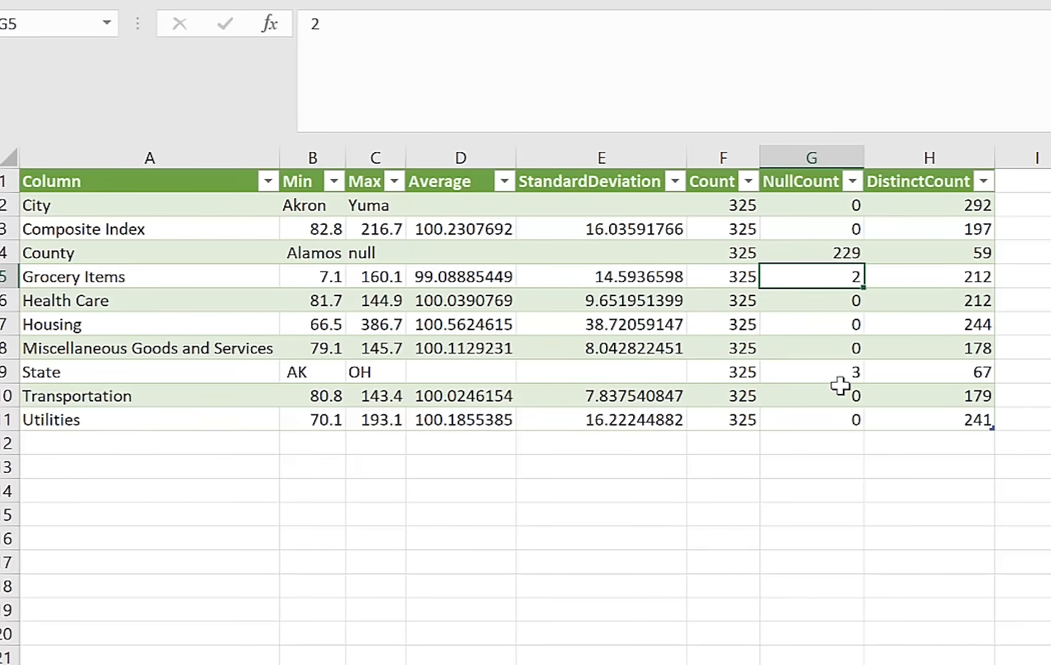
{"action": "mouse_move", "coordinate": [840, 370]}
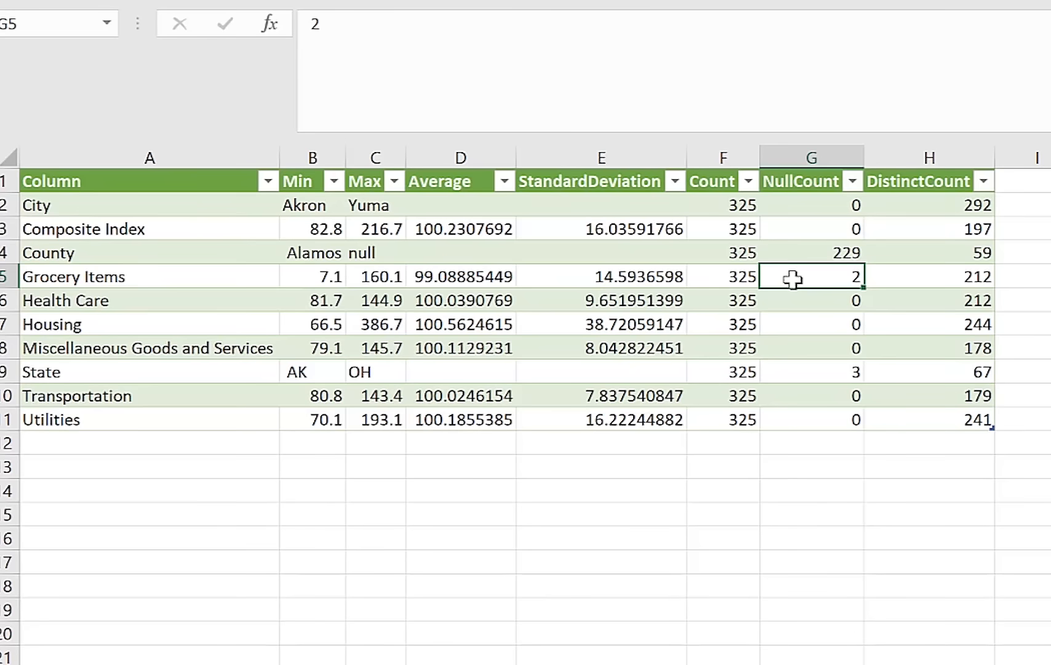
{"action": "mouse_move", "coordinate": [837, 372]}
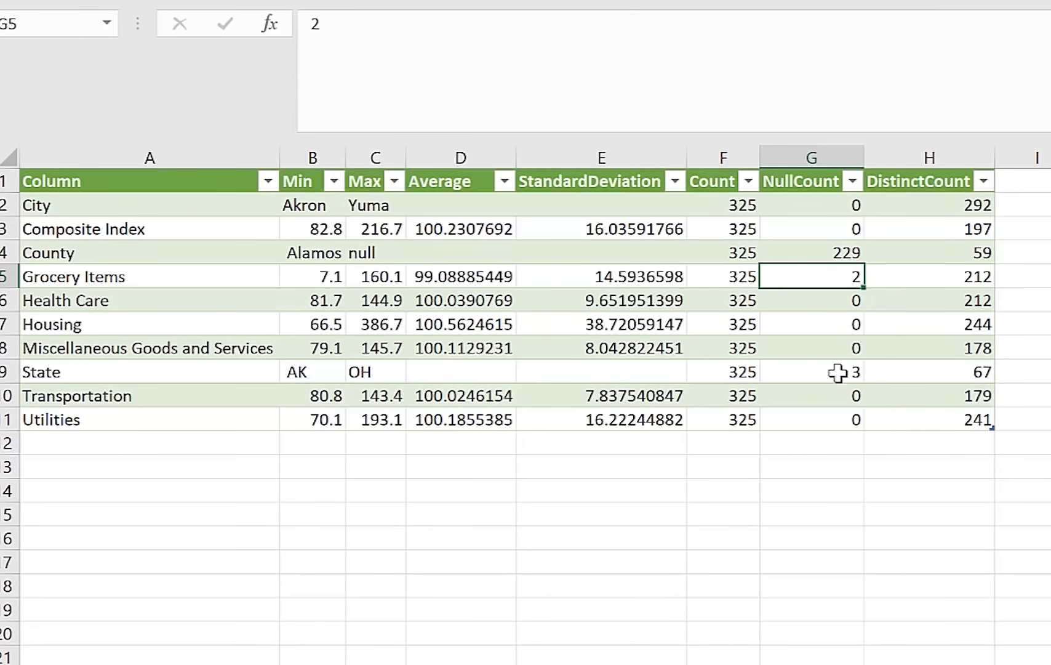
{"action": "left_click", "coordinate": [811, 371]}
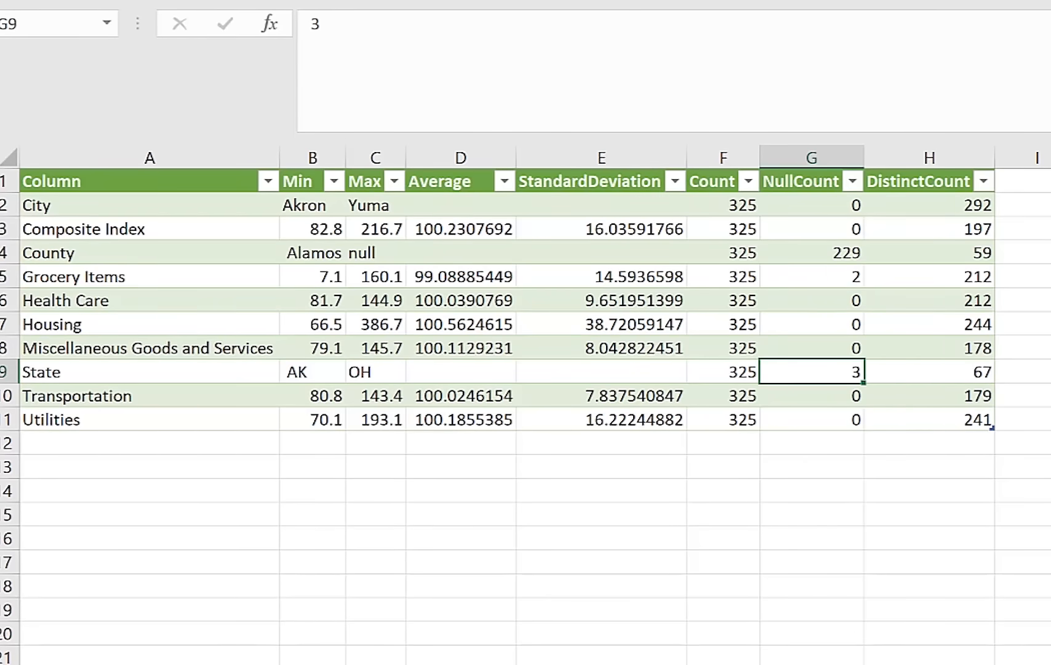
{"action": "mouse_move", "coordinate": [703, 215]}
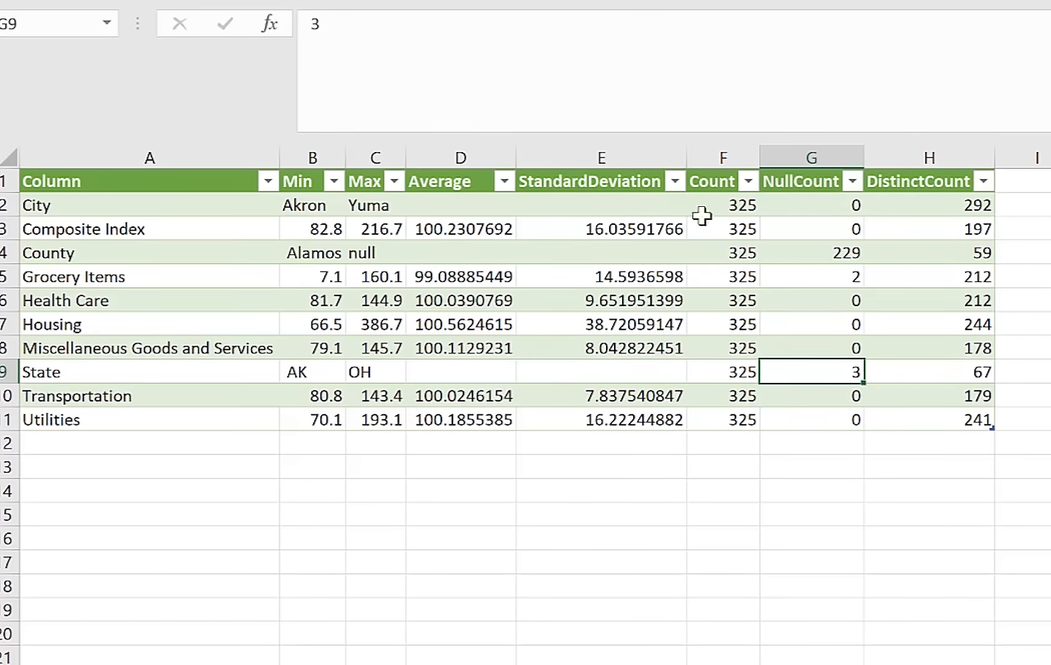
{"action": "mouse_move", "coordinate": [663, 250]}
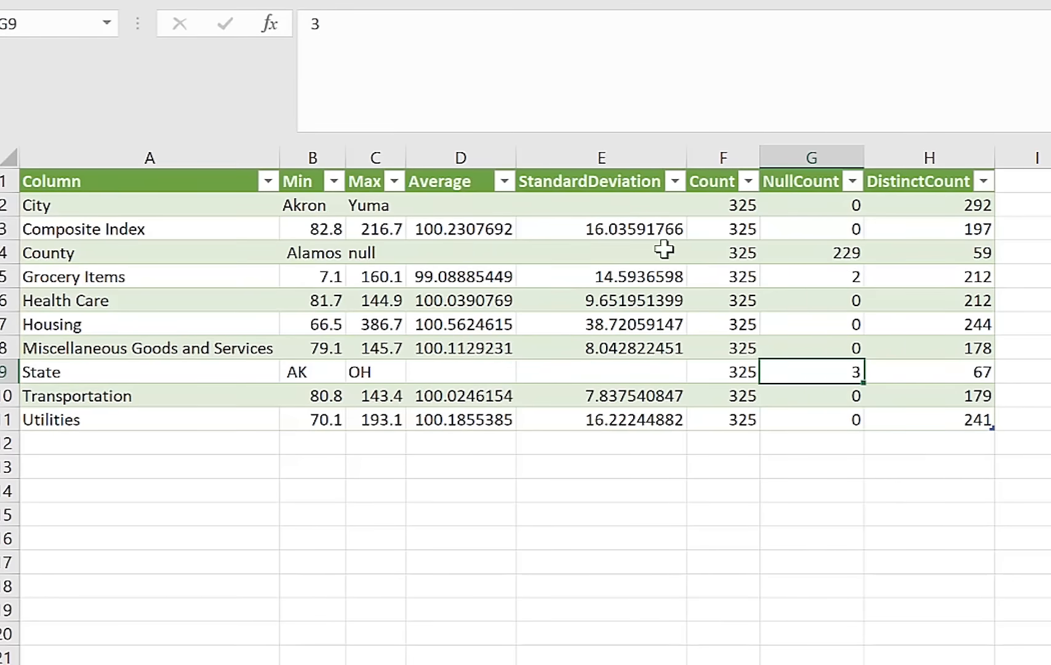
{"action": "mouse_move", "coordinate": [448, 277]}
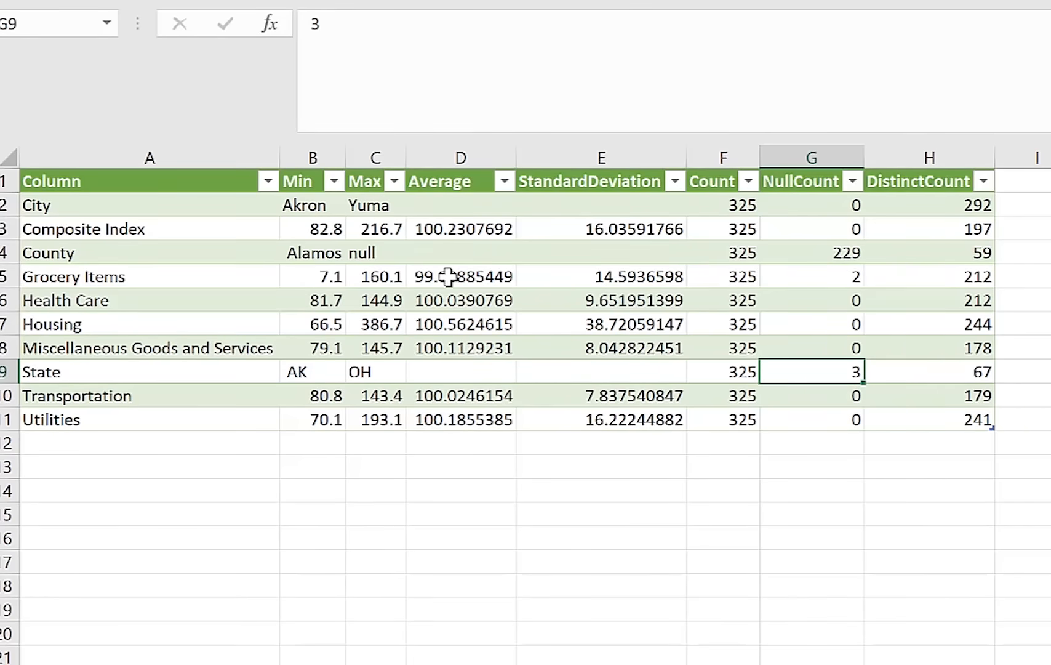
Inspect the Grocery Items profile row and its average of 99.0888544891641.
{"action": "left_click", "coordinate": [461, 275]}
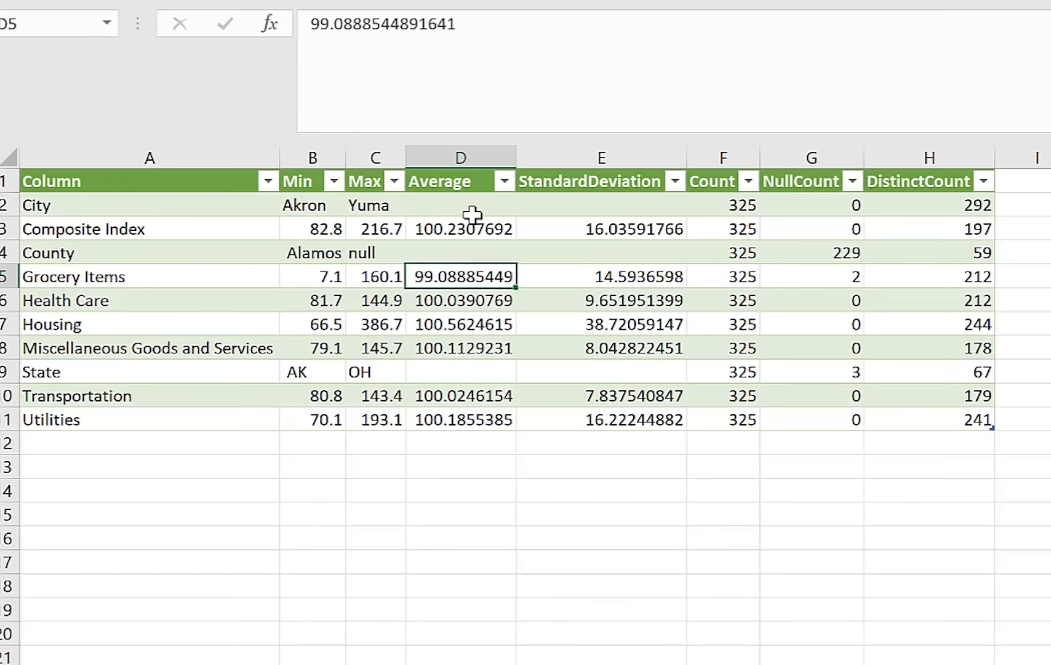
{"action": "mouse_move", "coordinate": [170, 295]}
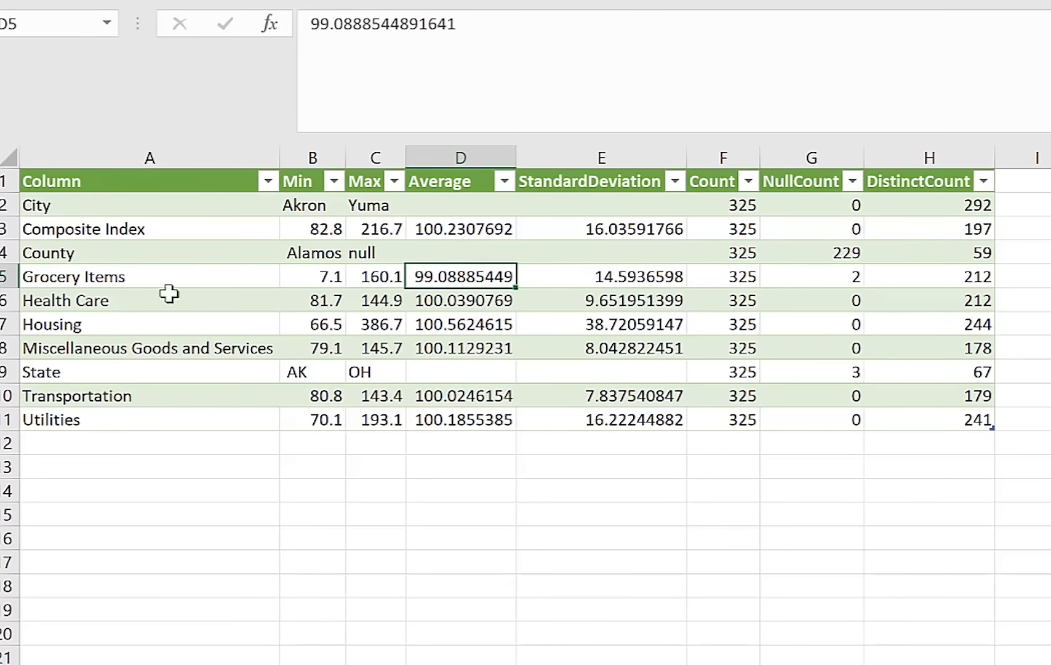
{"action": "left_click", "coordinate": [74, 276]}
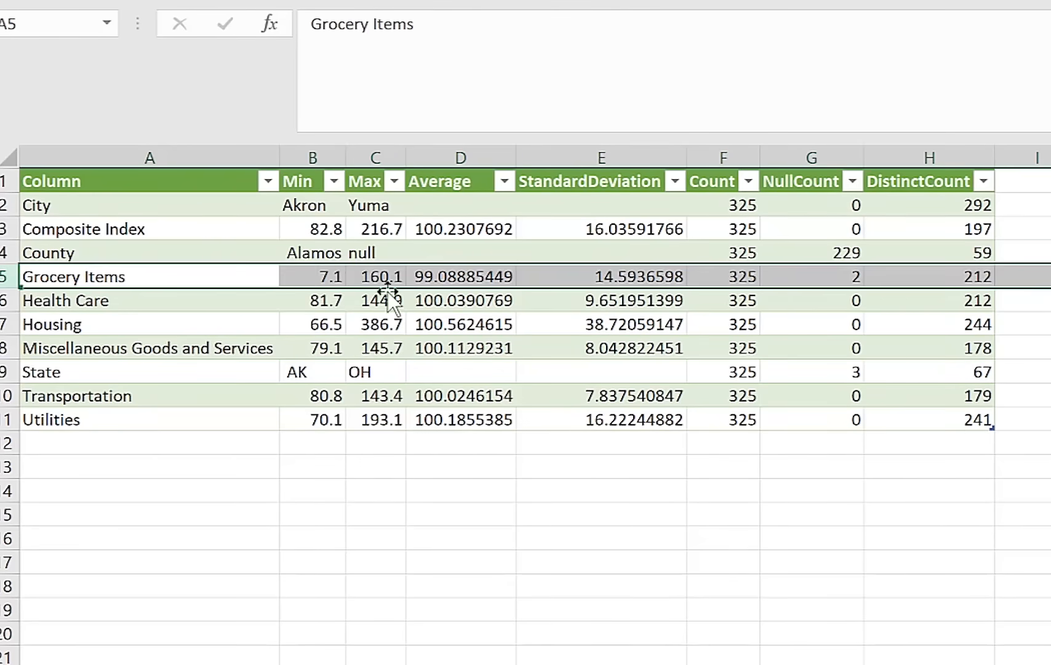
{"action": "left_click", "coordinate": [461, 276]}
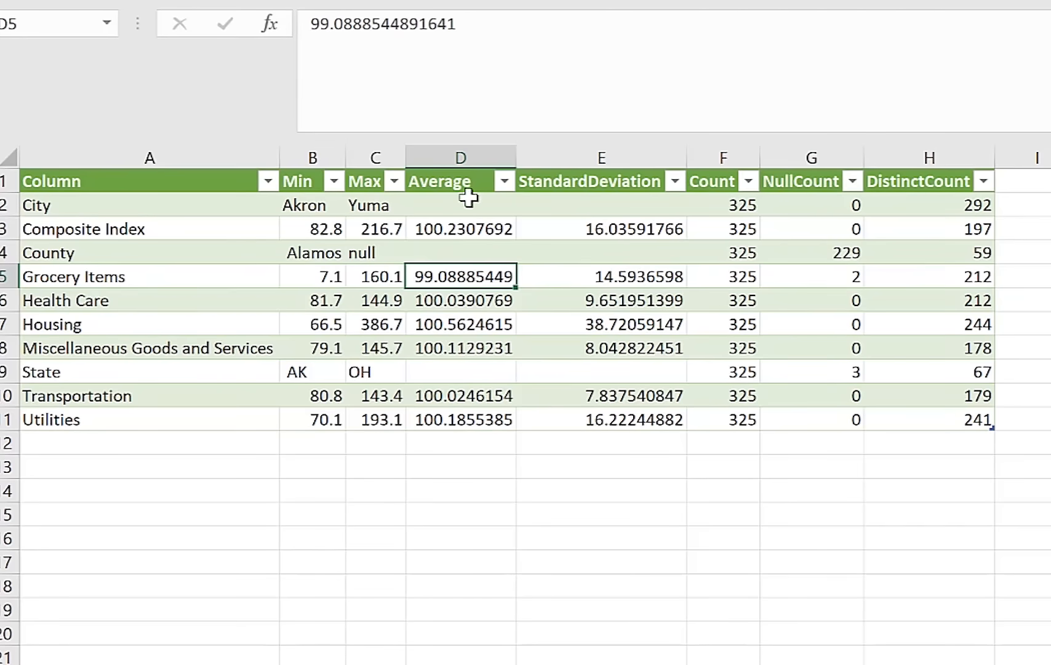
{"action": "mouse_move", "coordinate": [439, 424]}
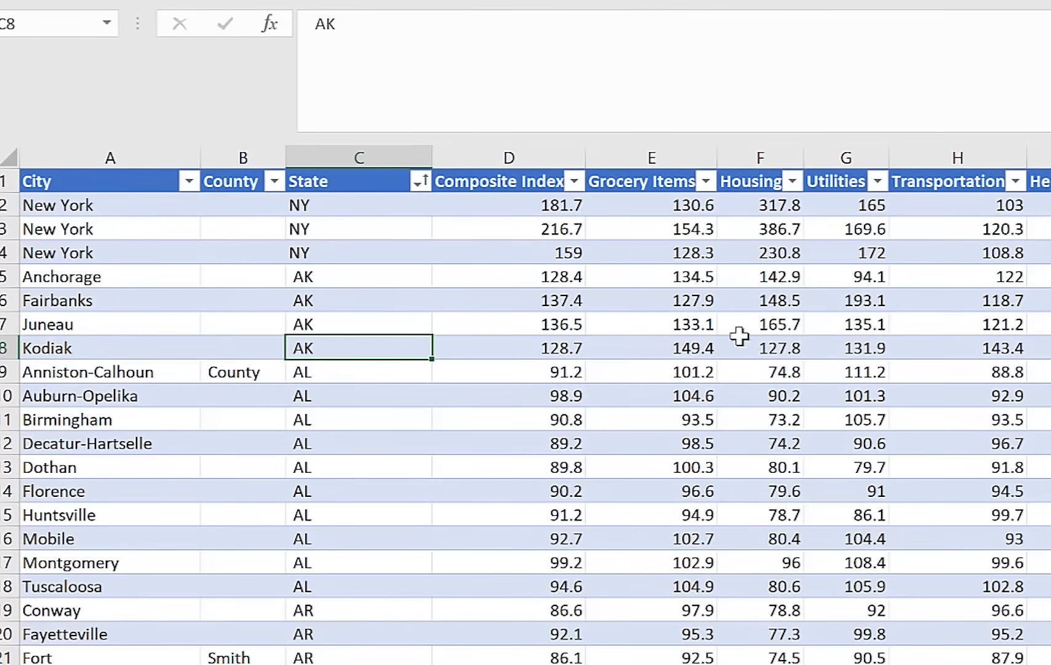
Sort by Grocery Items smallest first and select the four low values 7.1, 8.6, 9.2, 9.7.
{"action": "left_click", "coordinate": [704, 180]}
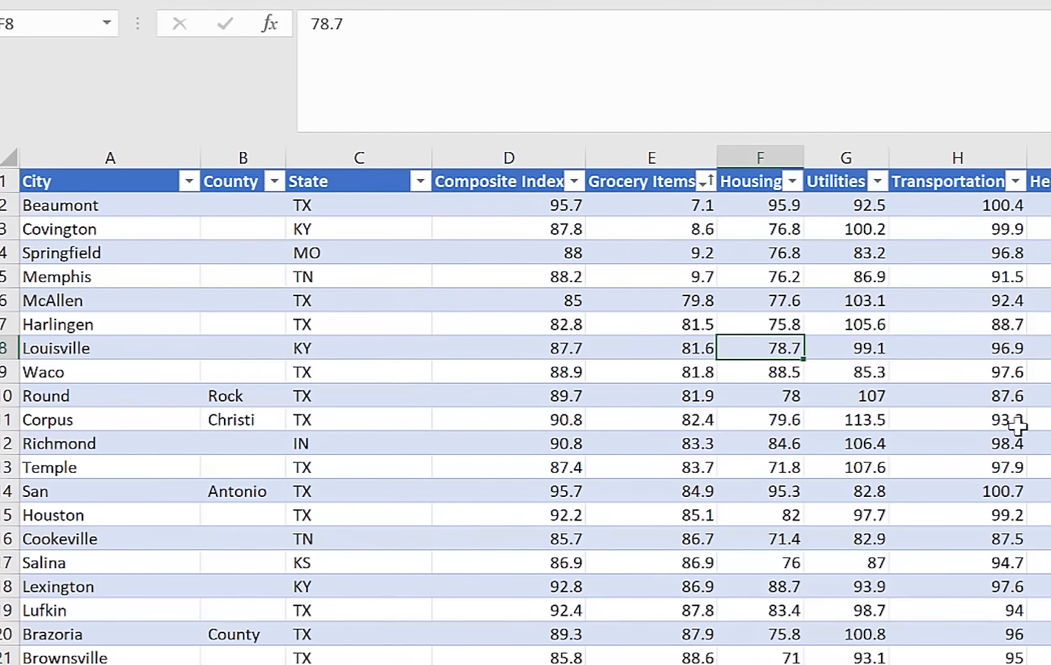
{"action": "left_click", "coordinate": [1035, 443]}
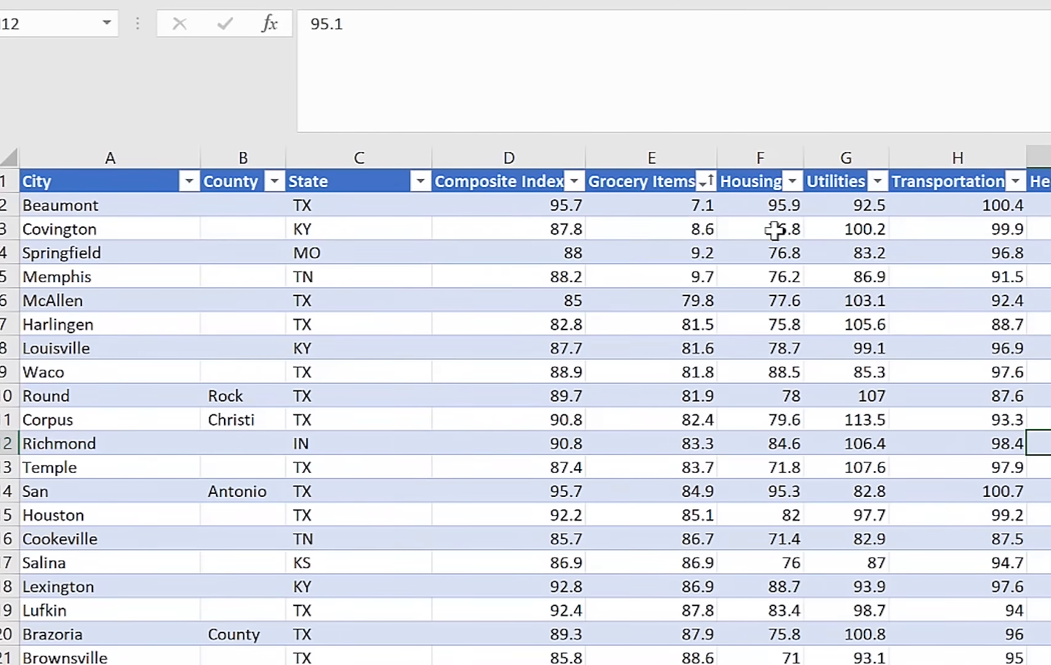
{"action": "left_click_drag", "start_coordinate": [650, 205], "coordinate": [650, 277]}
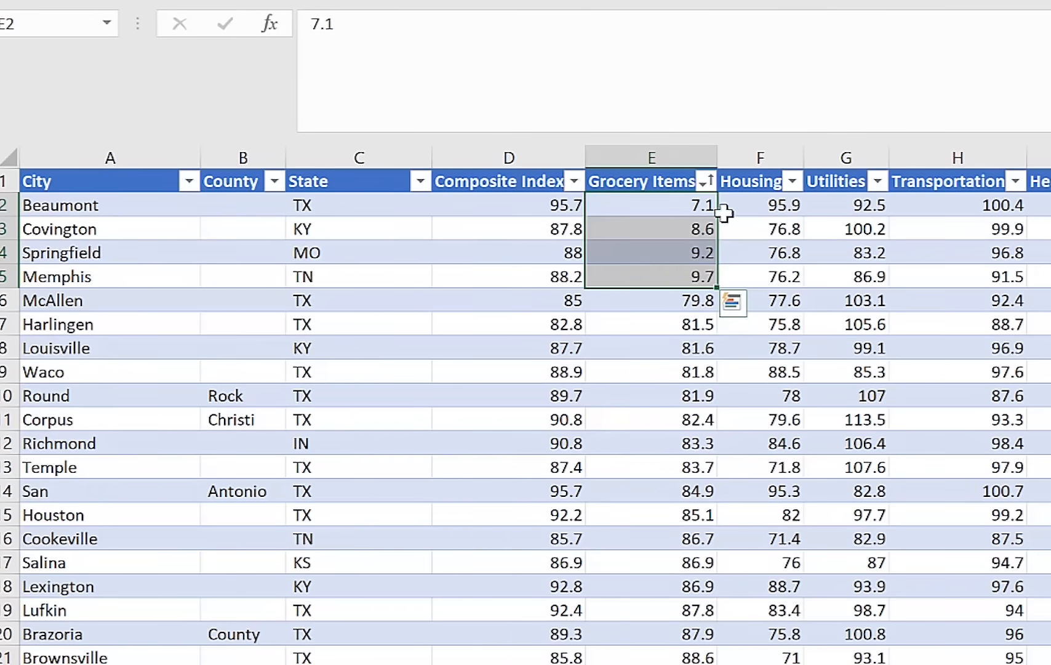
{"action": "mouse_move", "coordinate": [703, 204]}
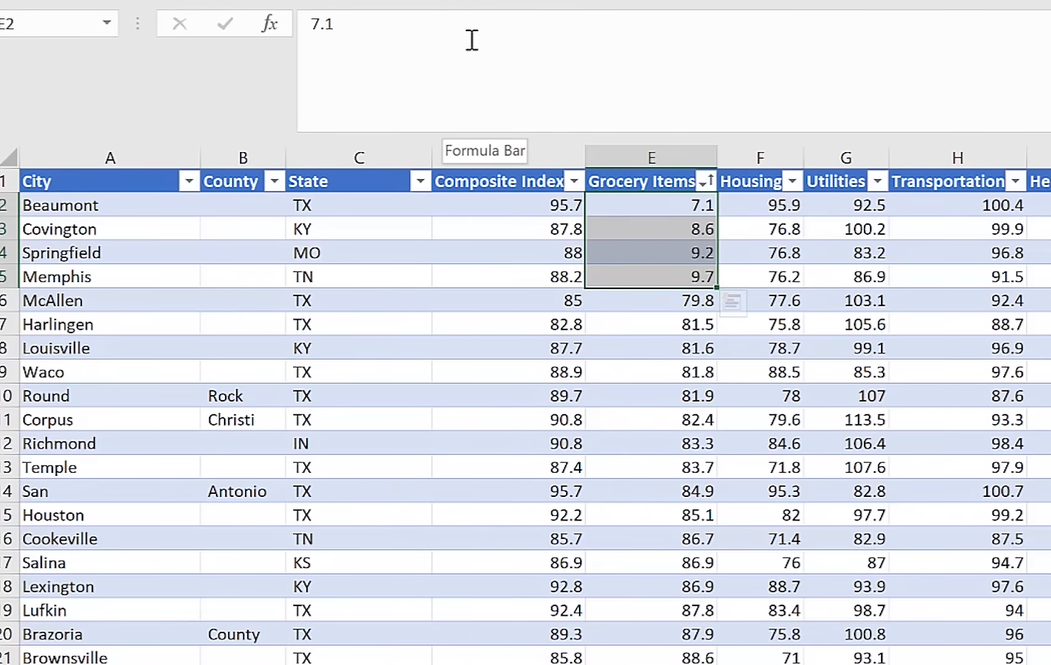
{"action": "mouse_move", "coordinate": [459, 29]}
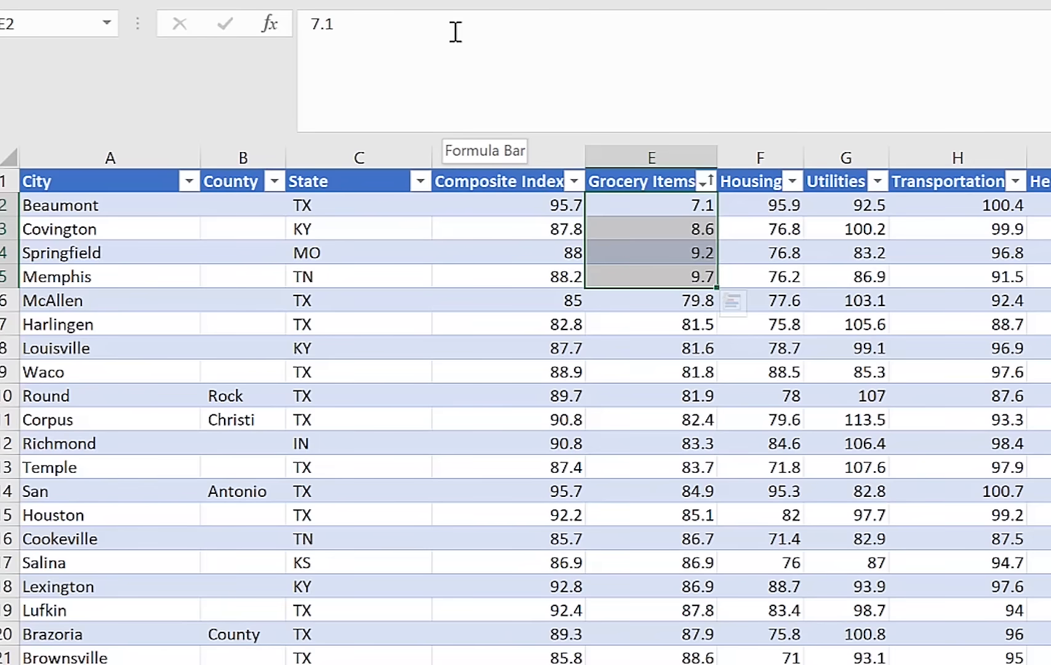
{"action": "mouse_move", "coordinate": [377, 193]}
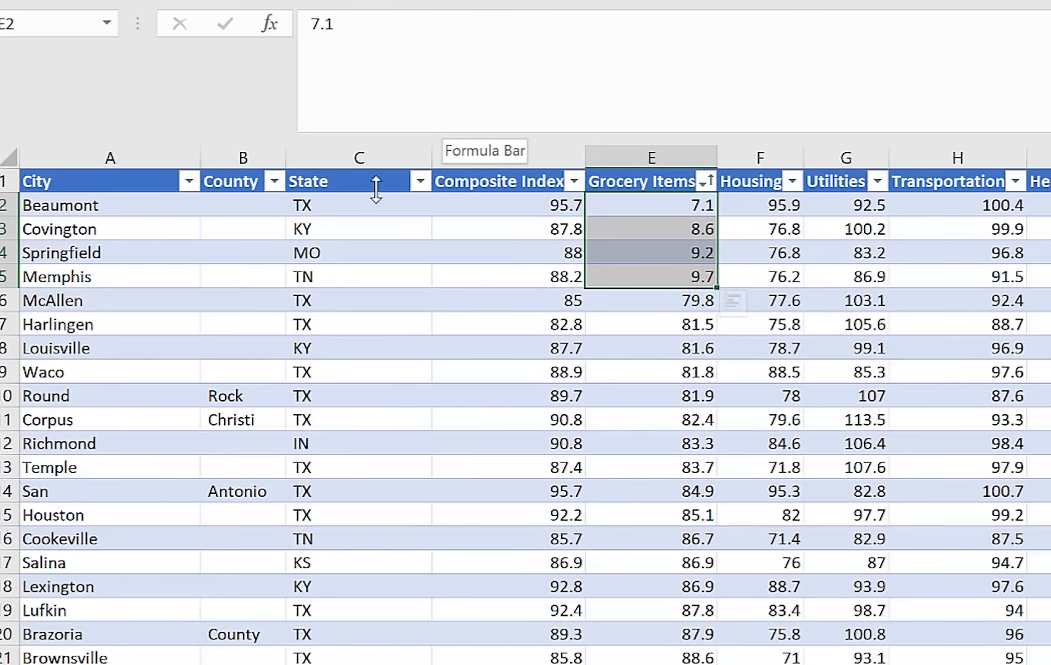